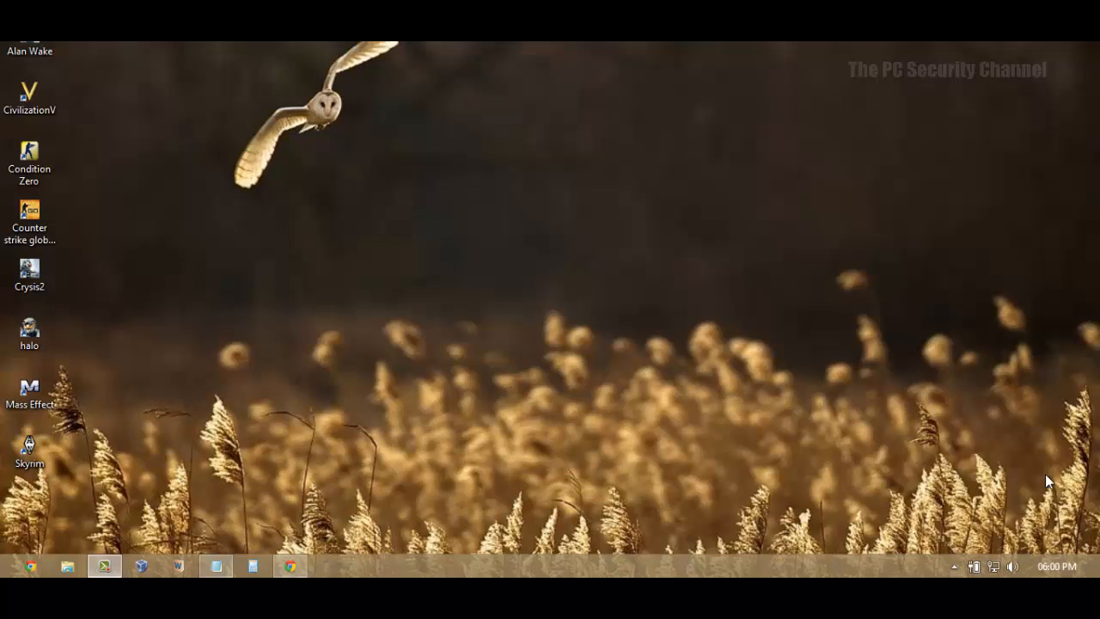
mouse_move(516, 364)
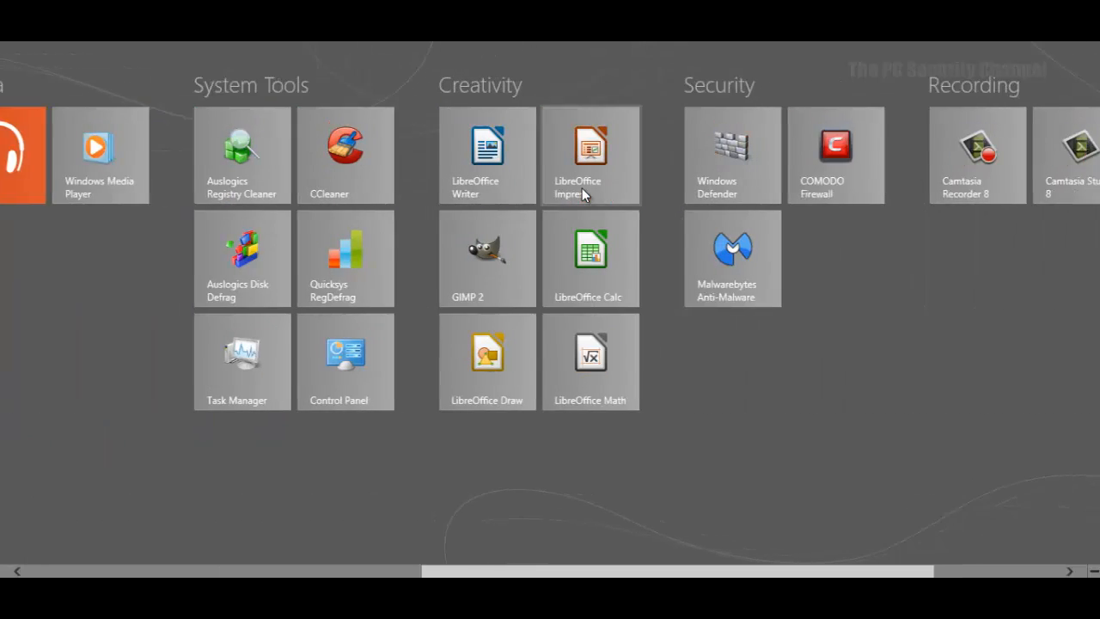
Review Windows Defender's Update, History and Home pages, close it, and return to the Start screen
scroll(right, 3)
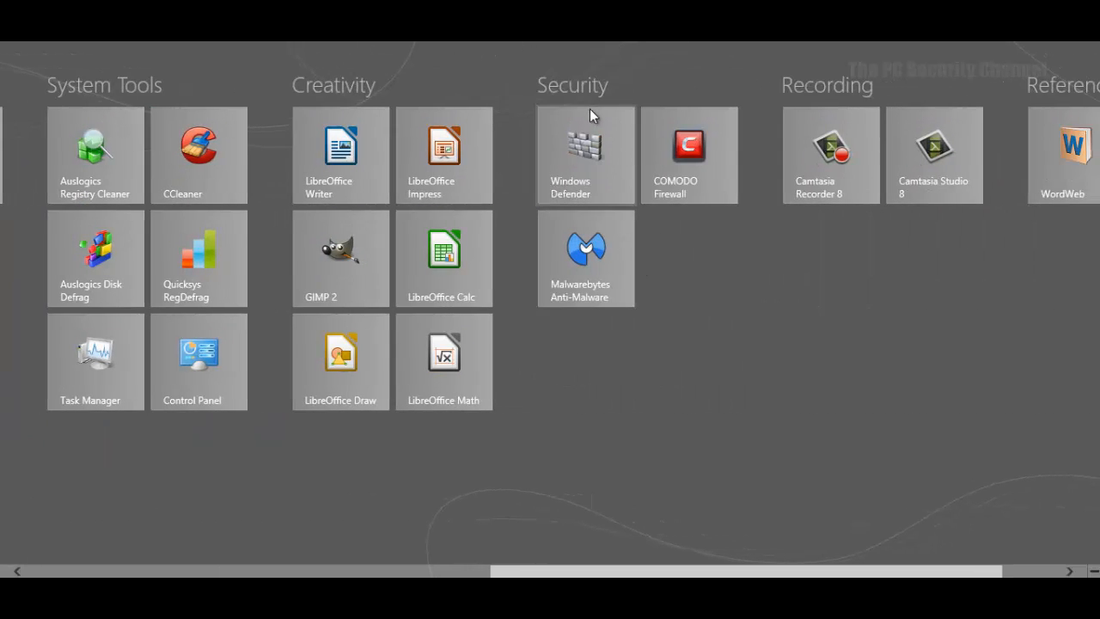
click(585, 155)
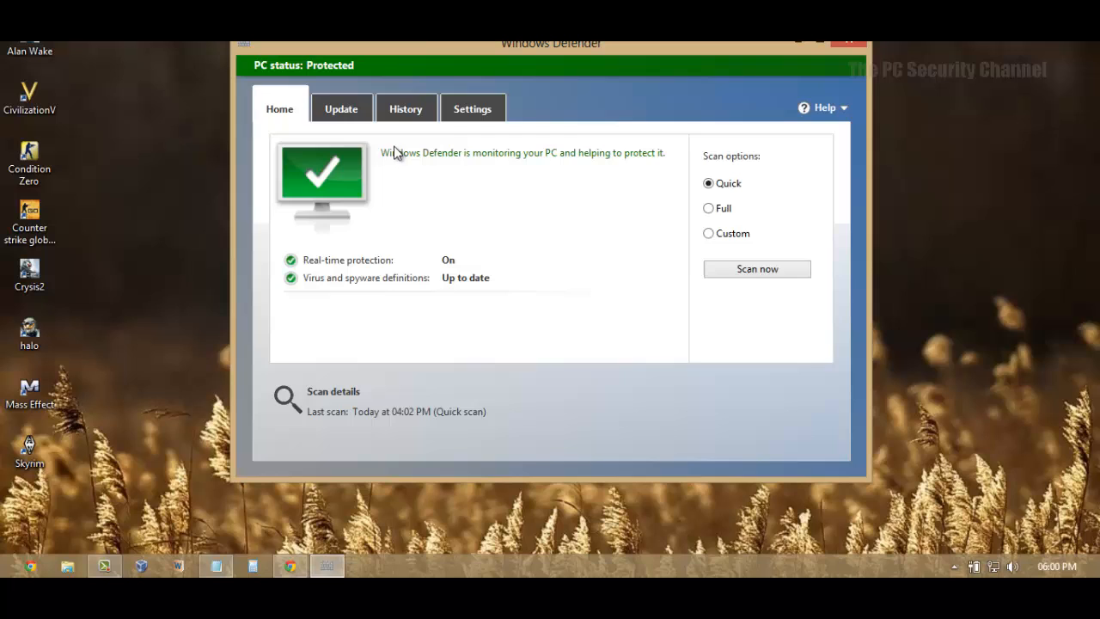
click(341, 107)
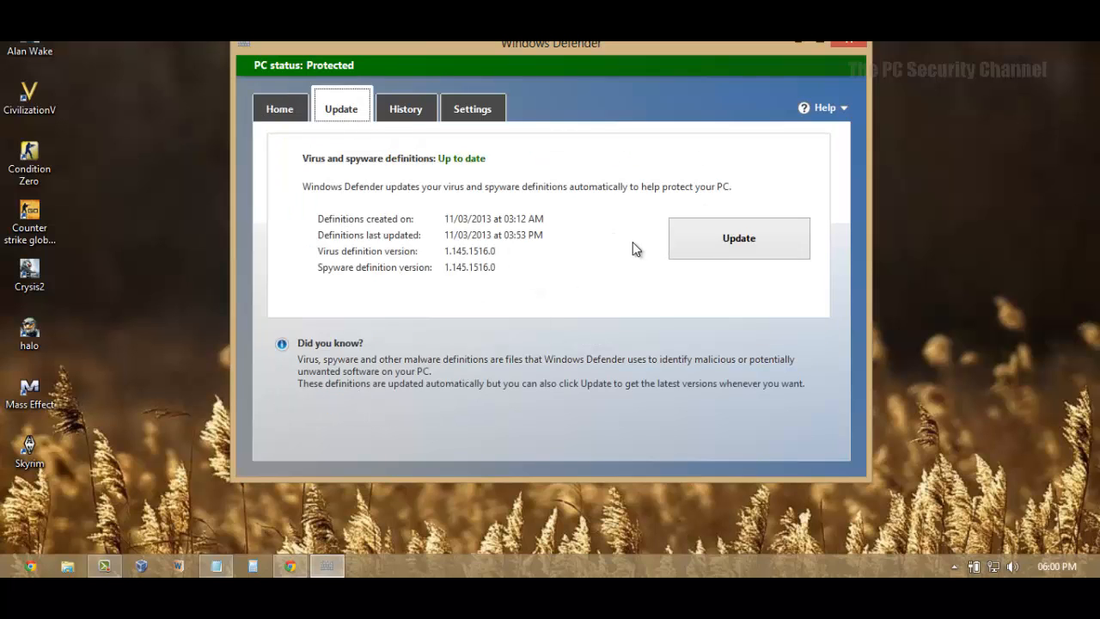
click(405, 108)
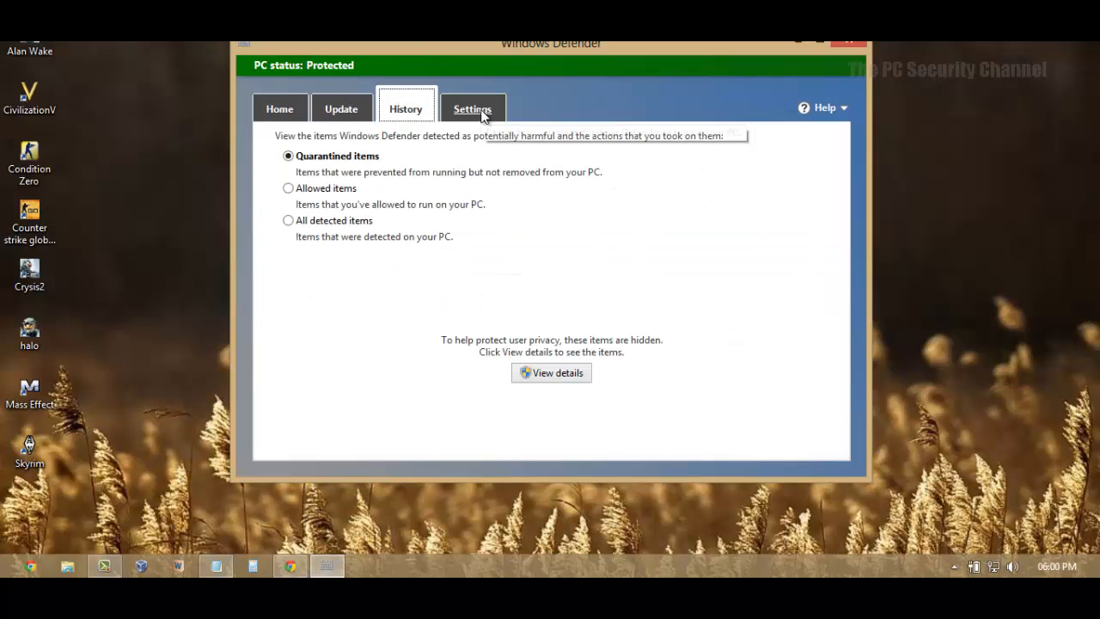
click(279, 108)
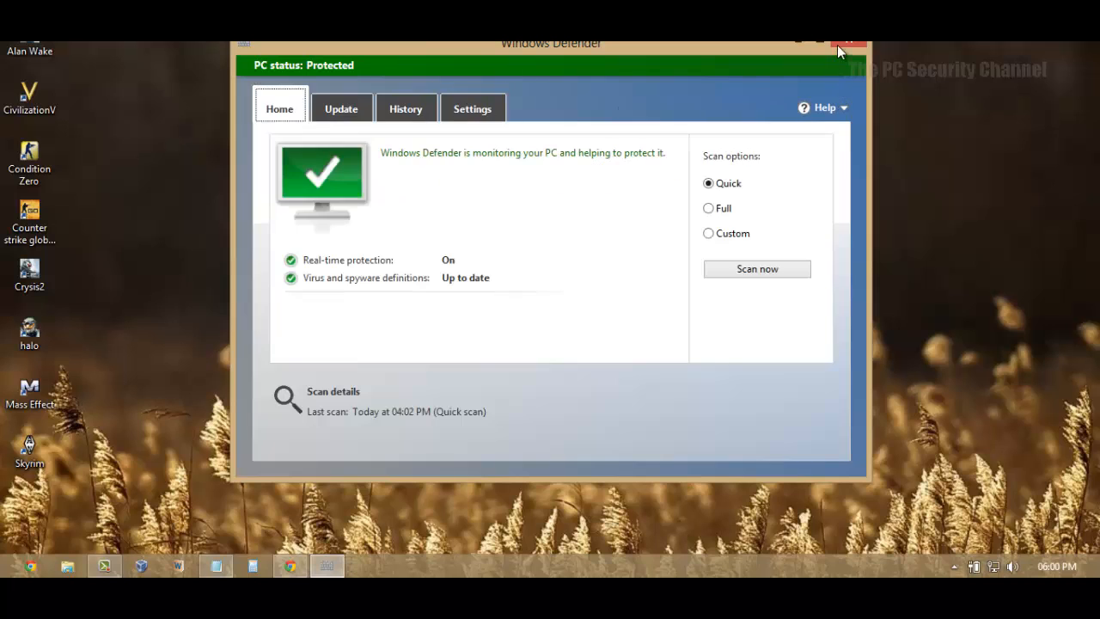
click(851, 41)
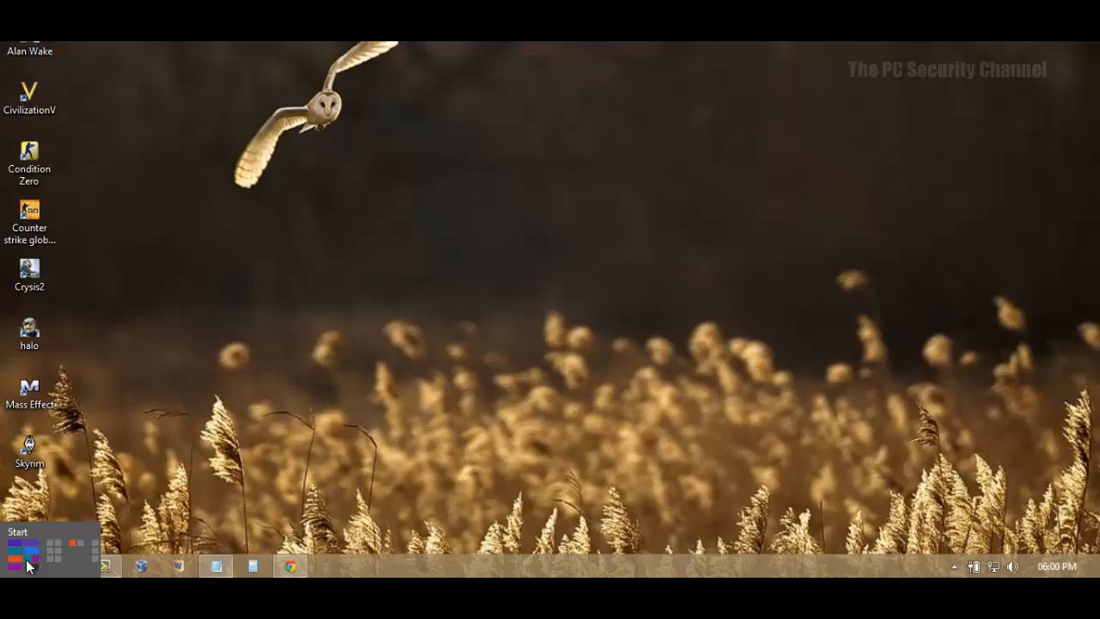
click(289, 566)
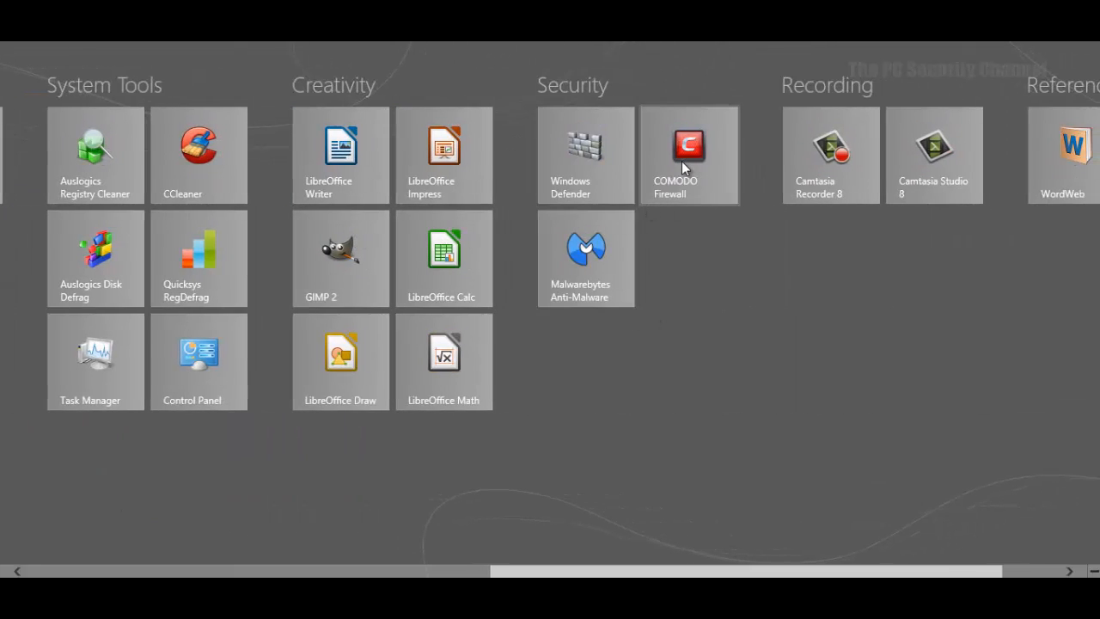
mouse_move(687, 235)
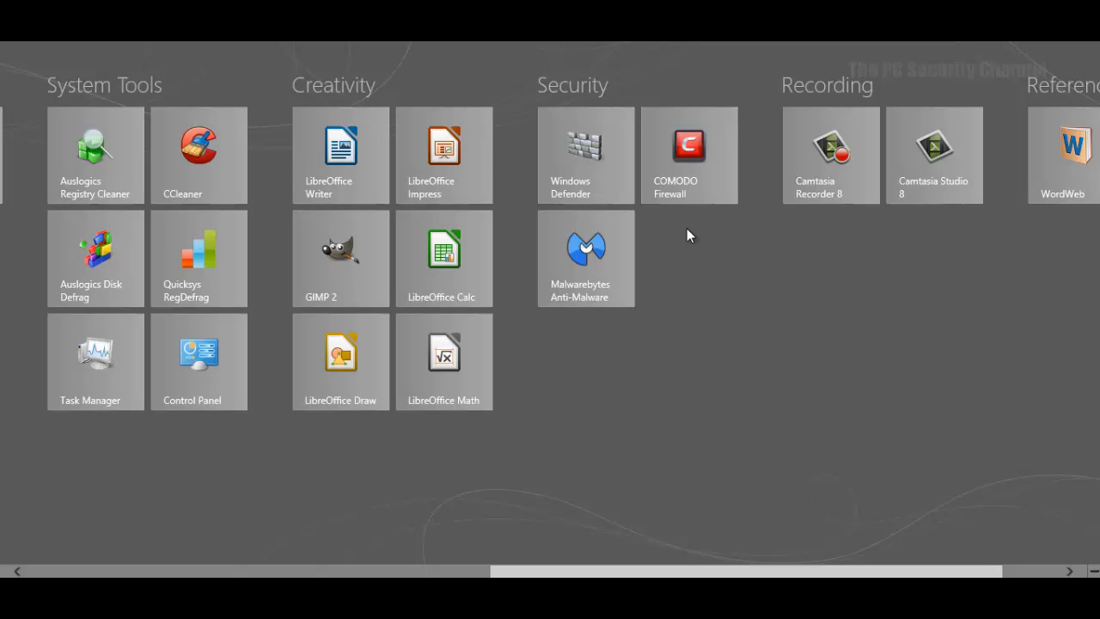
mouse_move(650, 207)
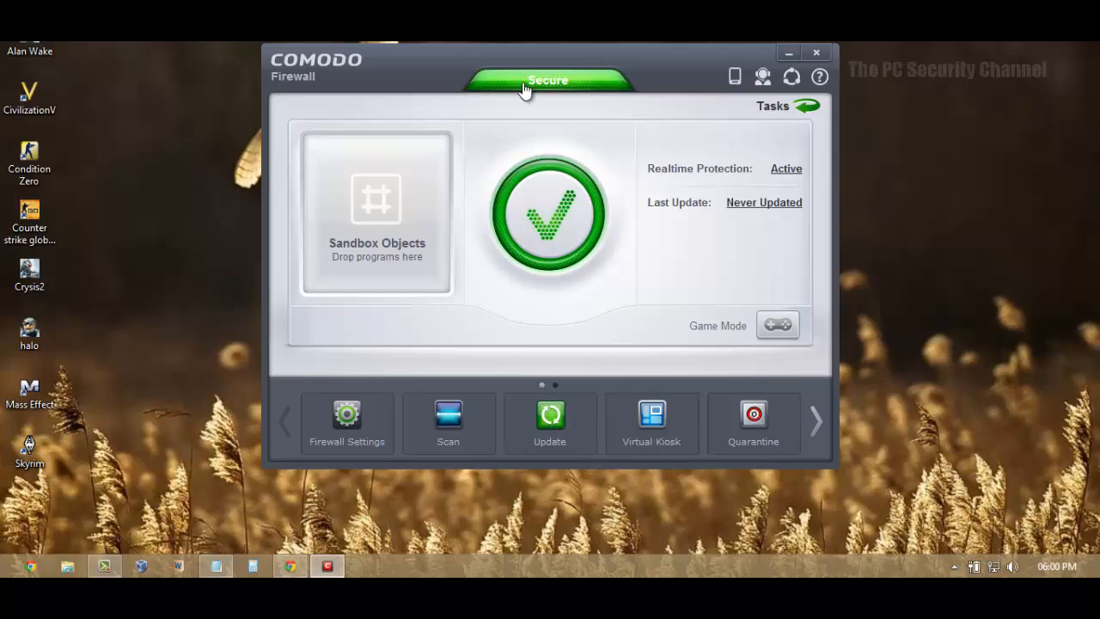
mouse_move(591, 322)
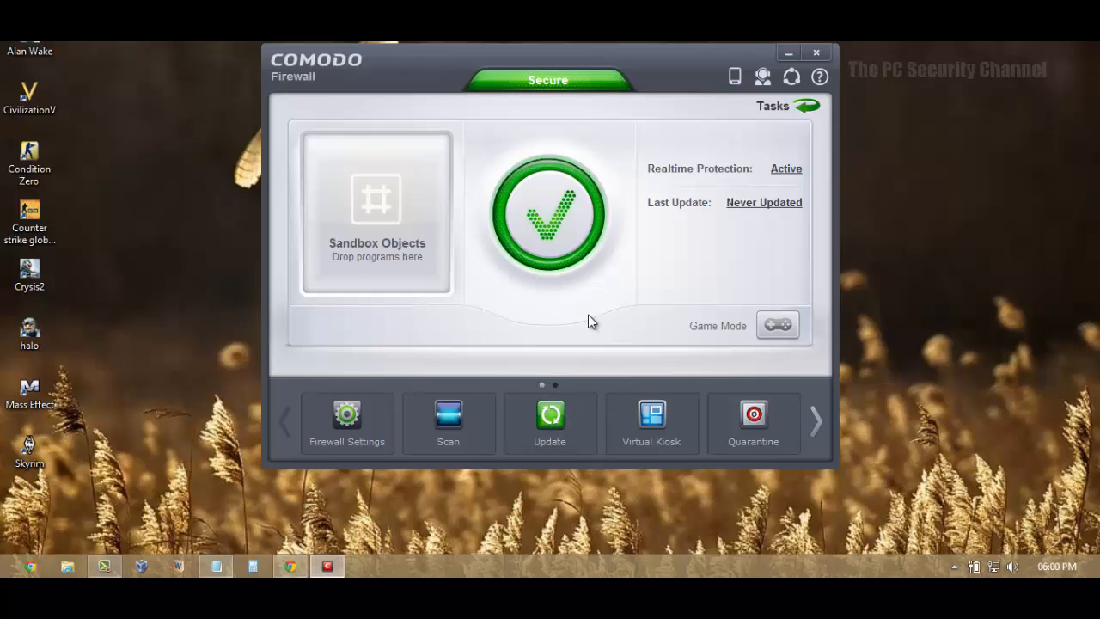
mouse_move(273, 71)
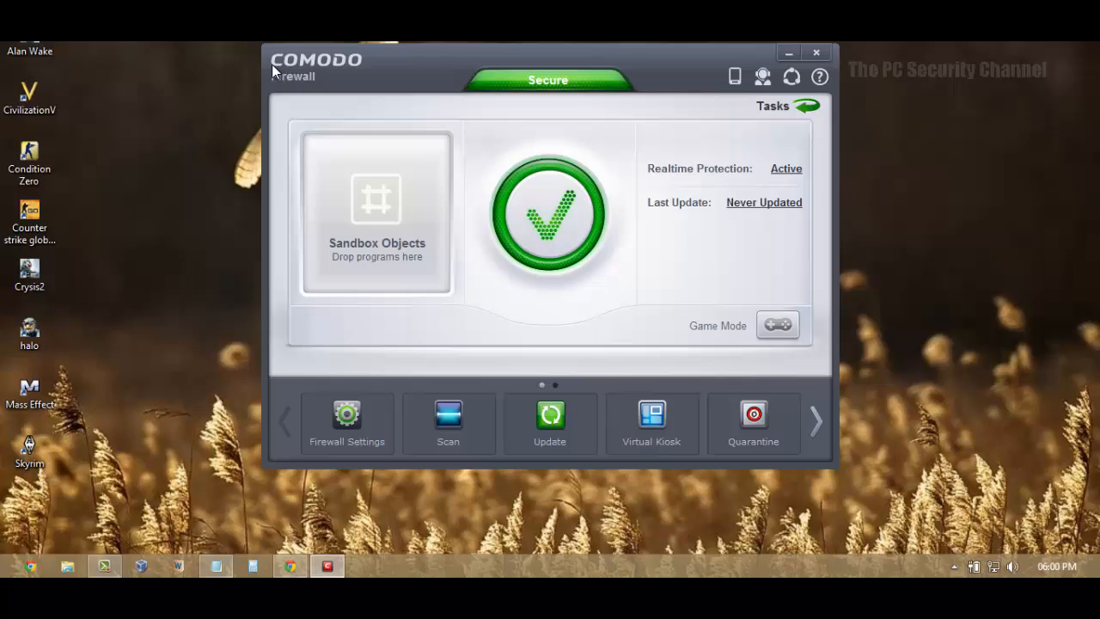
mouse_move(357, 117)
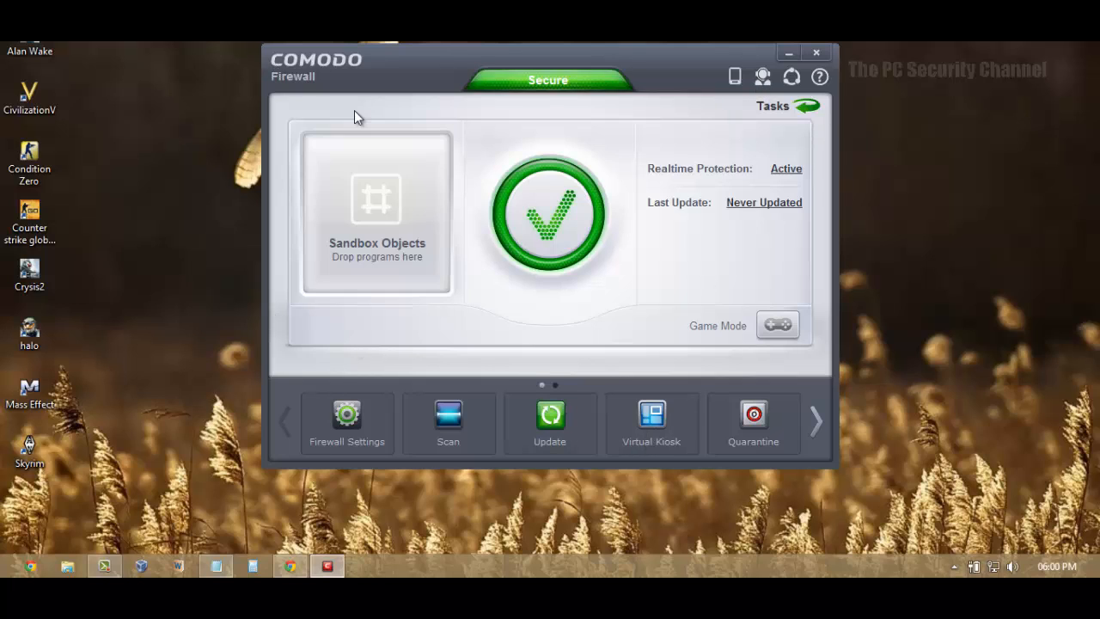
mouse_move(447, 421)
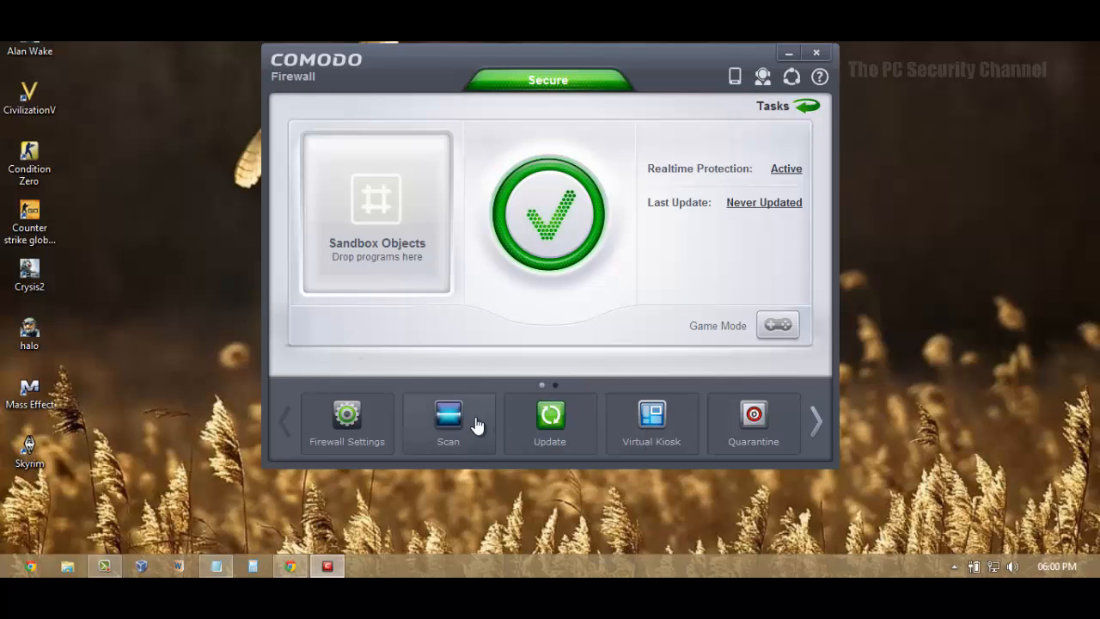
mouse_move(478, 335)
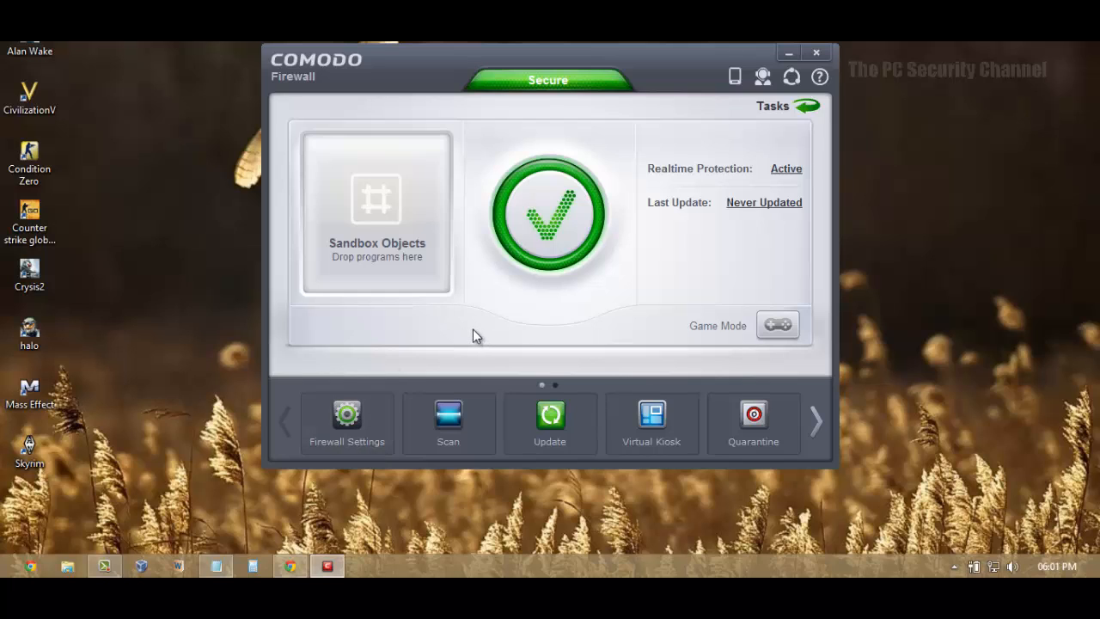
mouse_move(340, 361)
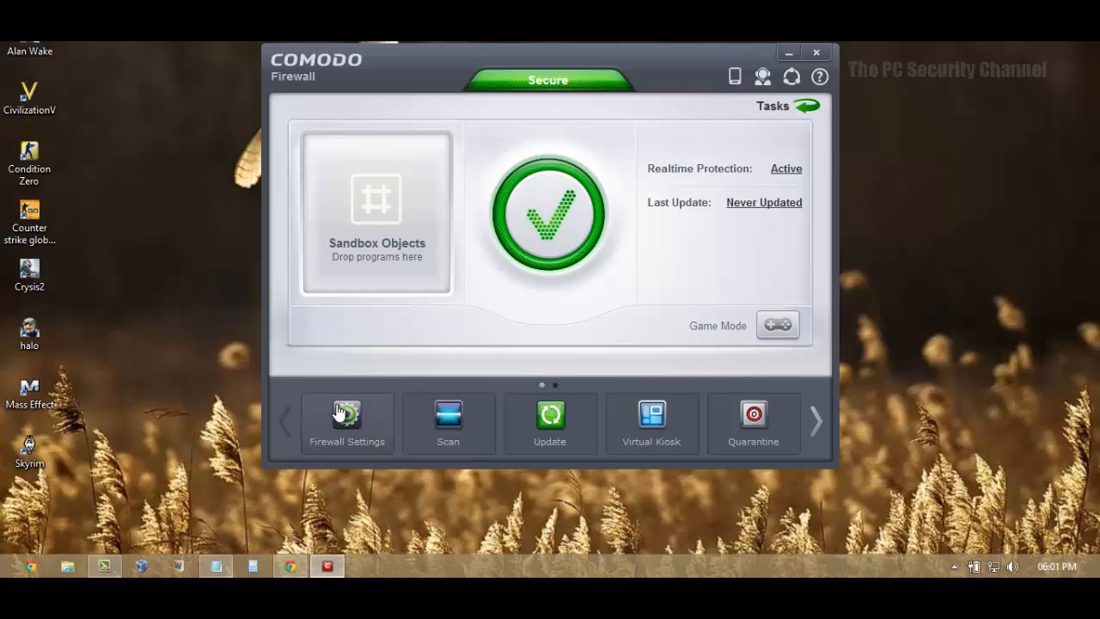
mouse_move(395, 413)
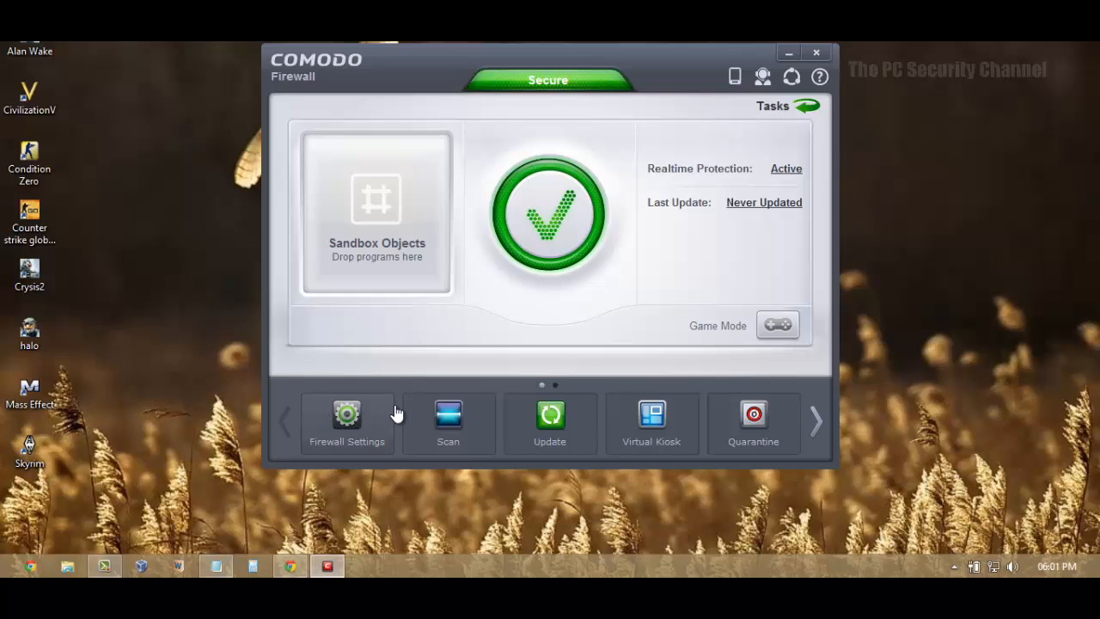
mouse_move(387, 421)
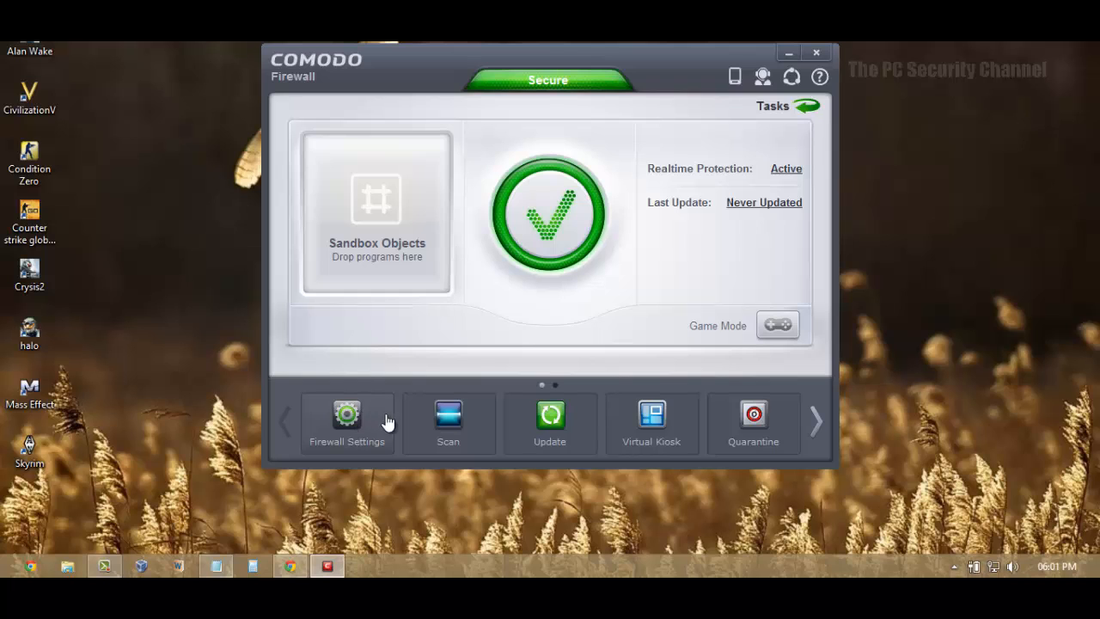
Go to Defense+ Behavior Blocker and toggle auto-sandboxing of unknown applications on, then back off
click(347, 421)
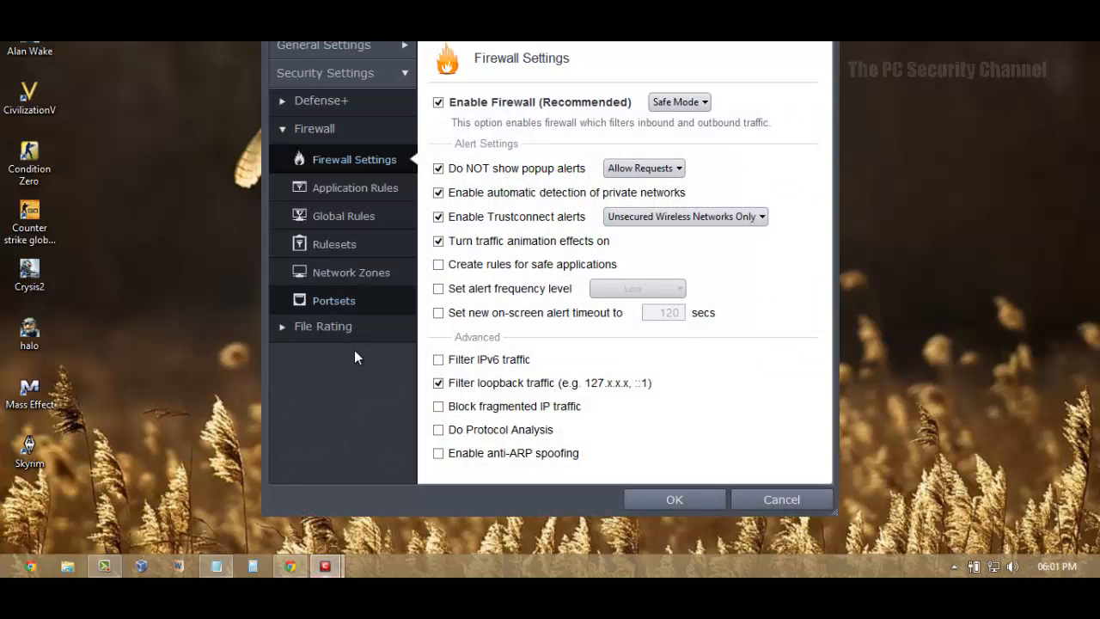
mouse_move(333, 299)
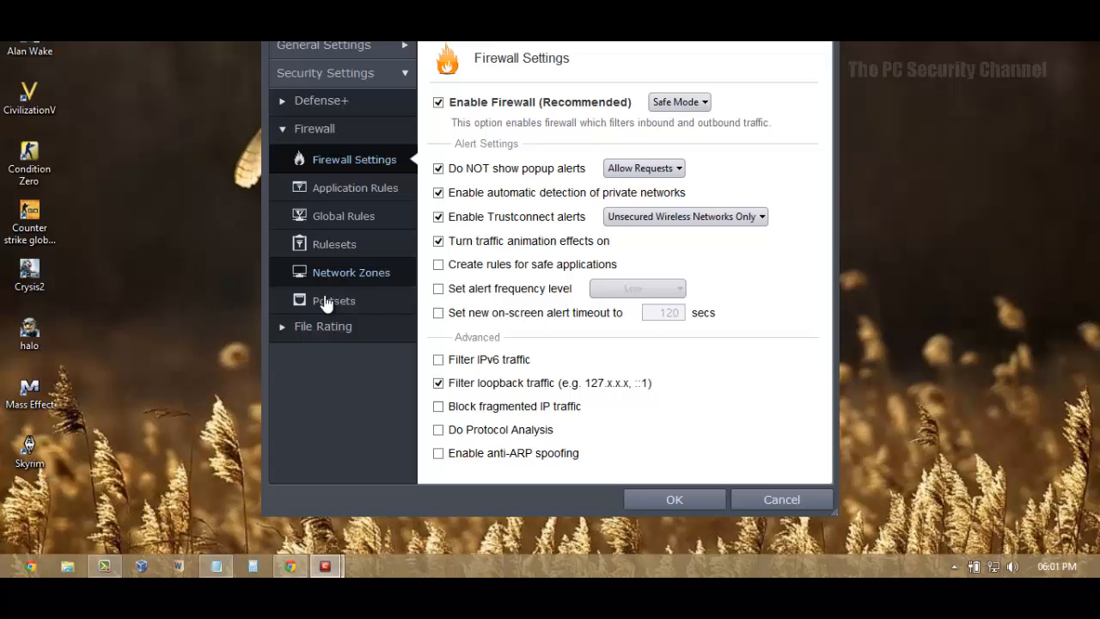
click(323, 100)
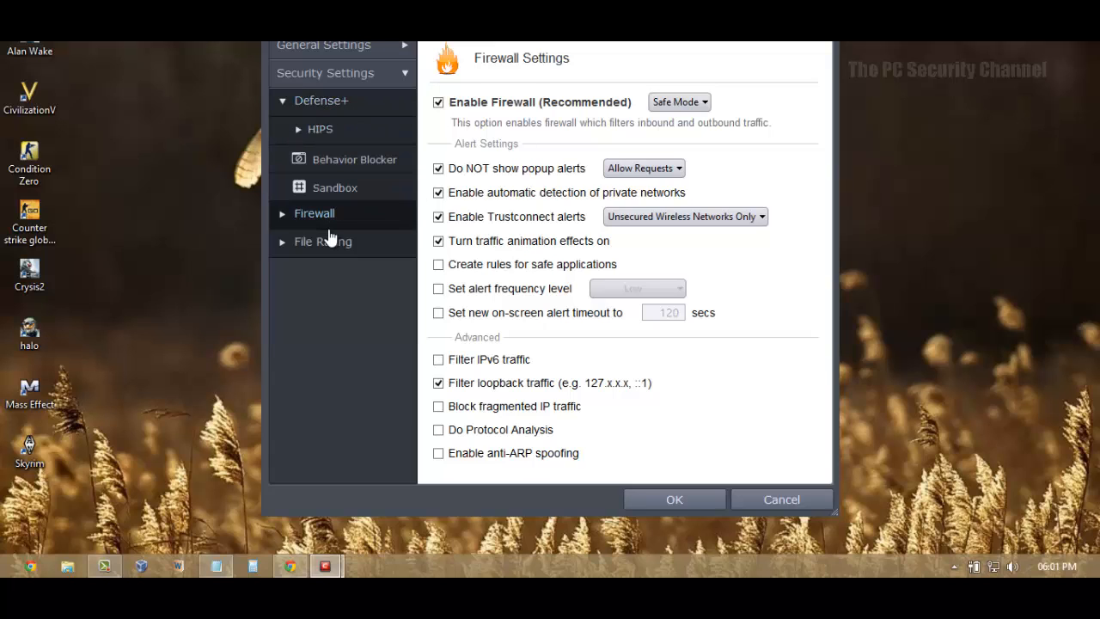
click(354, 158)
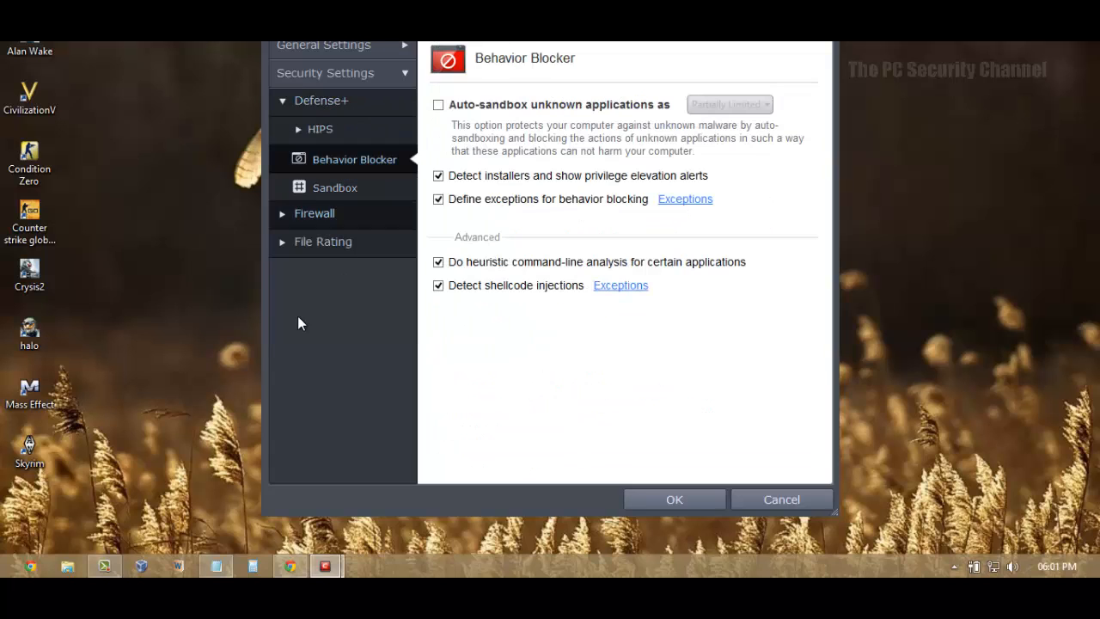
mouse_move(627, 266)
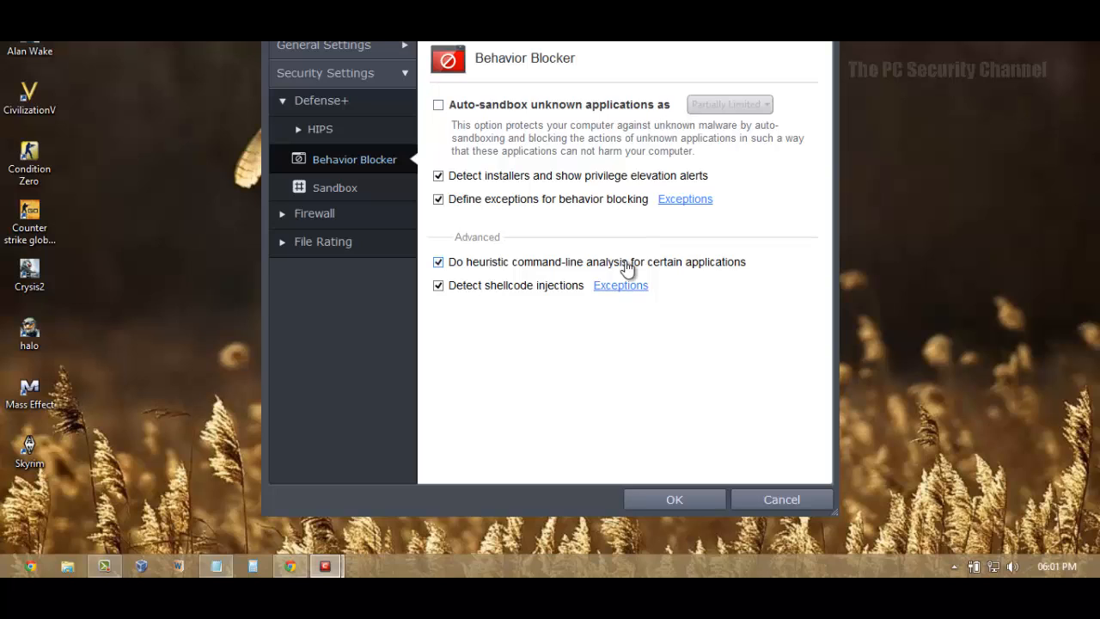
click(439, 105)
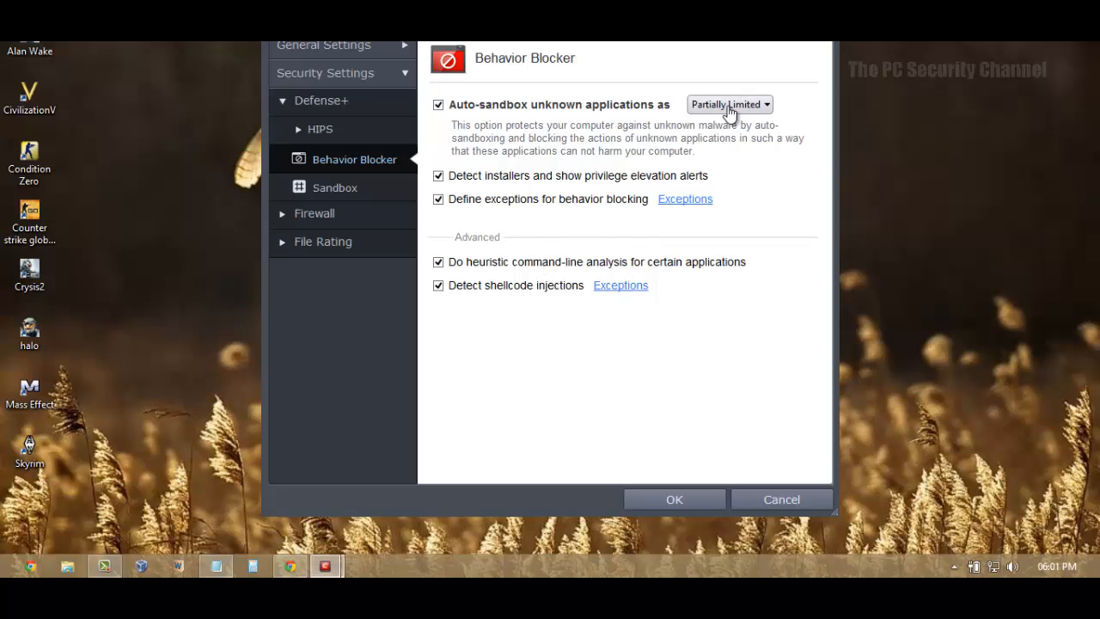
mouse_move(488, 117)
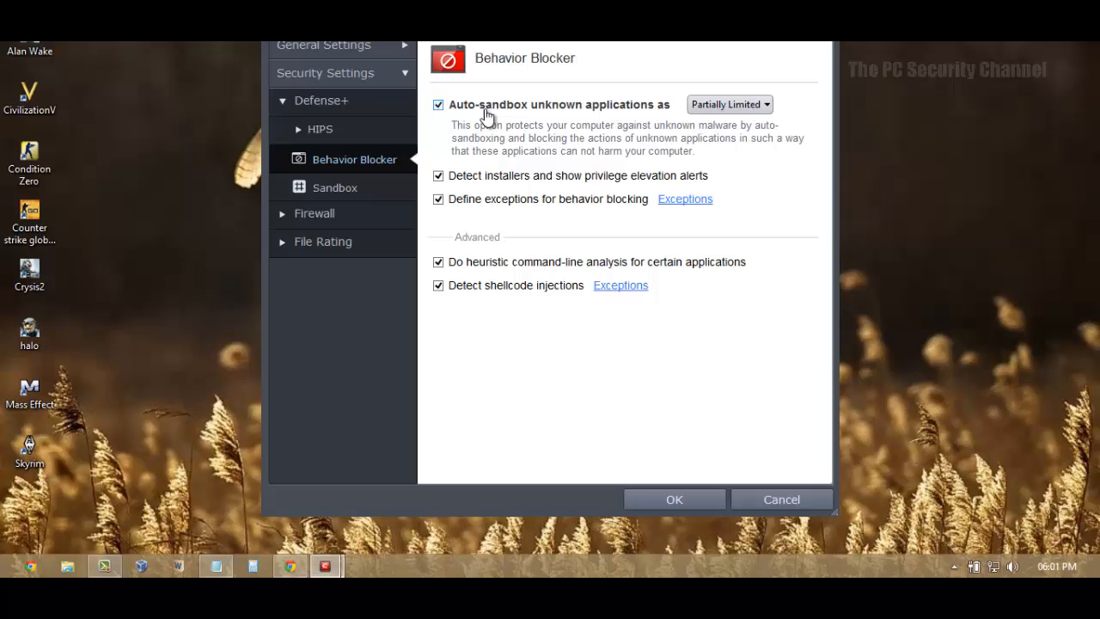
click(320, 129)
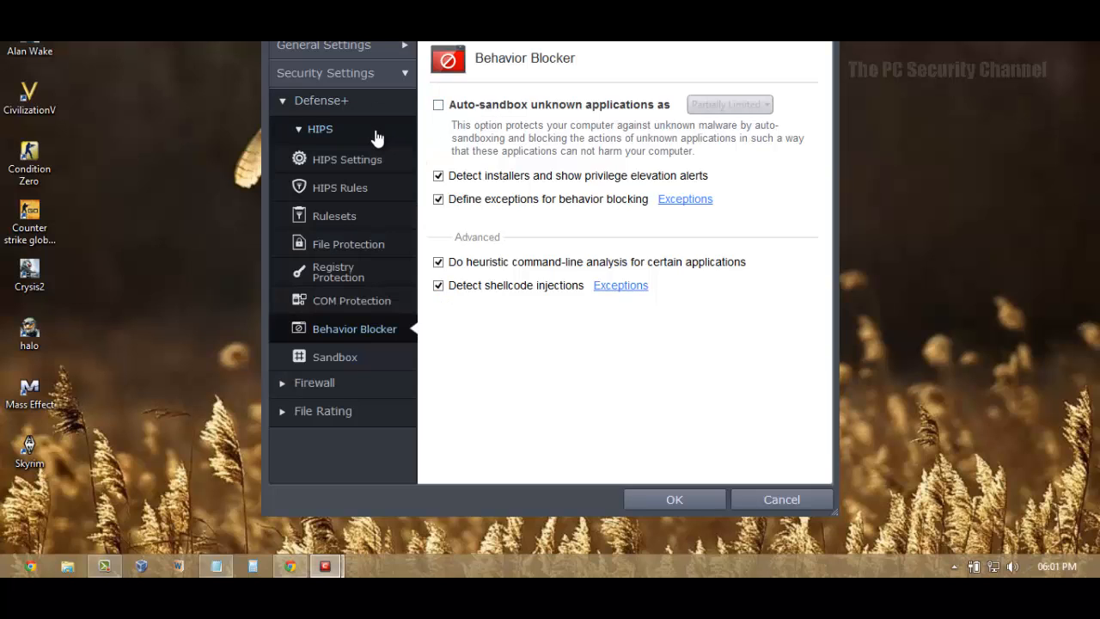
mouse_move(342, 264)
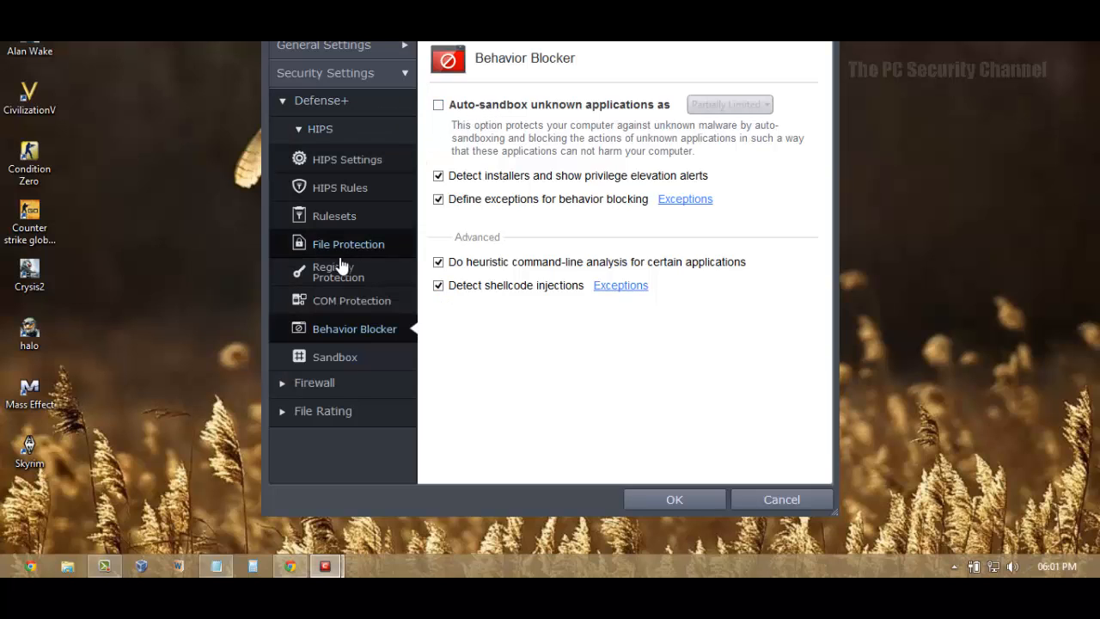
mouse_move(348, 158)
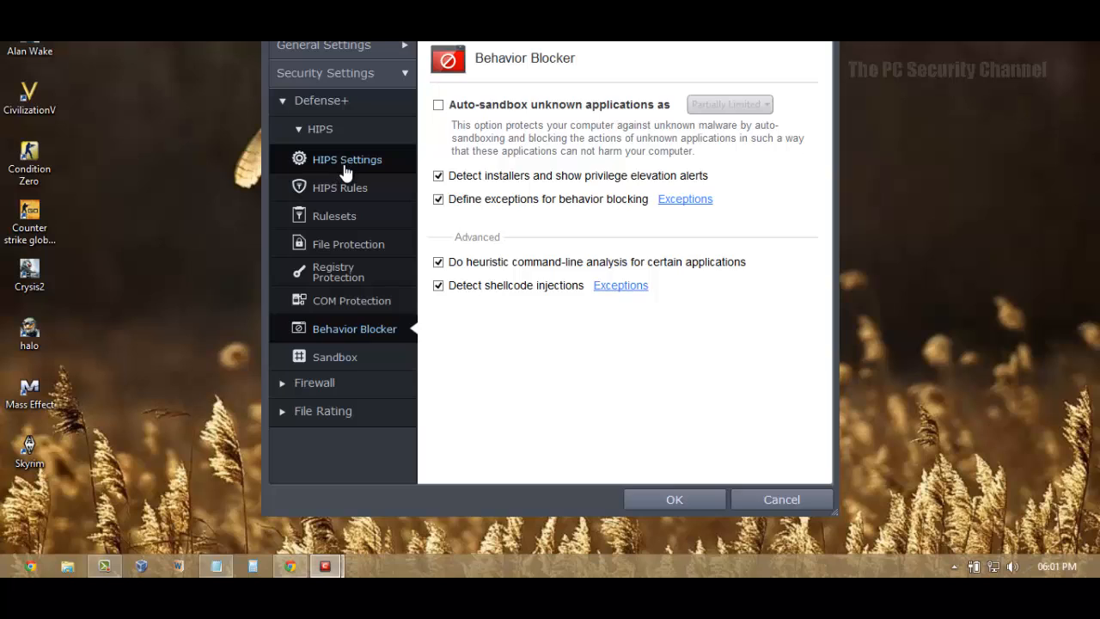
Show HIPS Settings enabled in Clean PC Mode, glancing at Behavior Blocker and back
click(347, 158)
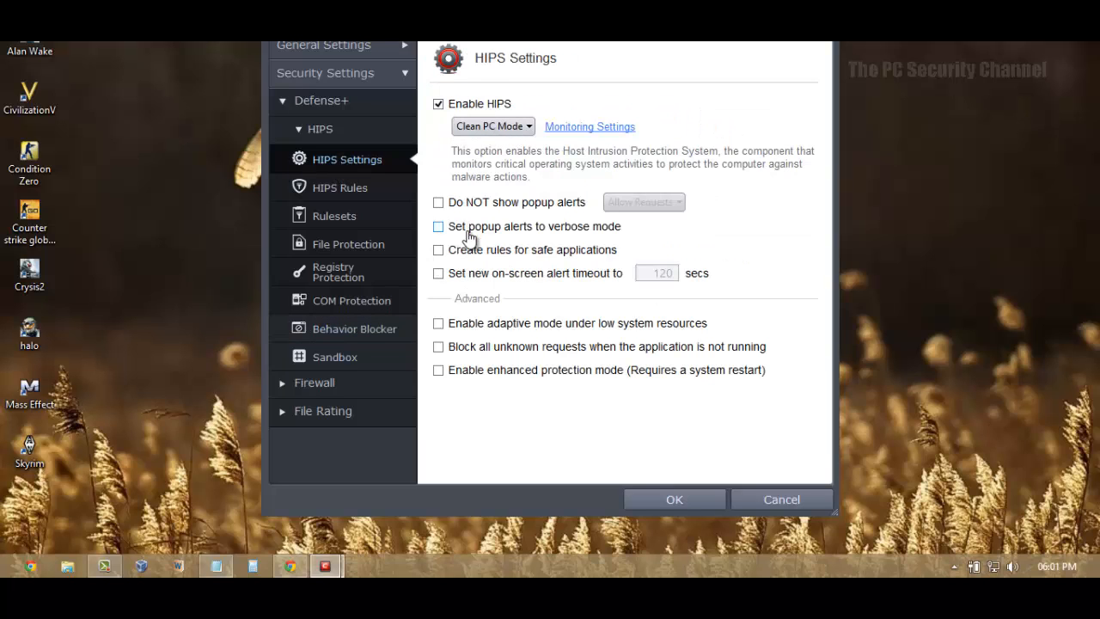
mouse_move(388, 186)
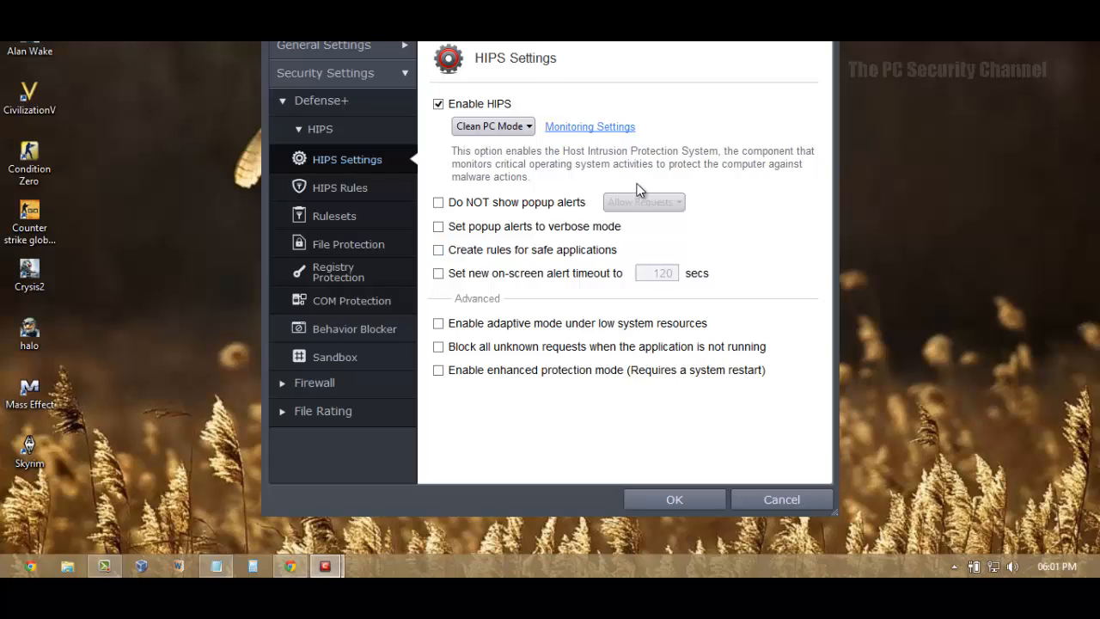
mouse_move(598, 185)
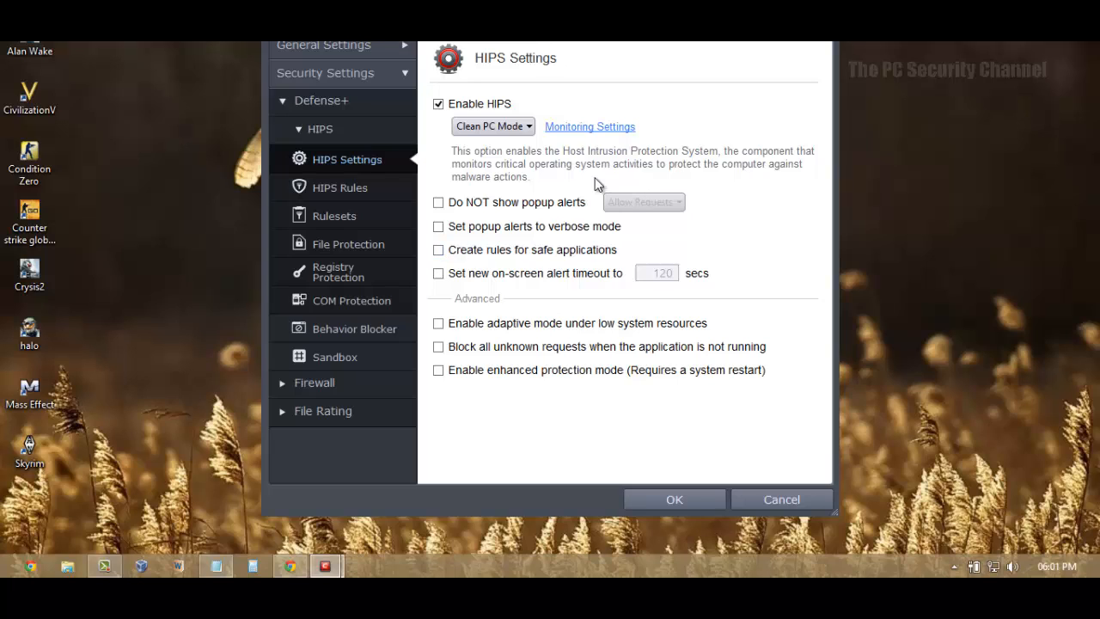
click(492, 127)
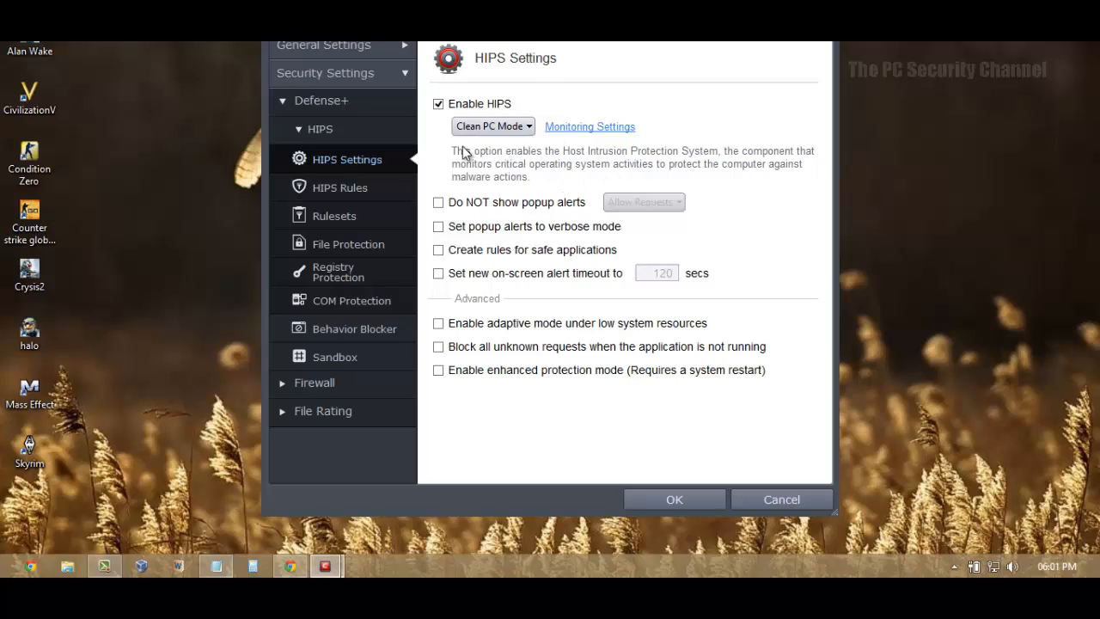
mouse_move(456, 227)
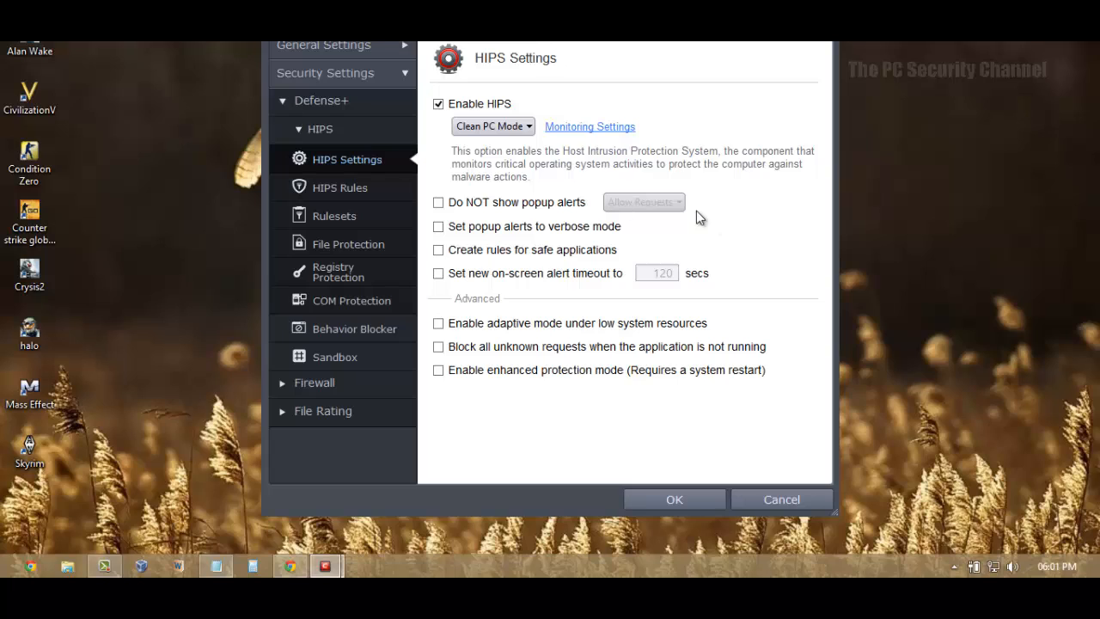
mouse_move(530, 144)
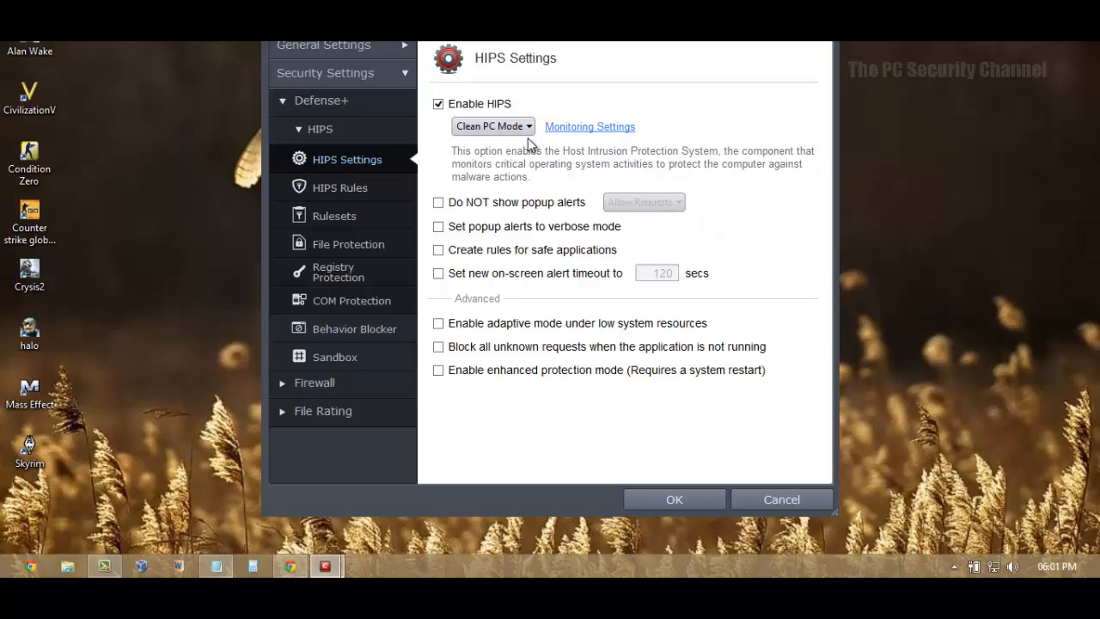
mouse_move(354, 329)
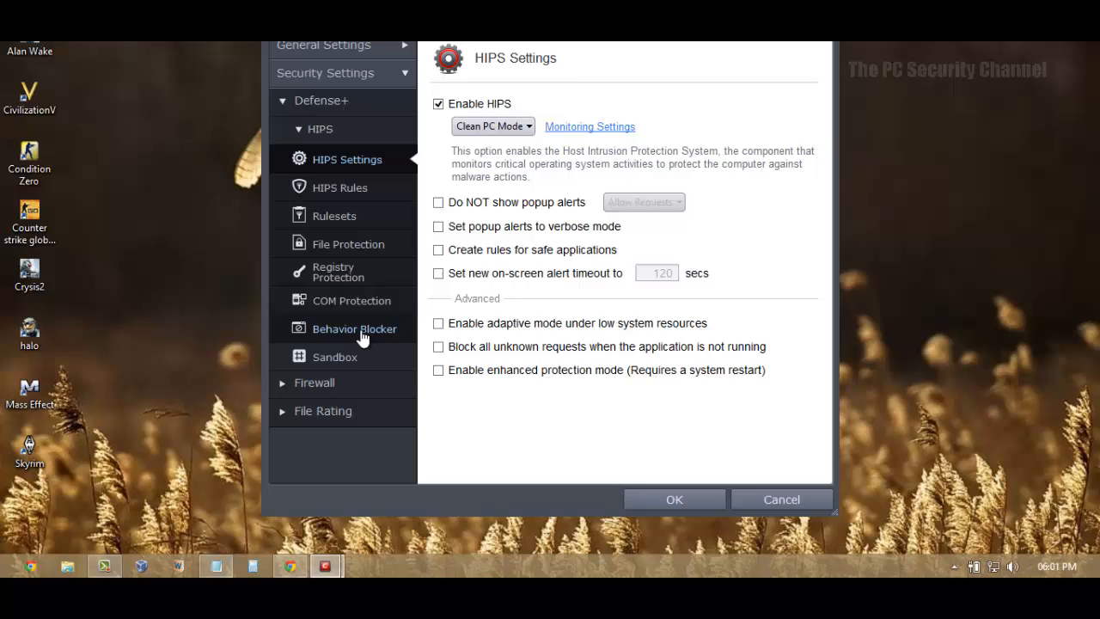
click(354, 328)
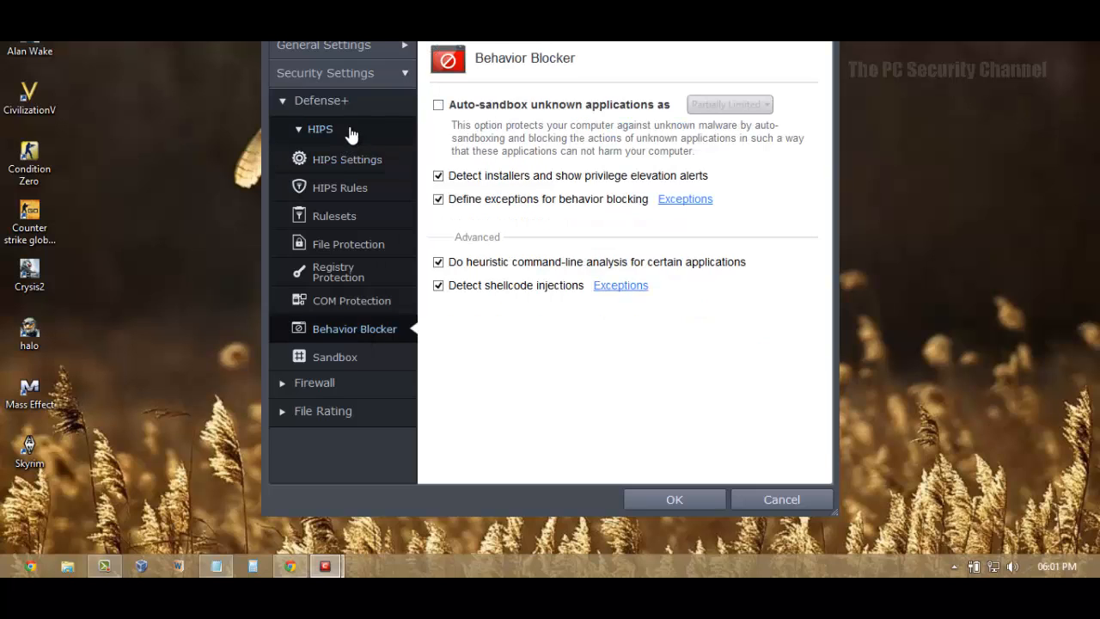
click(347, 159)
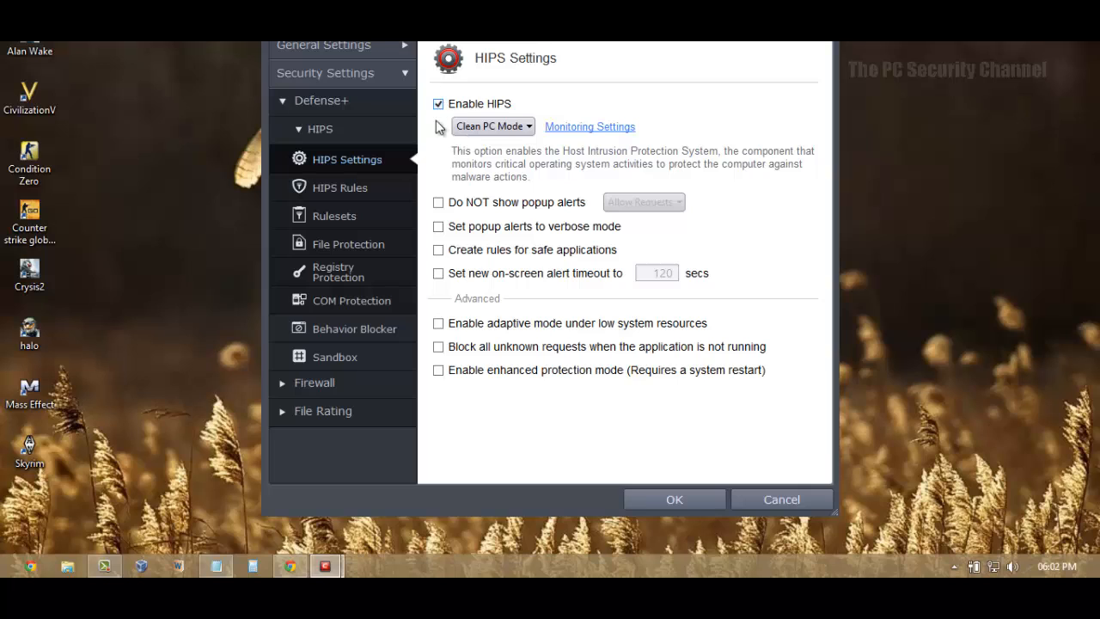
mouse_move(354, 328)
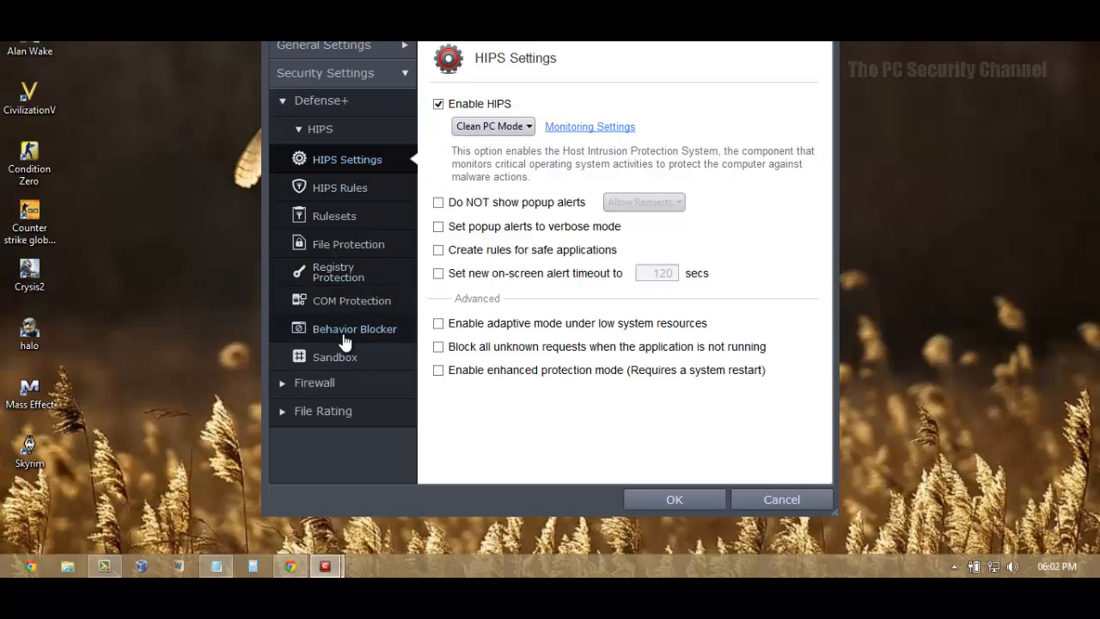
View Behavior Blocker with unknown applications auto-sandboxed as Partially Limited, then return to HIPS Settings
click(354, 328)
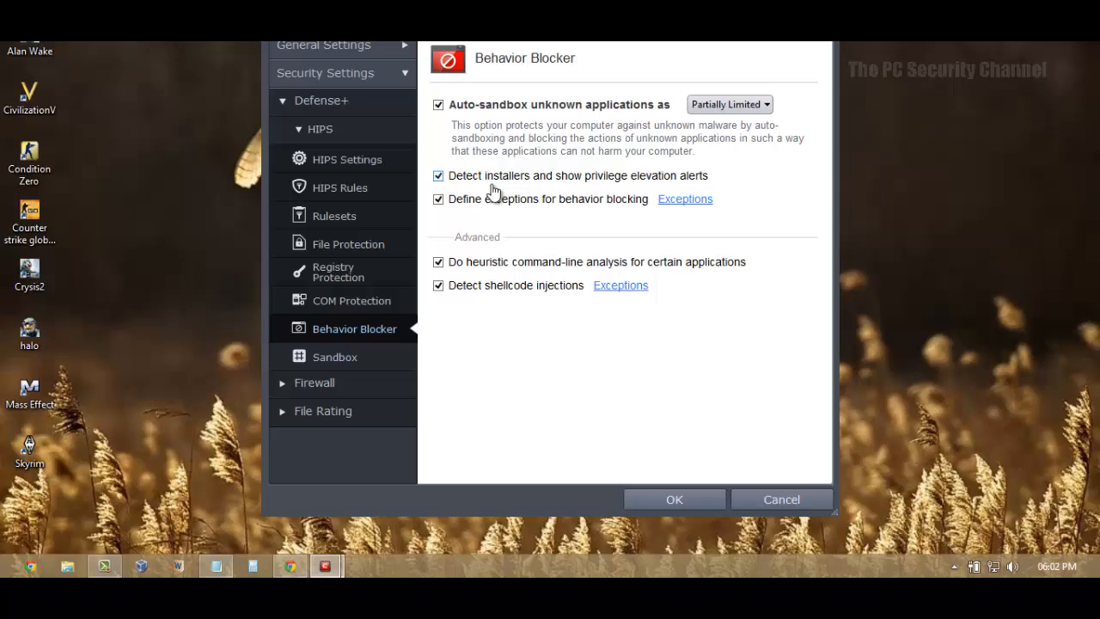
mouse_move(454, 124)
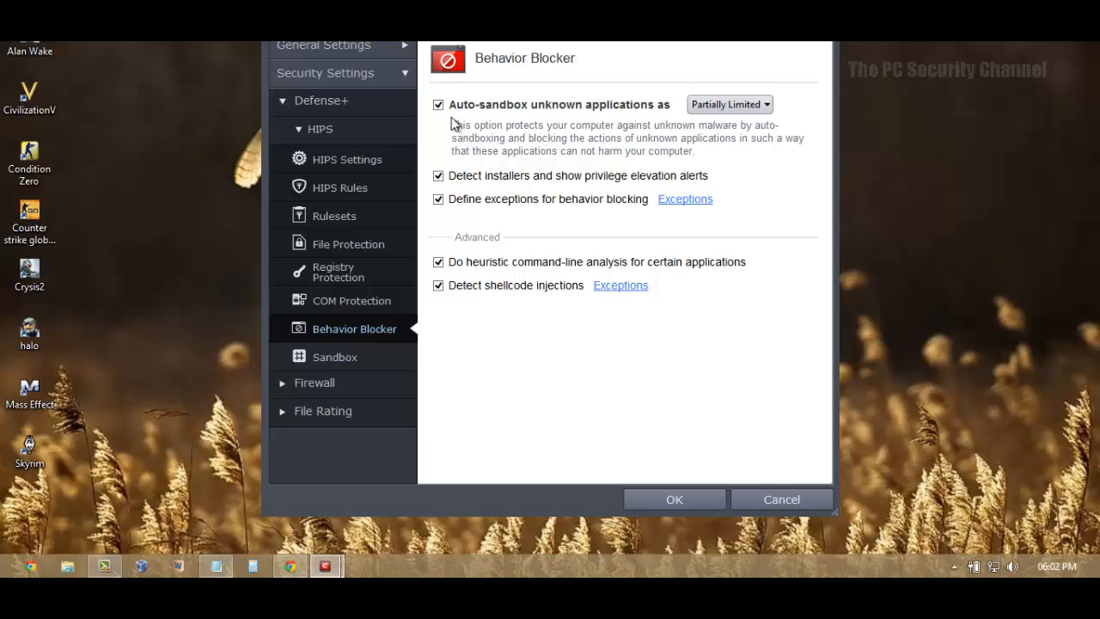
mouse_move(729, 105)
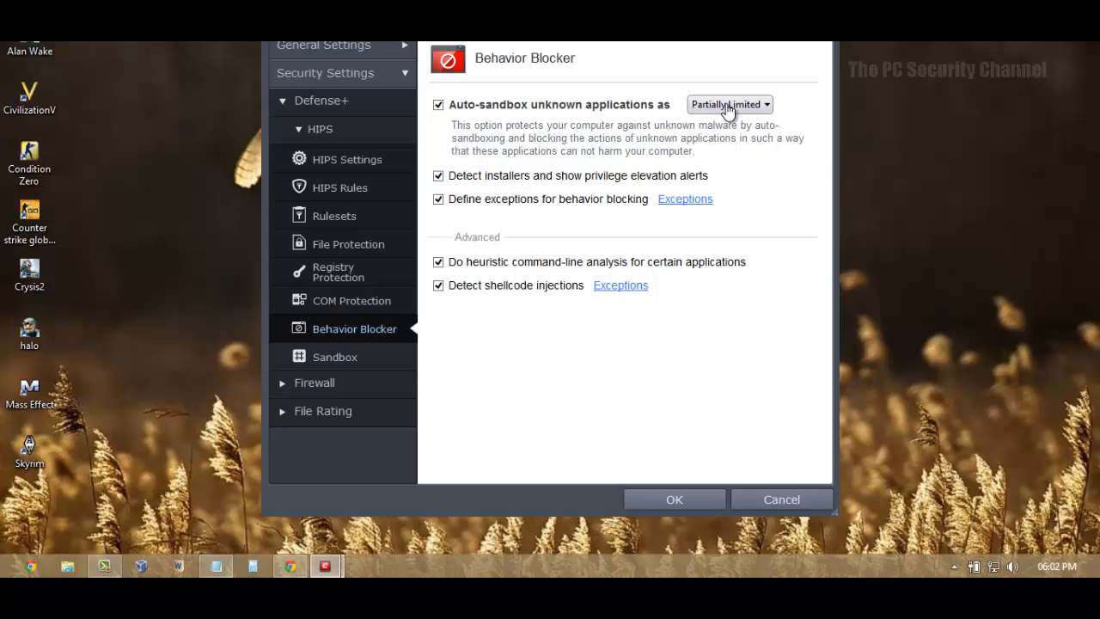
mouse_move(646, 153)
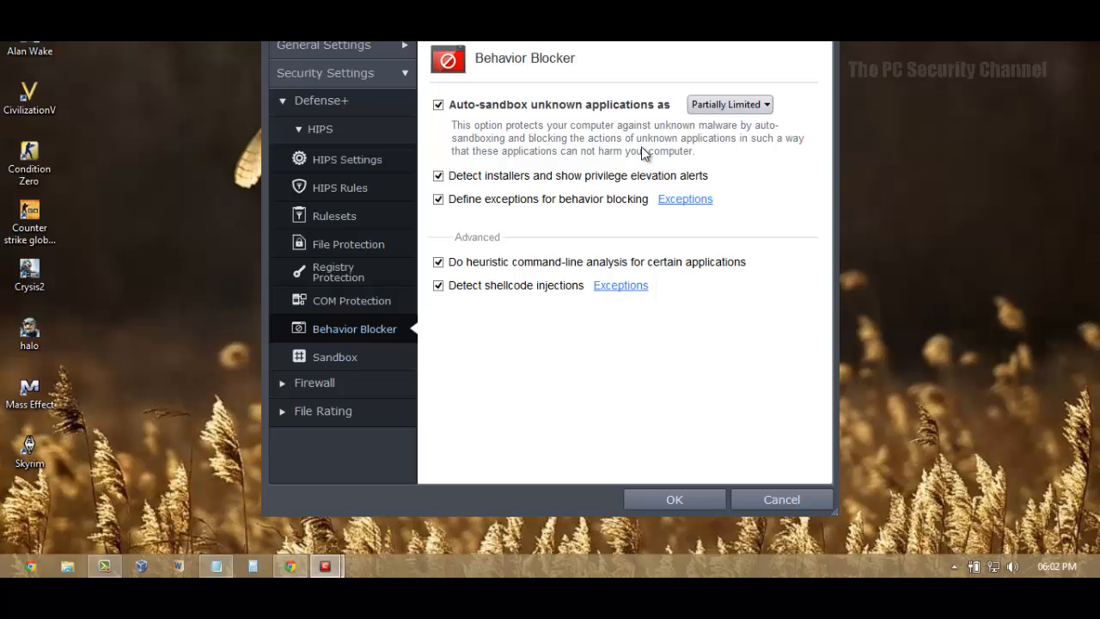
mouse_move(485, 196)
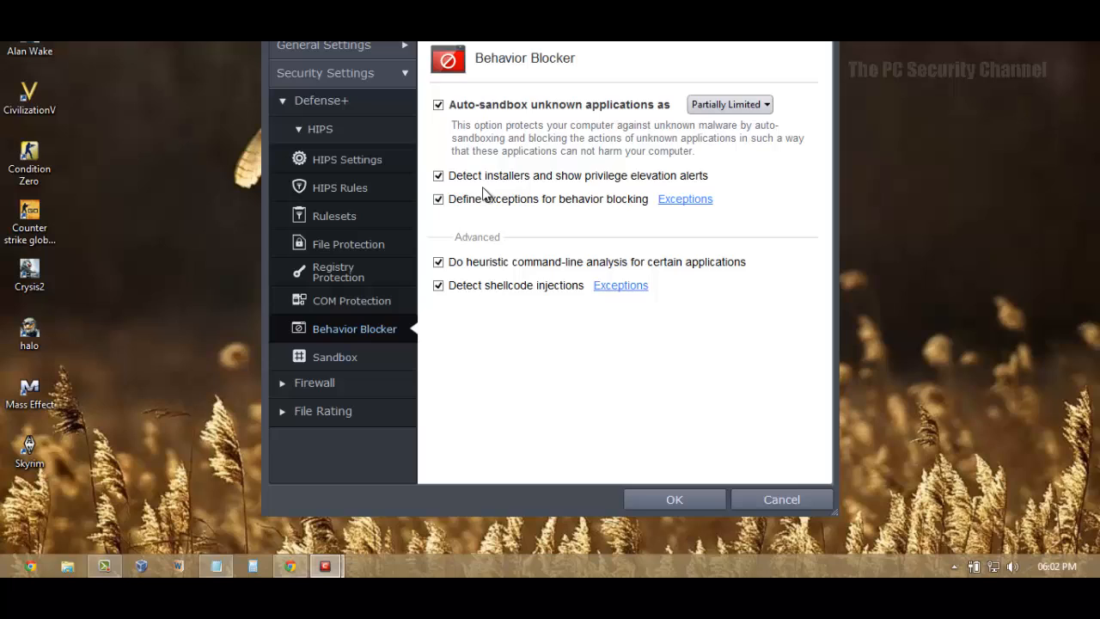
mouse_move(488, 163)
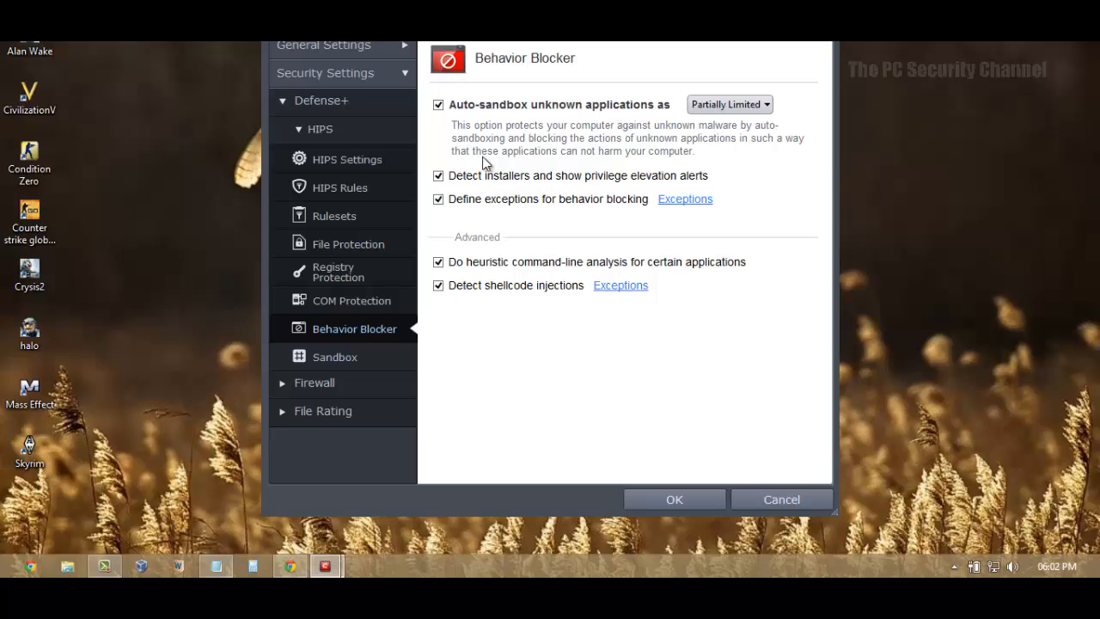
mouse_move(730, 104)
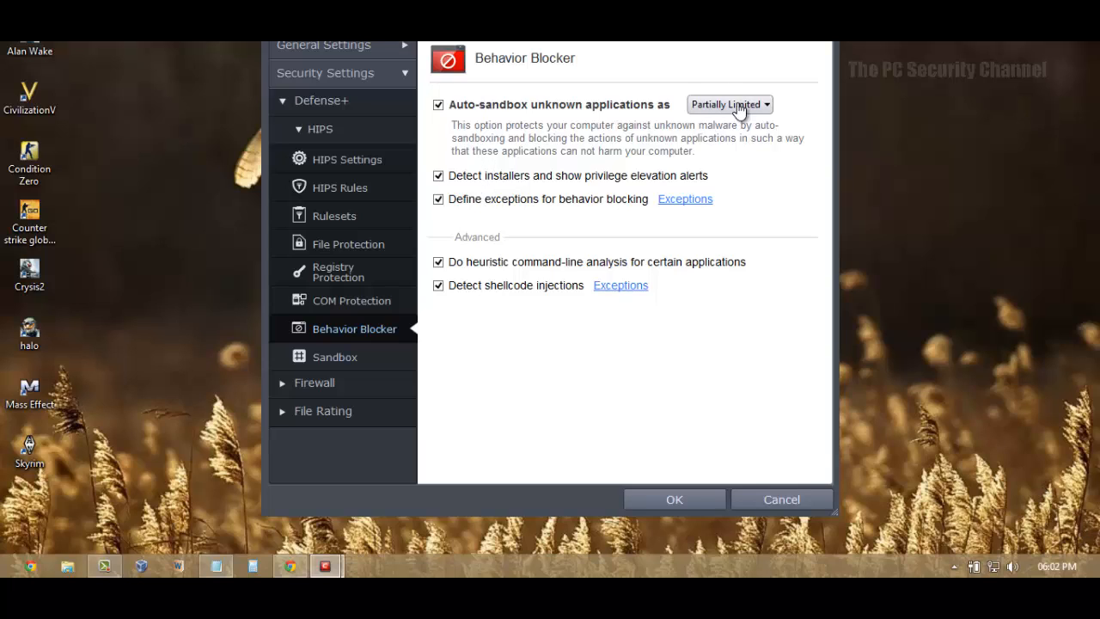
mouse_move(593, 128)
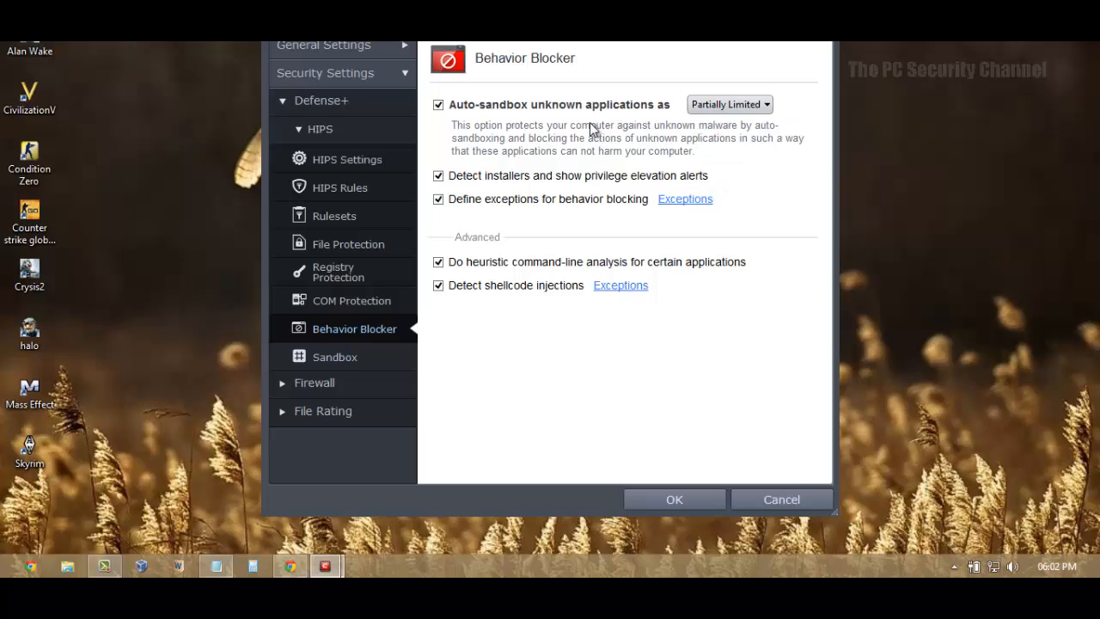
mouse_move(585, 123)
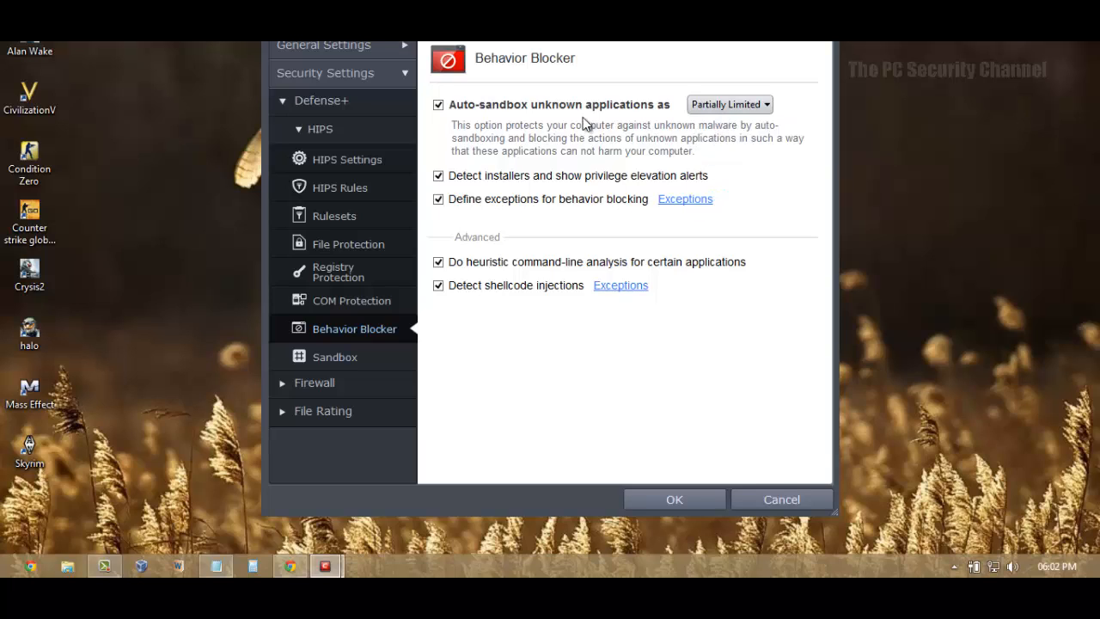
mouse_move(794, 394)
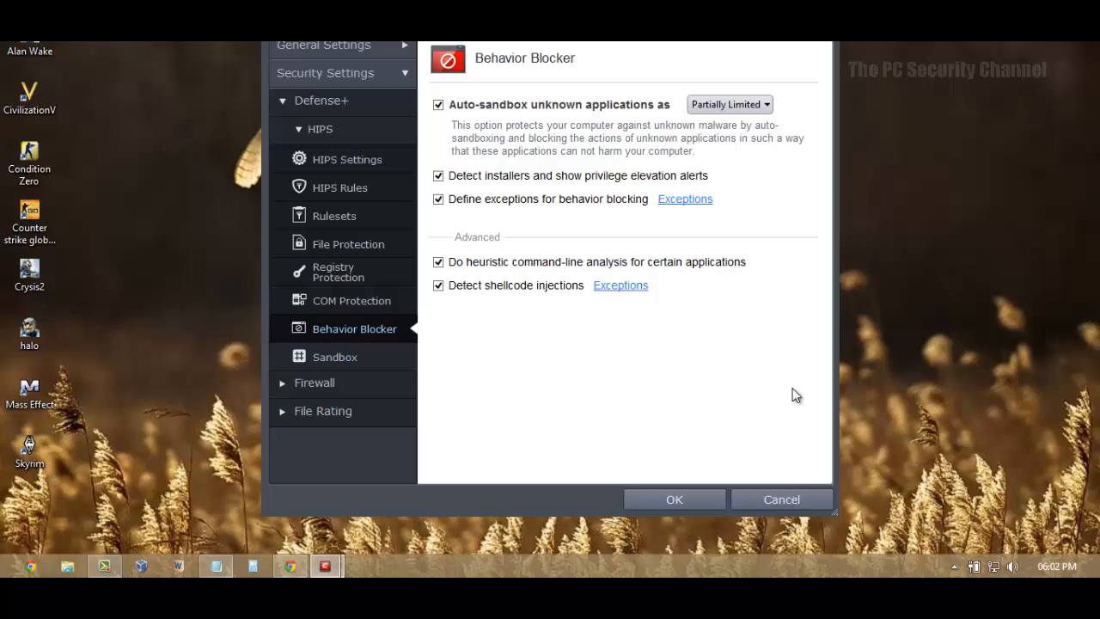
mouse_move(482, 112)
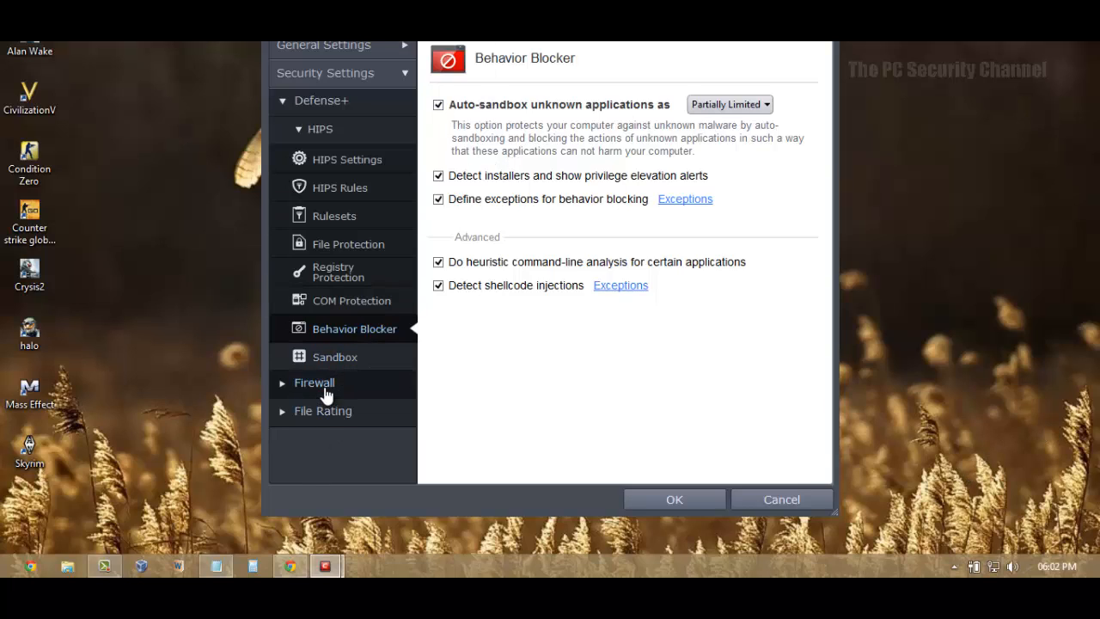
mouse_move(490, 151)
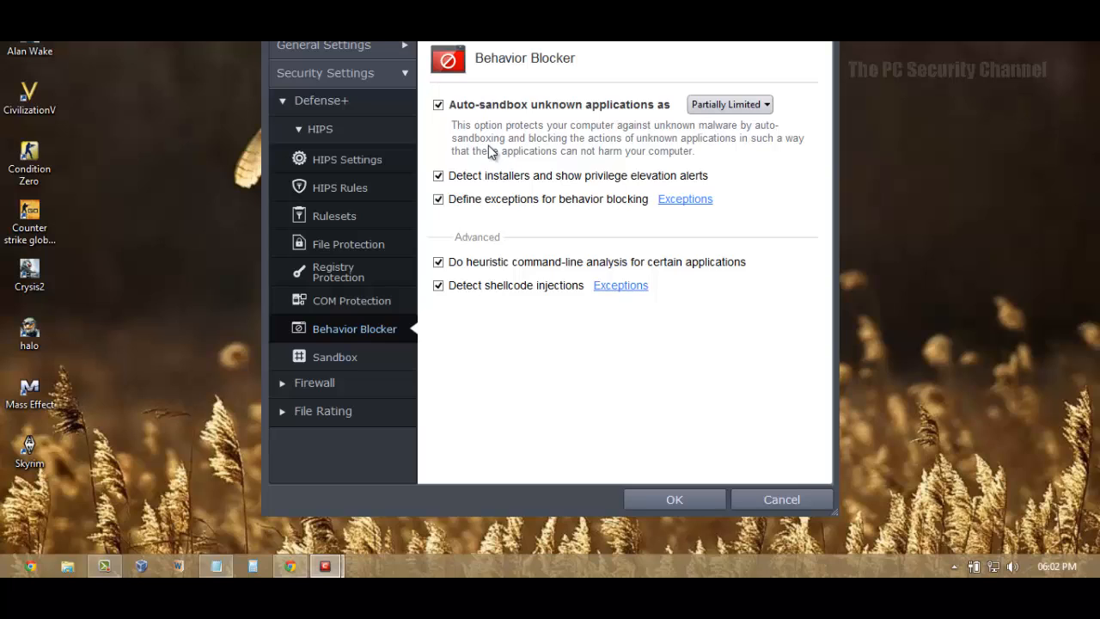
mouse_move(432, 117)
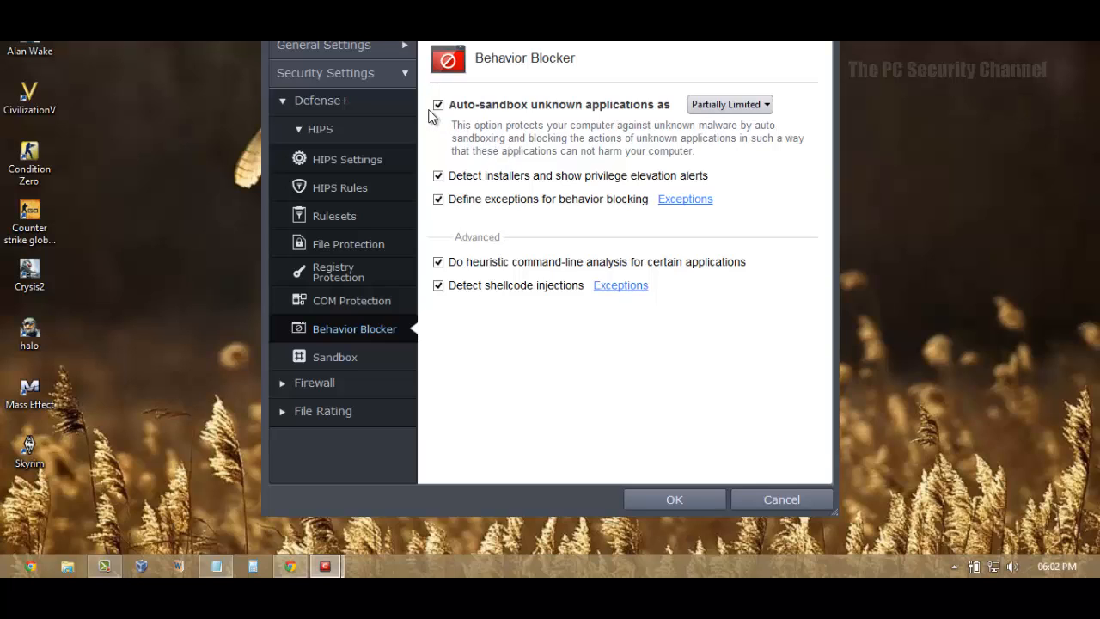
mouse_move(471, 113)
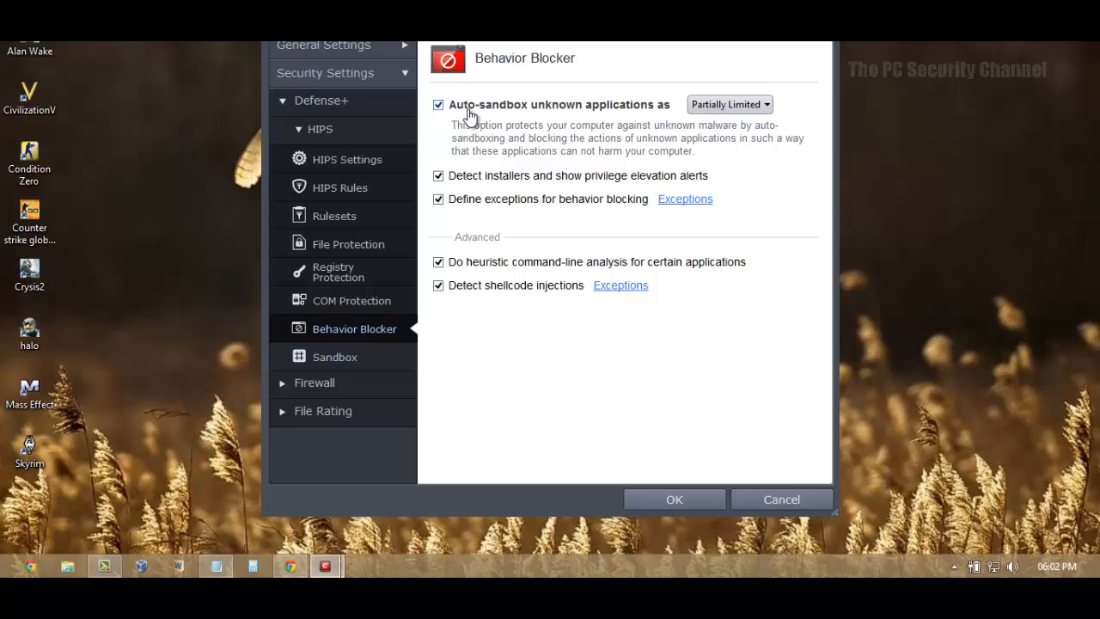
mouse_move(474, 136)
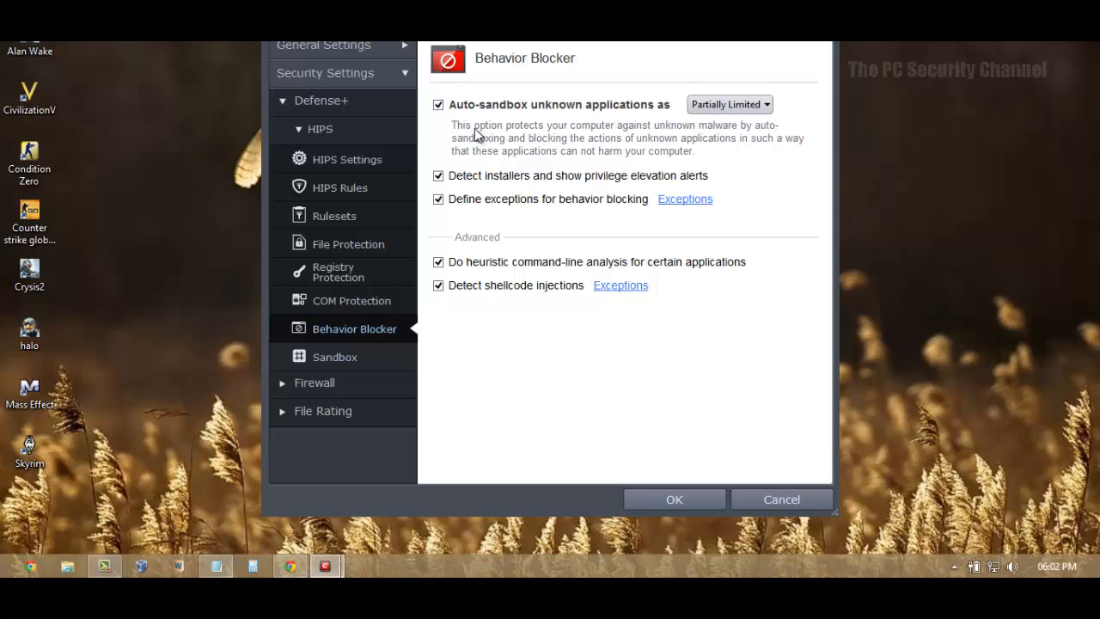
mouse_move(378, 138)
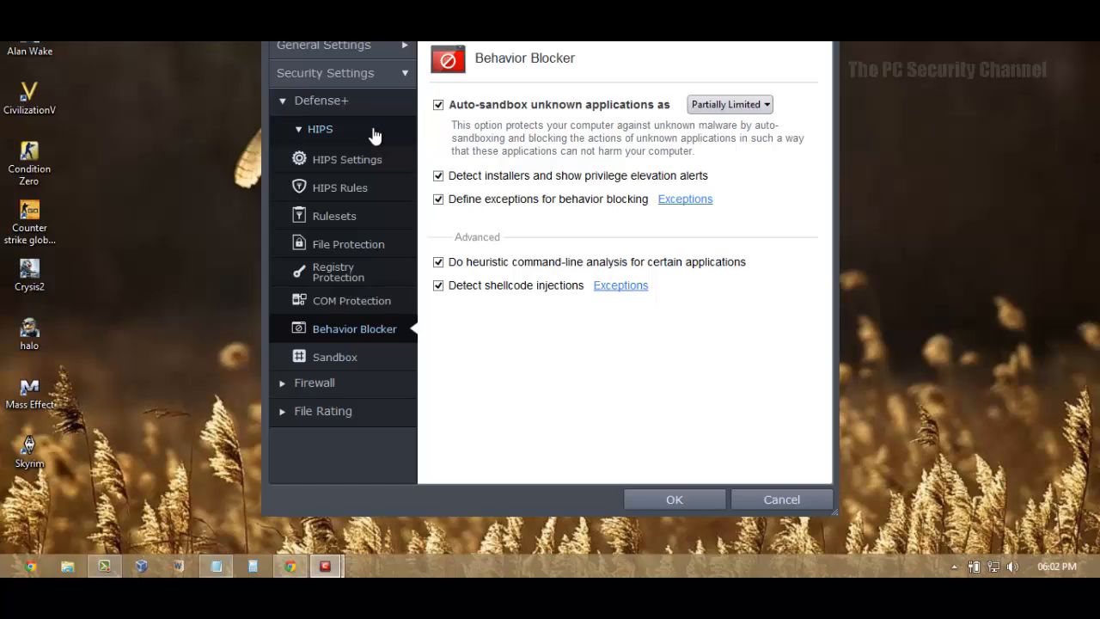
click(347, 159)
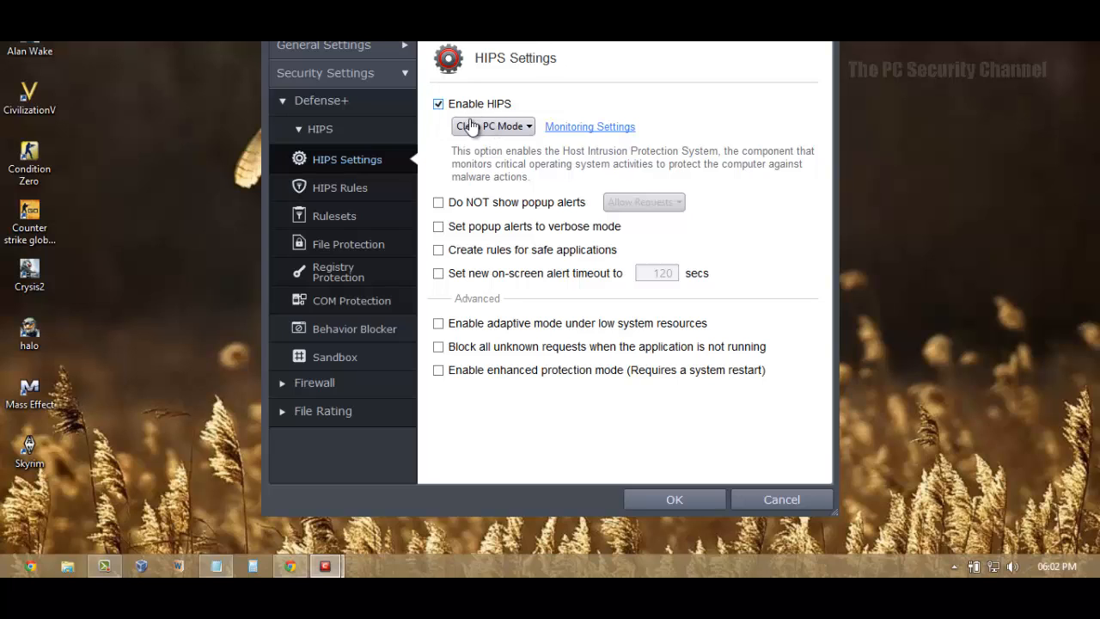
mouse_move(543, 127)
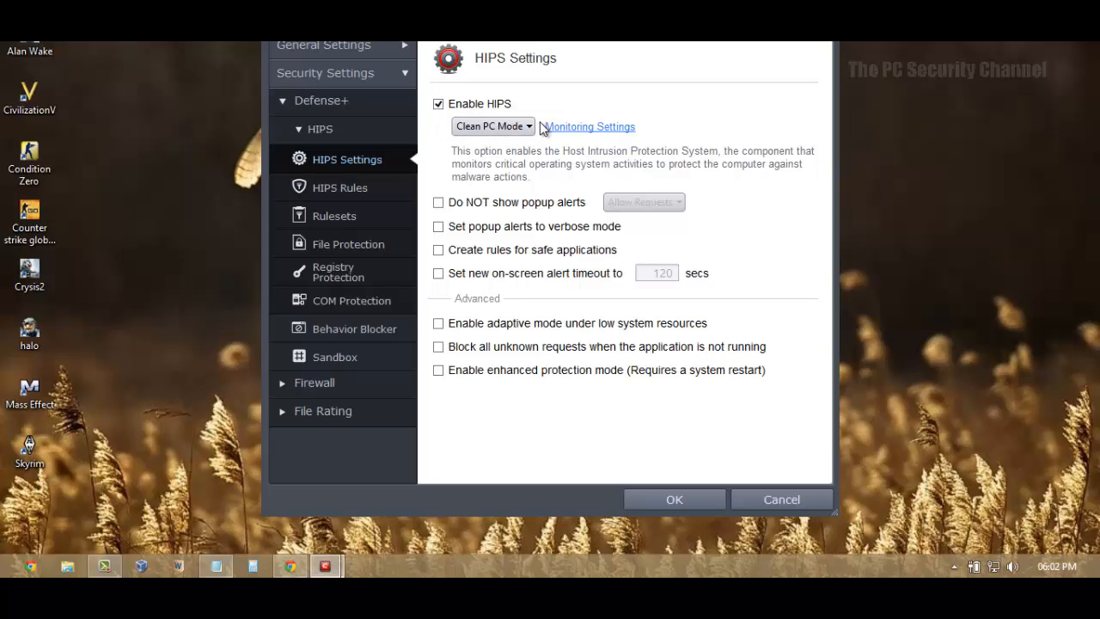
mouse_move(550, 127)
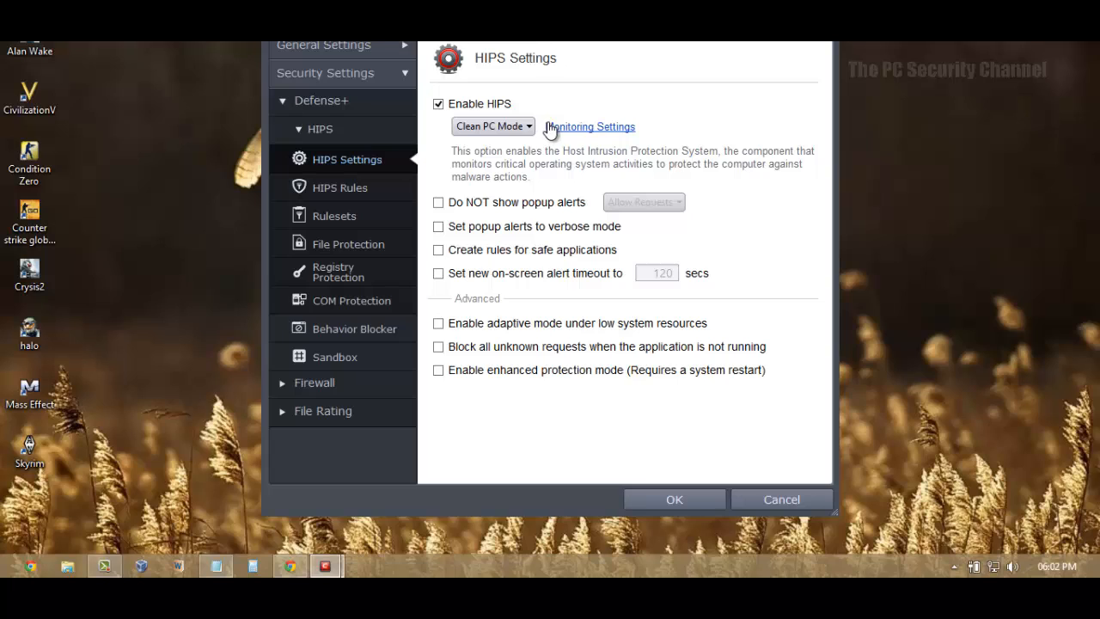
mouse_move(416, 81)
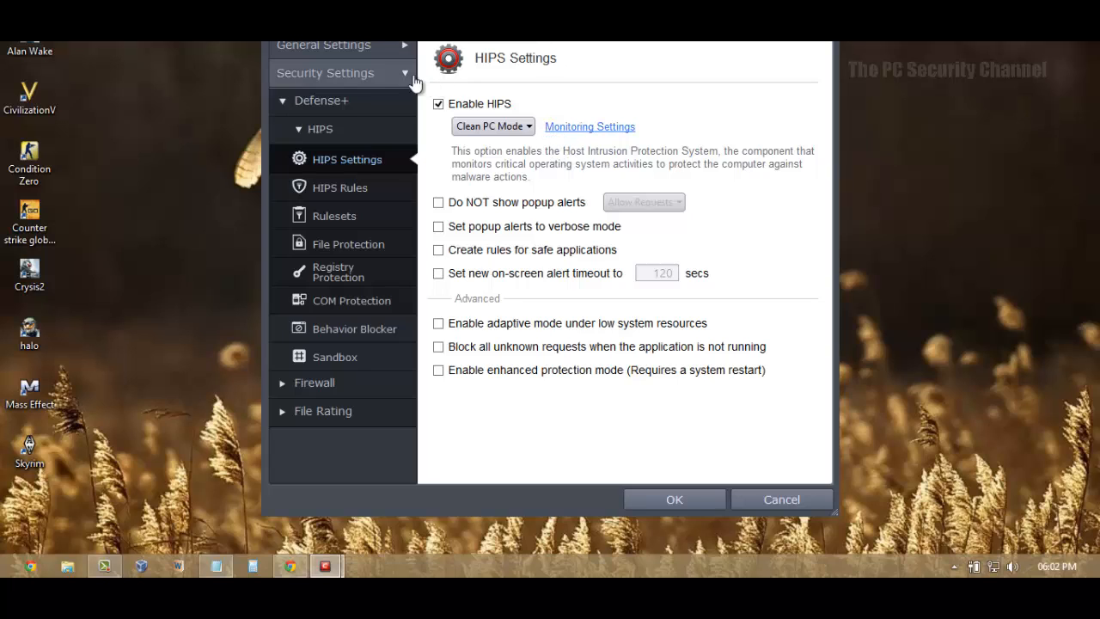
mouse_move(352, 50)
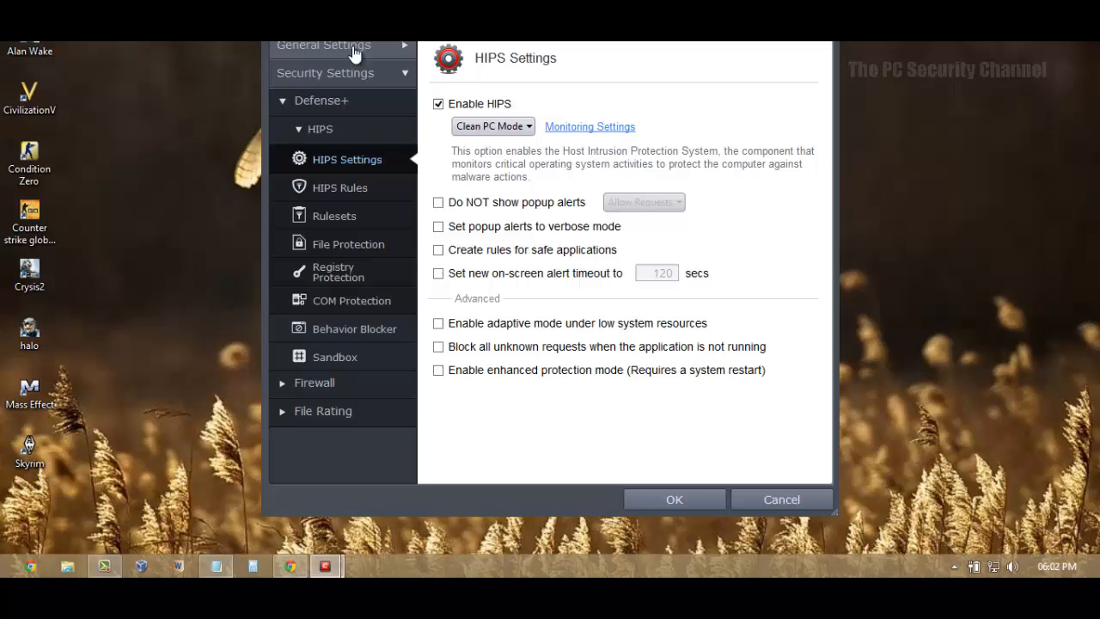
mouse_move(446, 215)
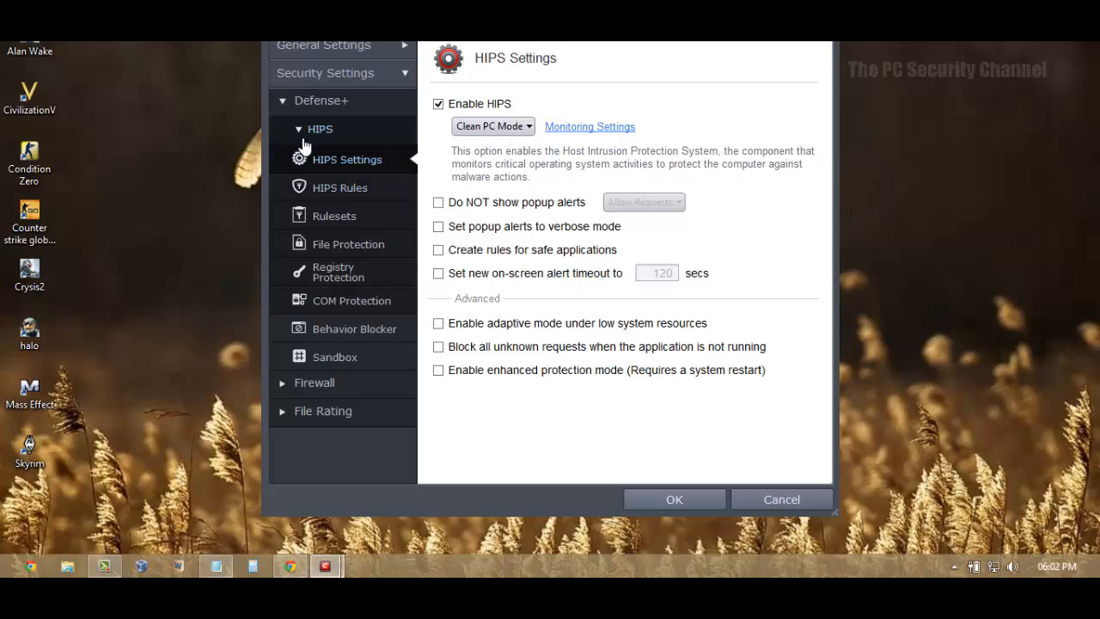
mouse_move(323, 333)
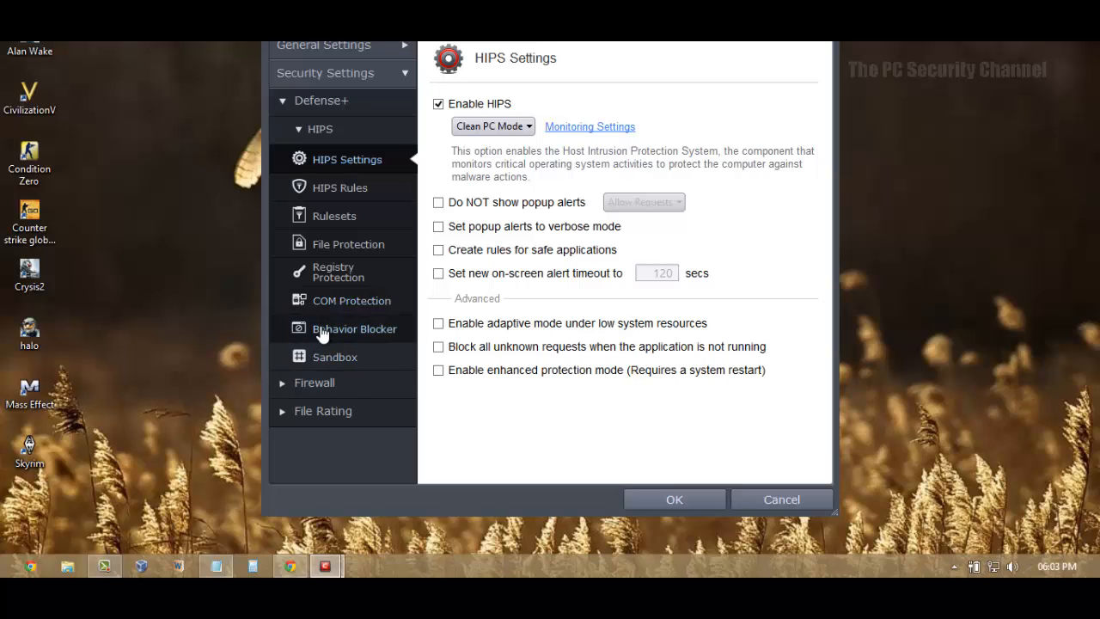
Switch from HIPS Settings back to the Behavior Blocker page
click(355, 329)
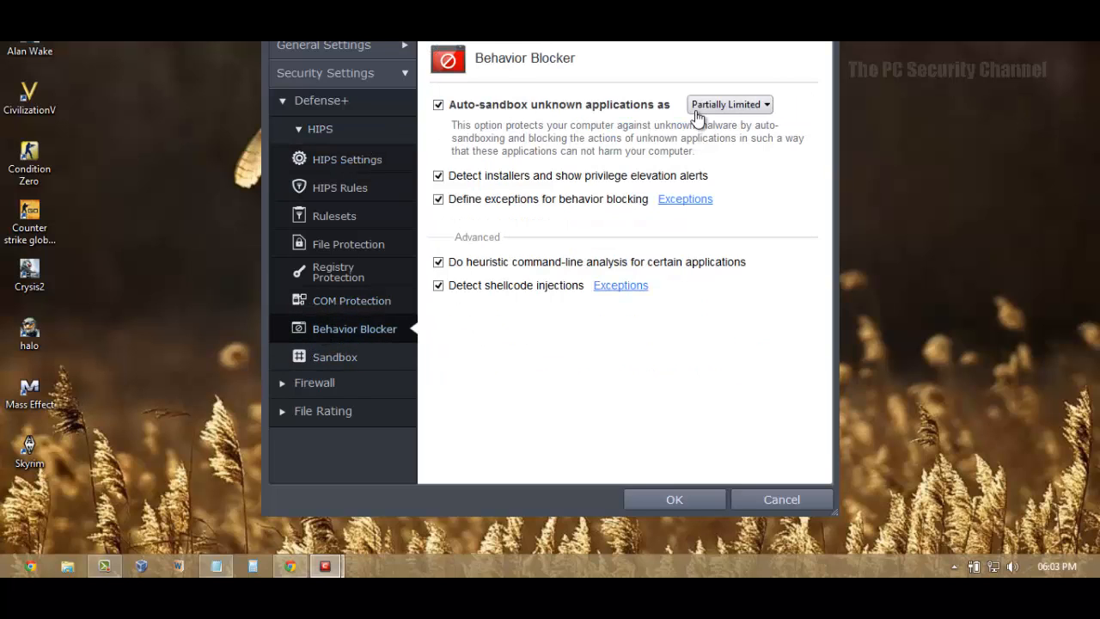
Untick auto-sandboxing, cancel out of COMODO's settings, and launch Malwarebytes Anti-Malware from the tray
click(438, 105)
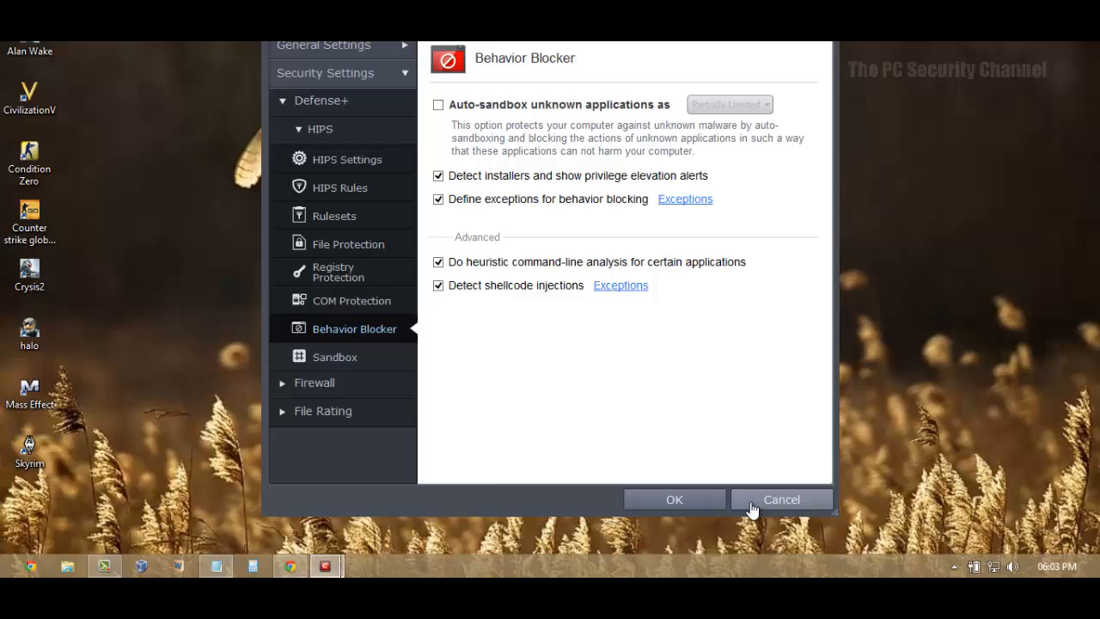
click(780, 499)
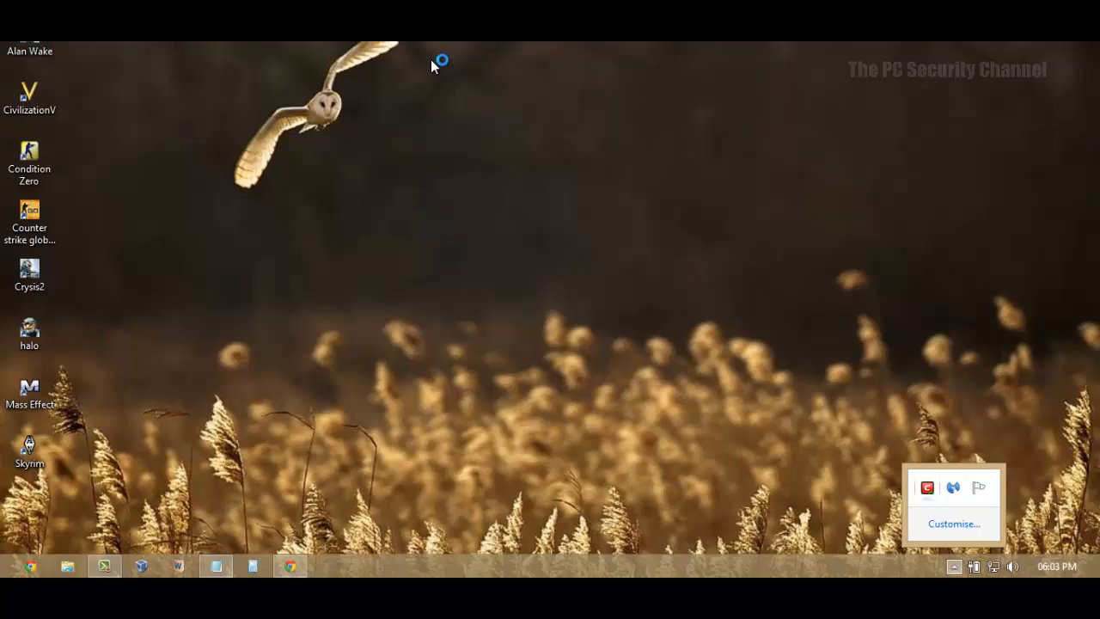
click(615, 275)
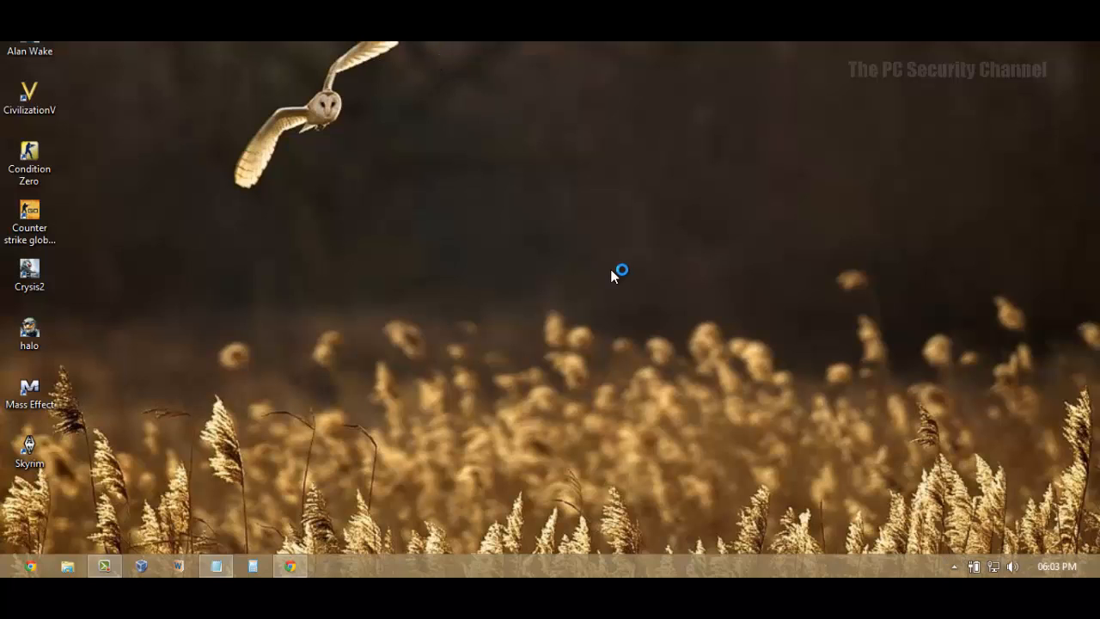
mouse_move(615, 275)
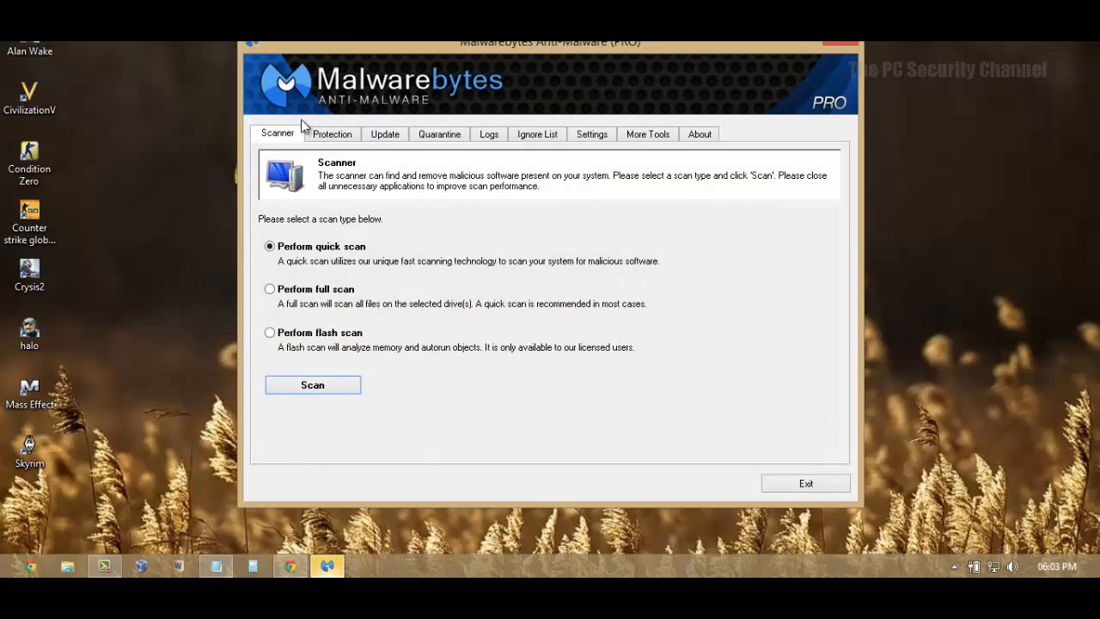
mouse_move(289, 144)
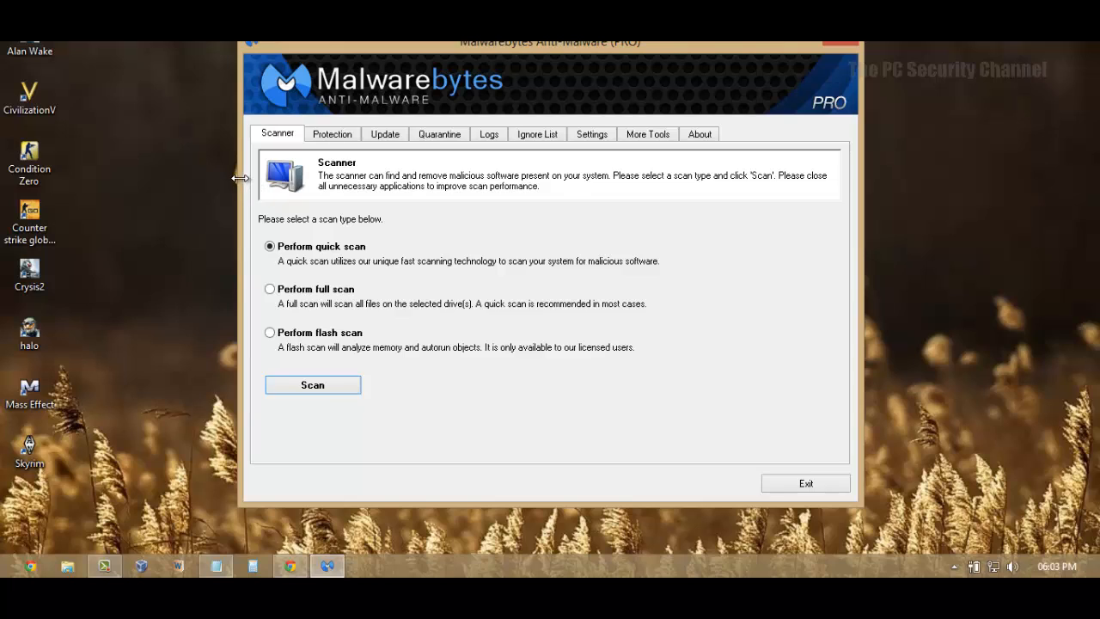
mouse_move(358, 85)
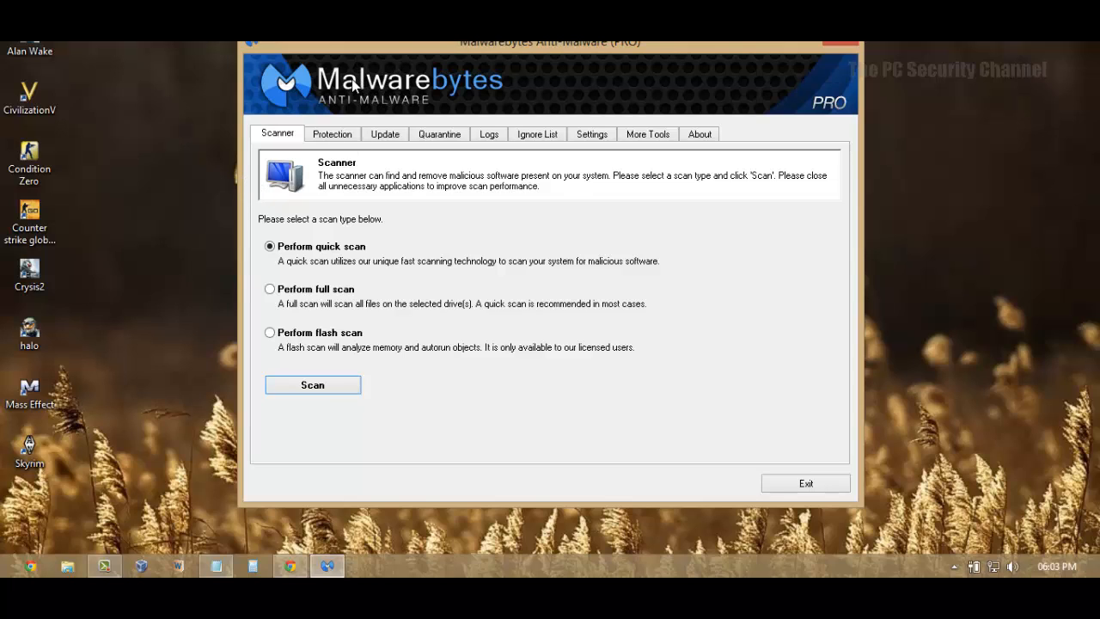
Switch Malwarebytes from its Scanner page to the Protection page
click(332, 134)
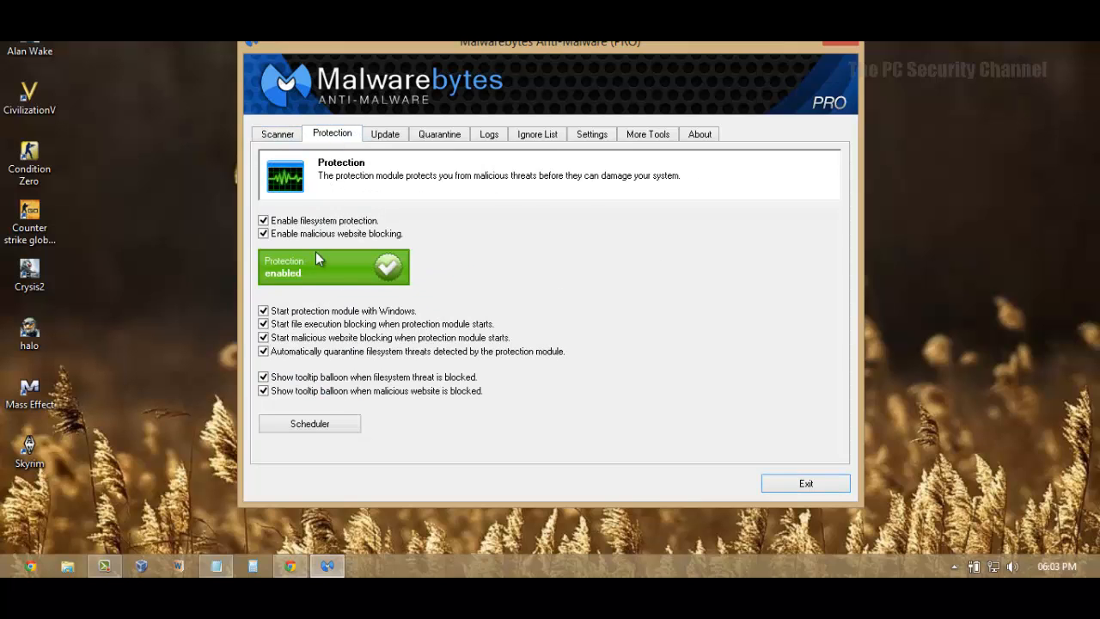
mouse_move(250, 361)
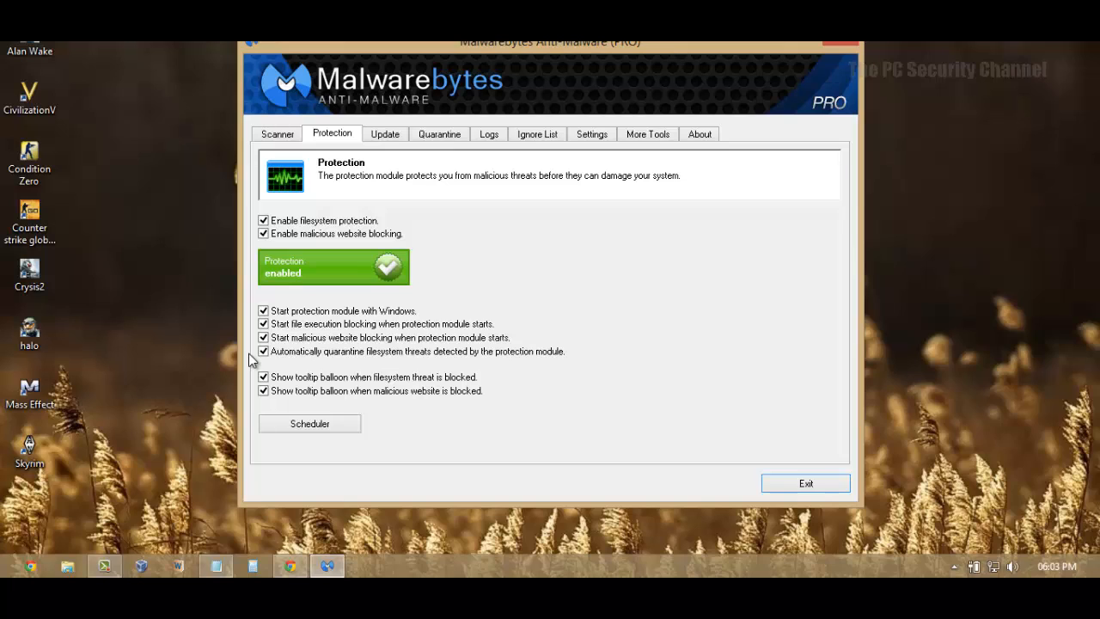
mouse_move(327, 141)
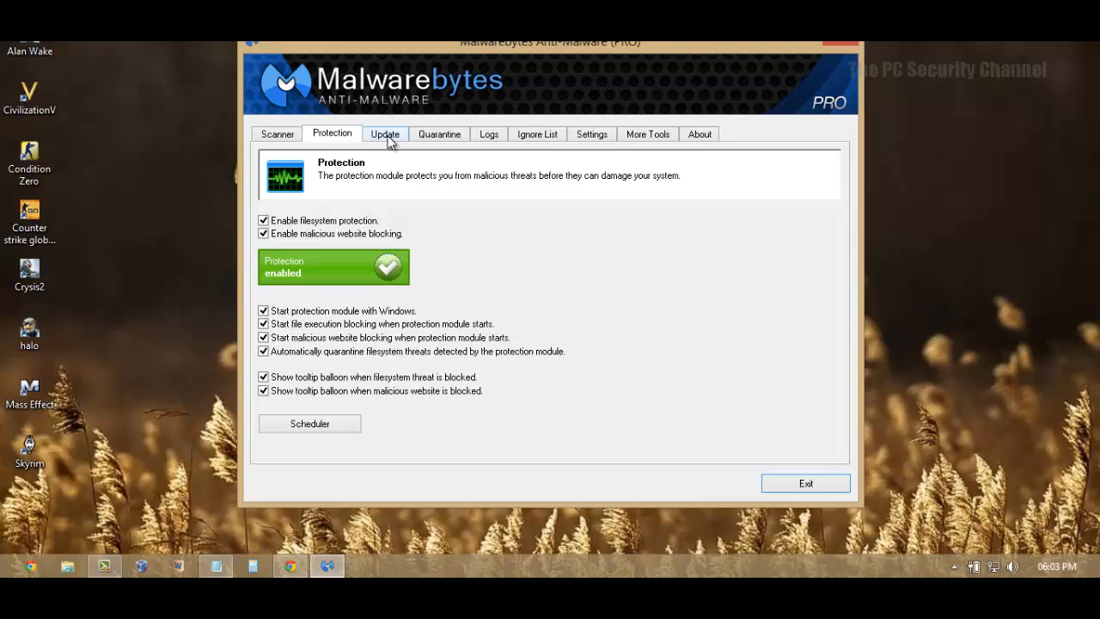
mouse_move(312, 247)
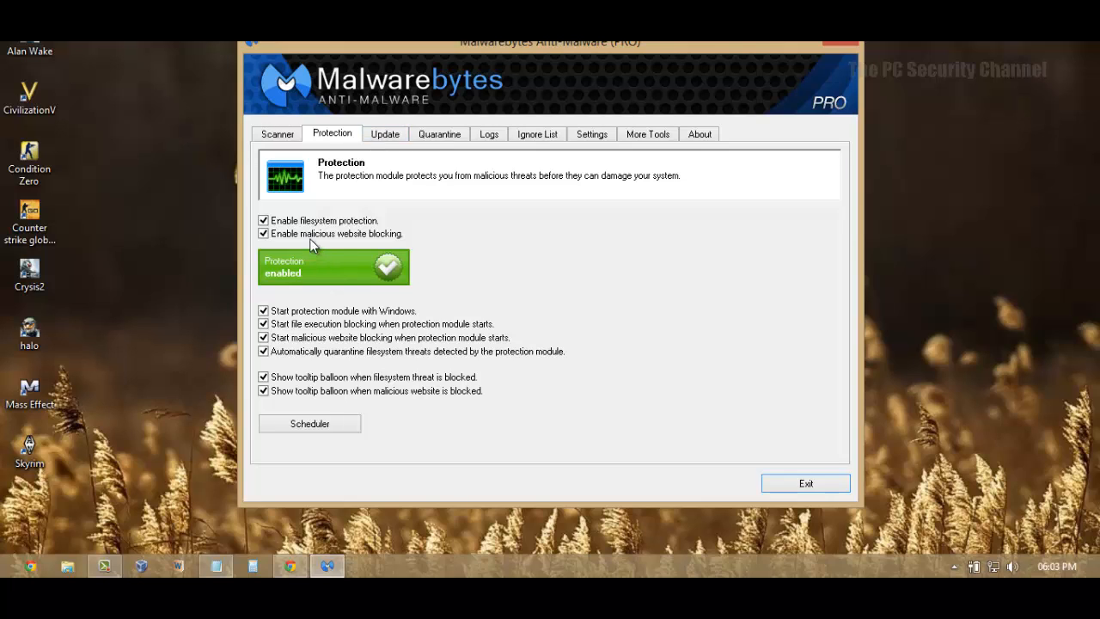
mouse_move(382, 216)
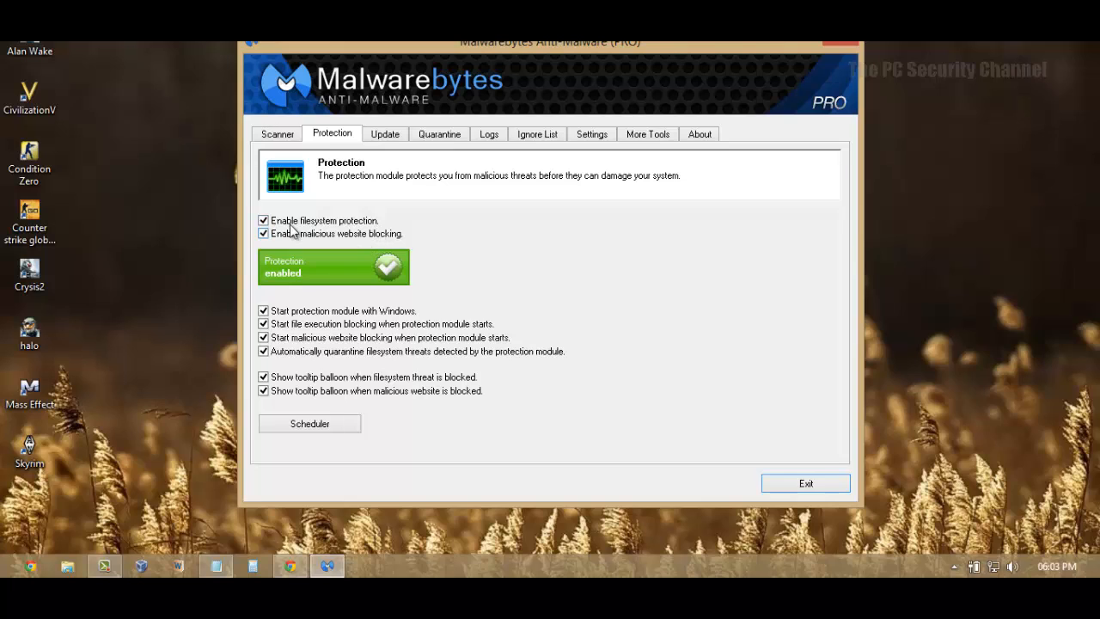
mouse_move(385, 234)
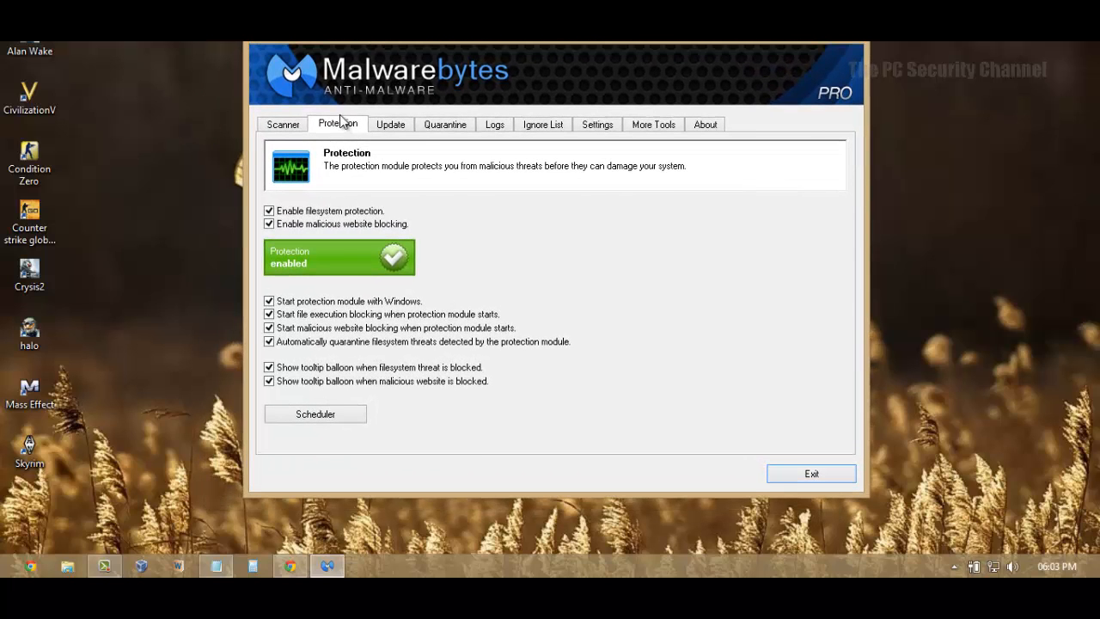
mouse_move(230, 146)
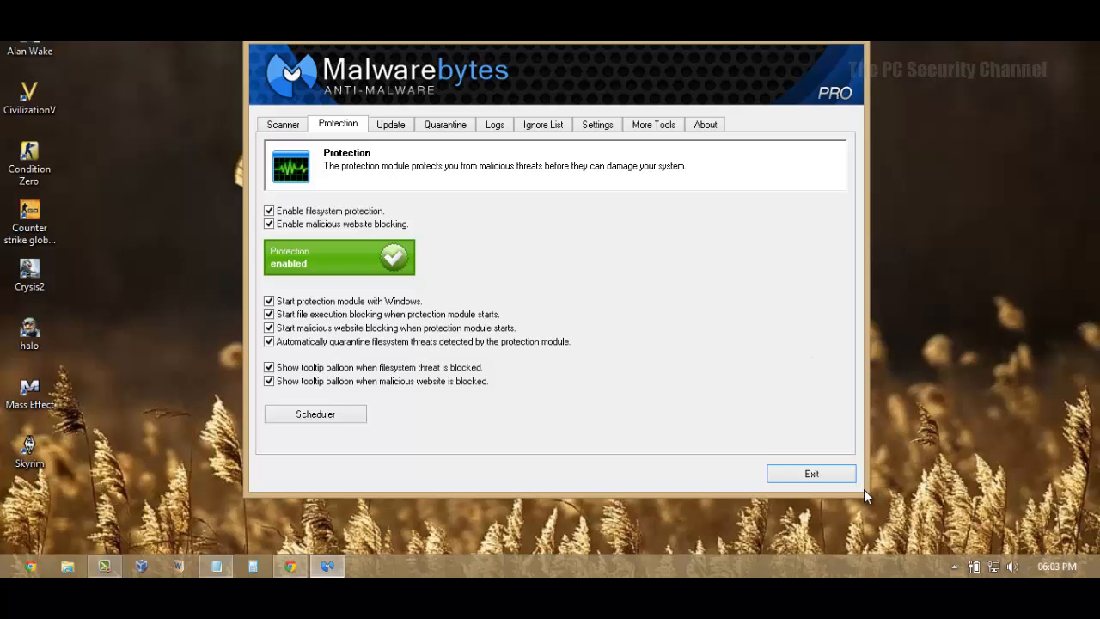
mouse_move(282, 124)
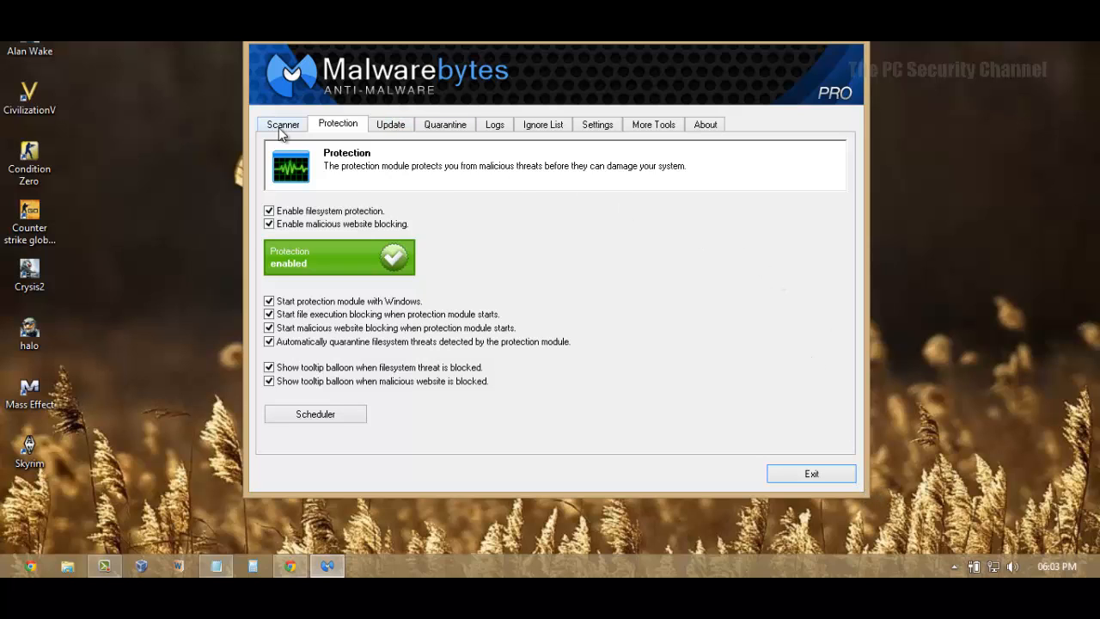
Confirm filesystem protection and malicious website blocking are enabled, then exit Malwarebytes
click(282, 124)
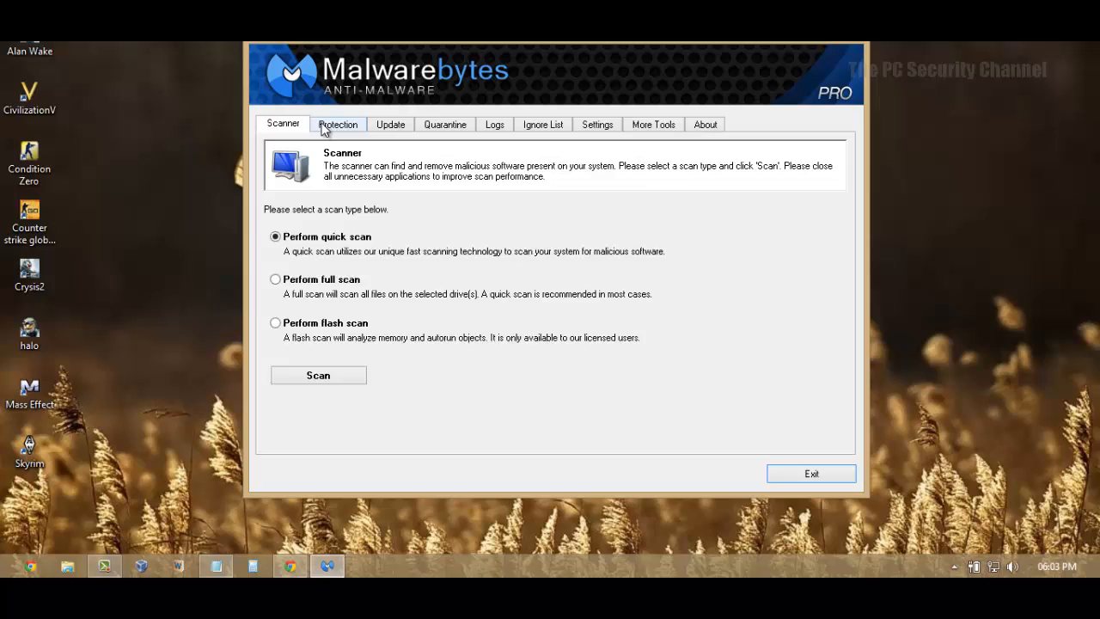
click(336, 124)
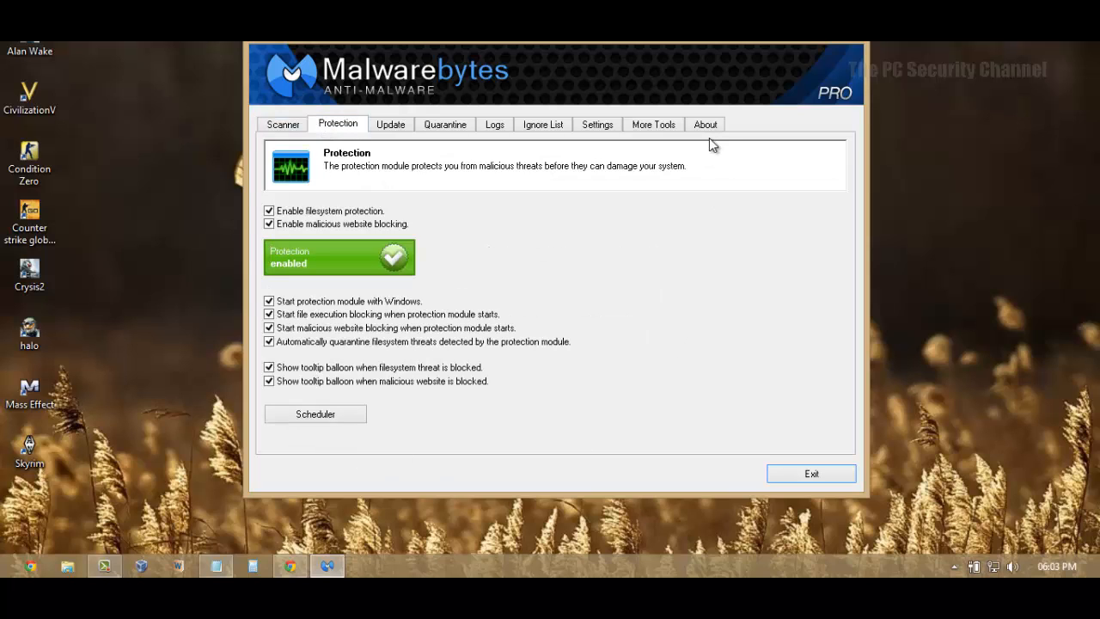
mouse_move(359, 199)
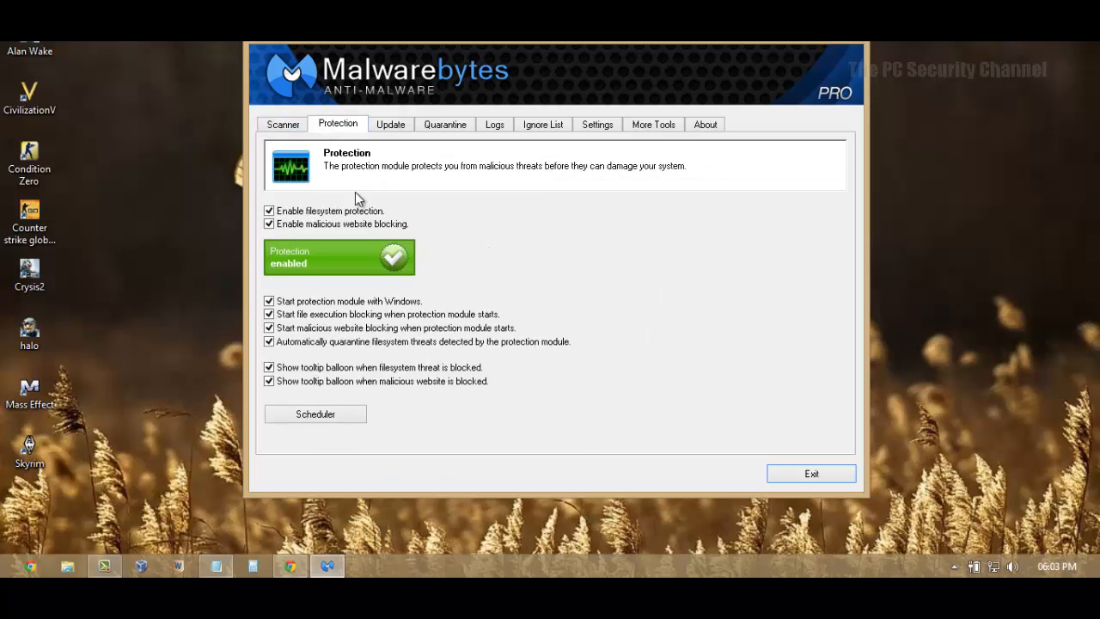
mouse_move(588, 89)
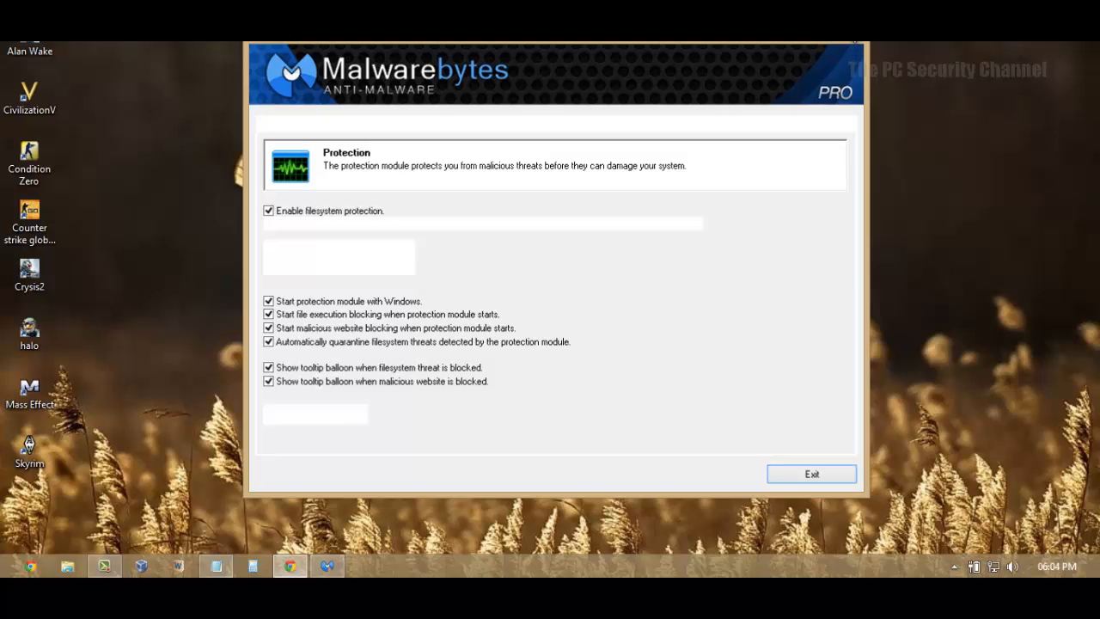
click(812, 475)
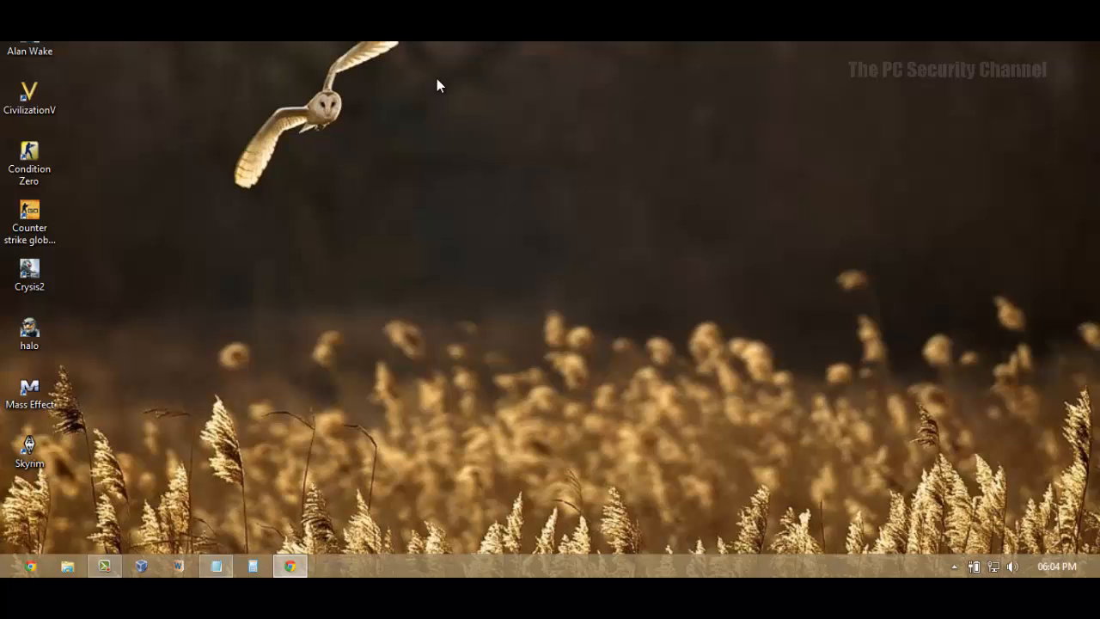
mouse_move(409, 145)
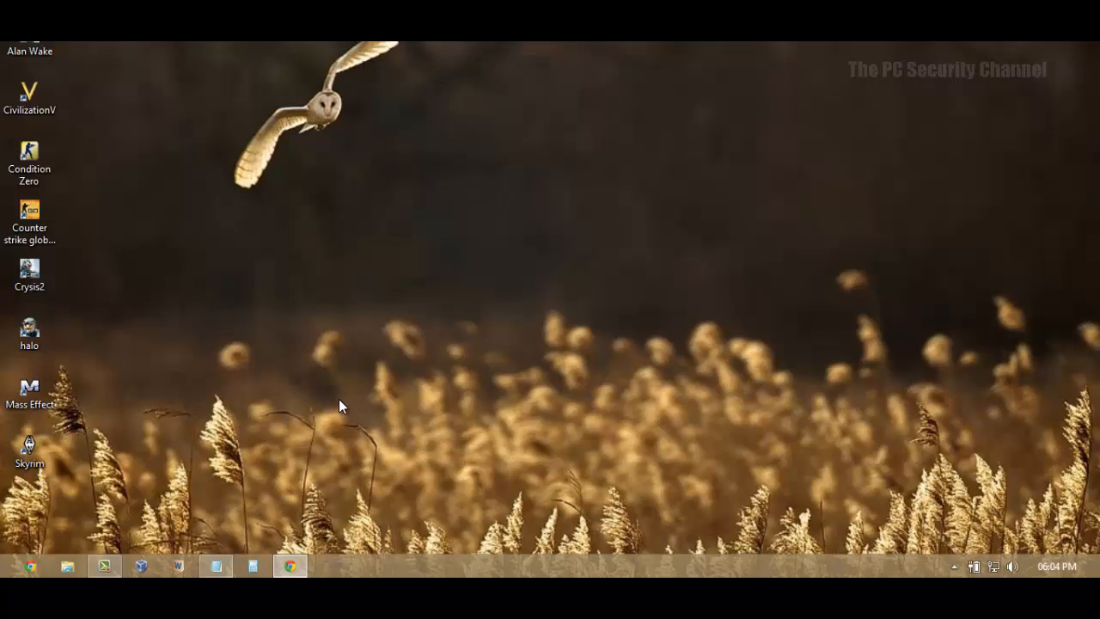
mouse_move(347, 395)
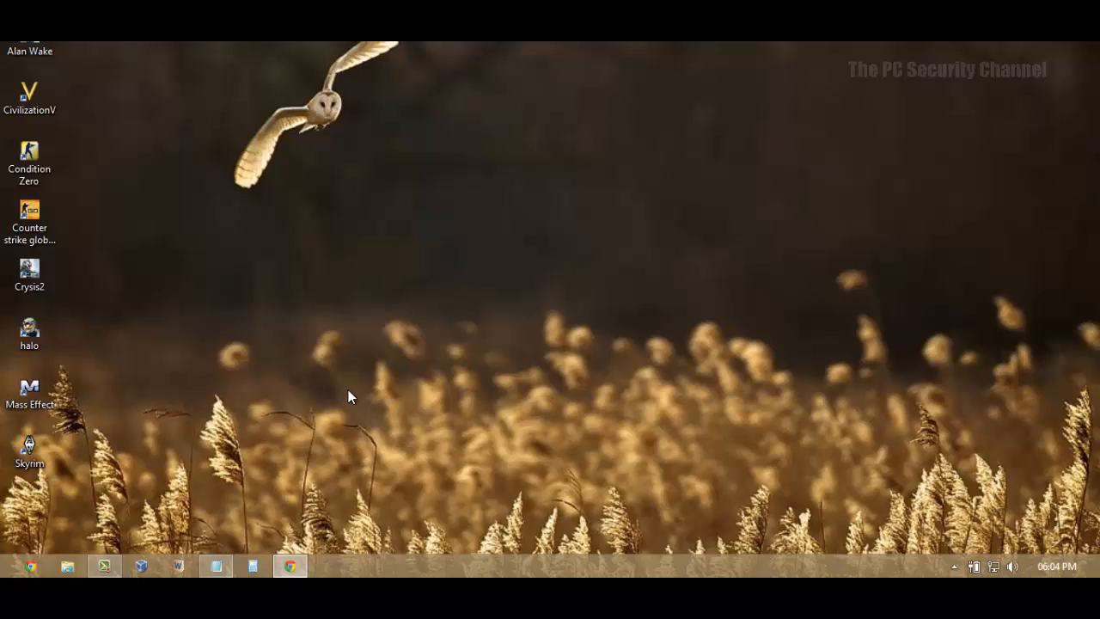
mouse_move(293, 355)
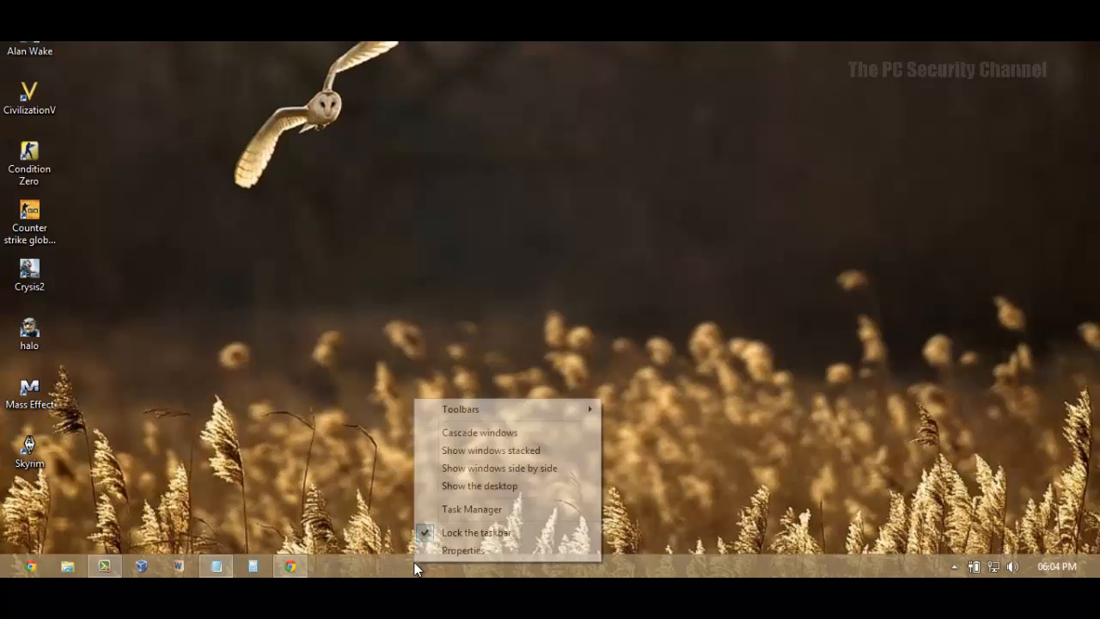
Show the desktop and launch Chrome on its new tab page
click(261, 454)
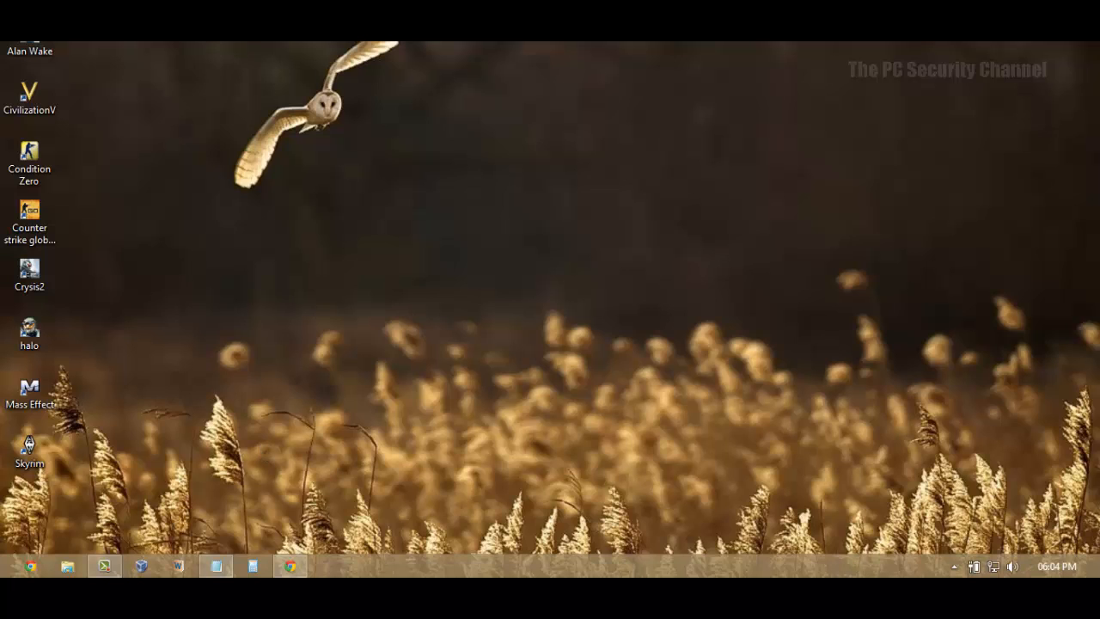
mouse_move(224, 536)
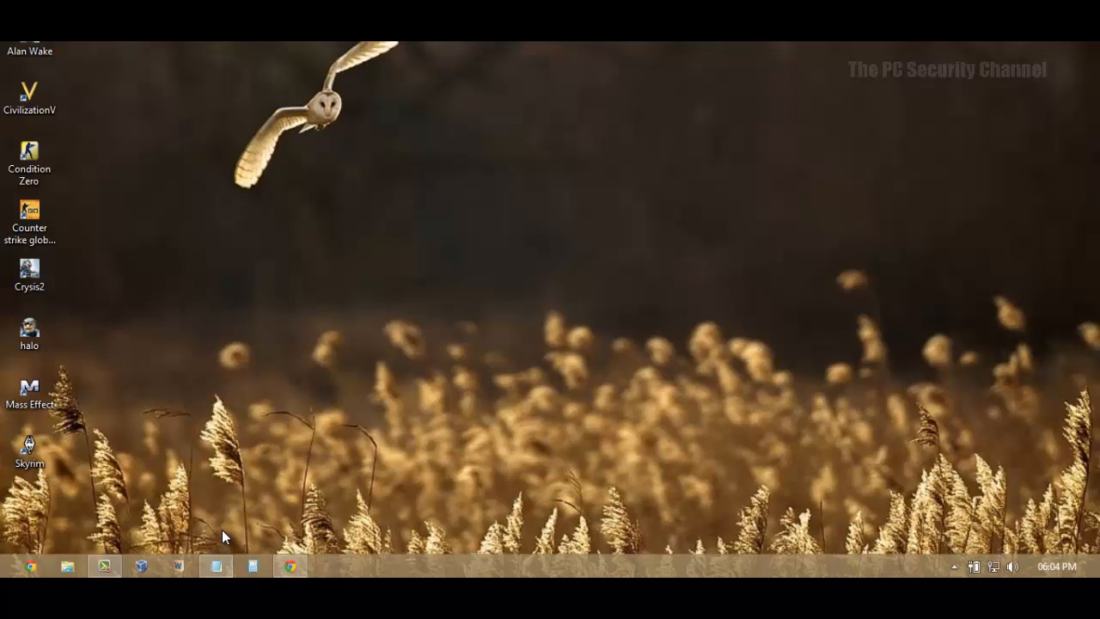
click(289, 565)
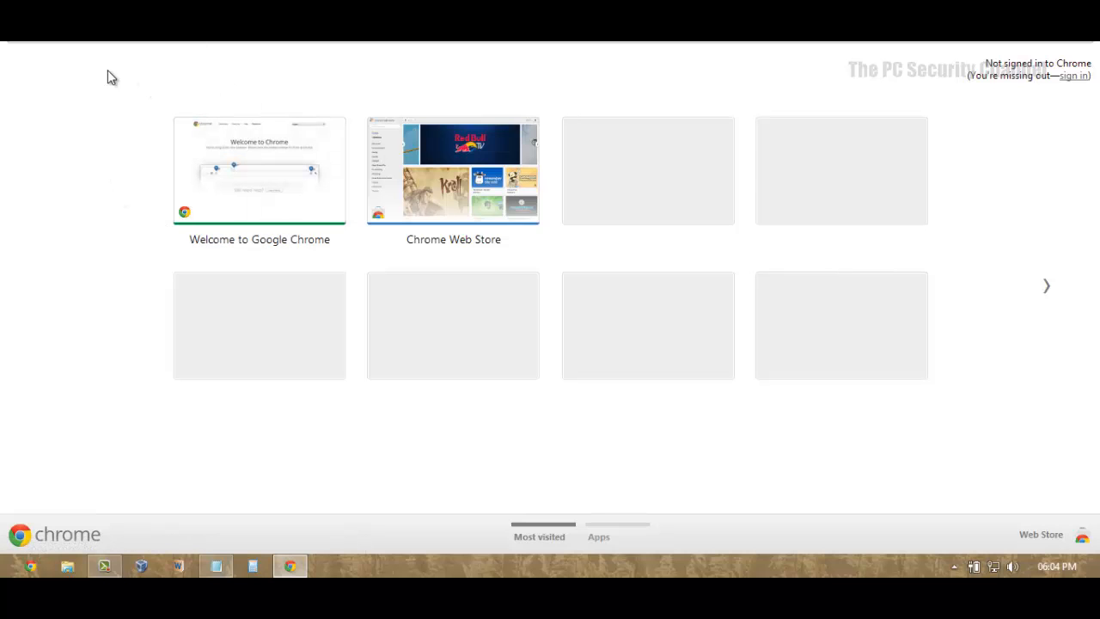
mouse_move(148, 227)
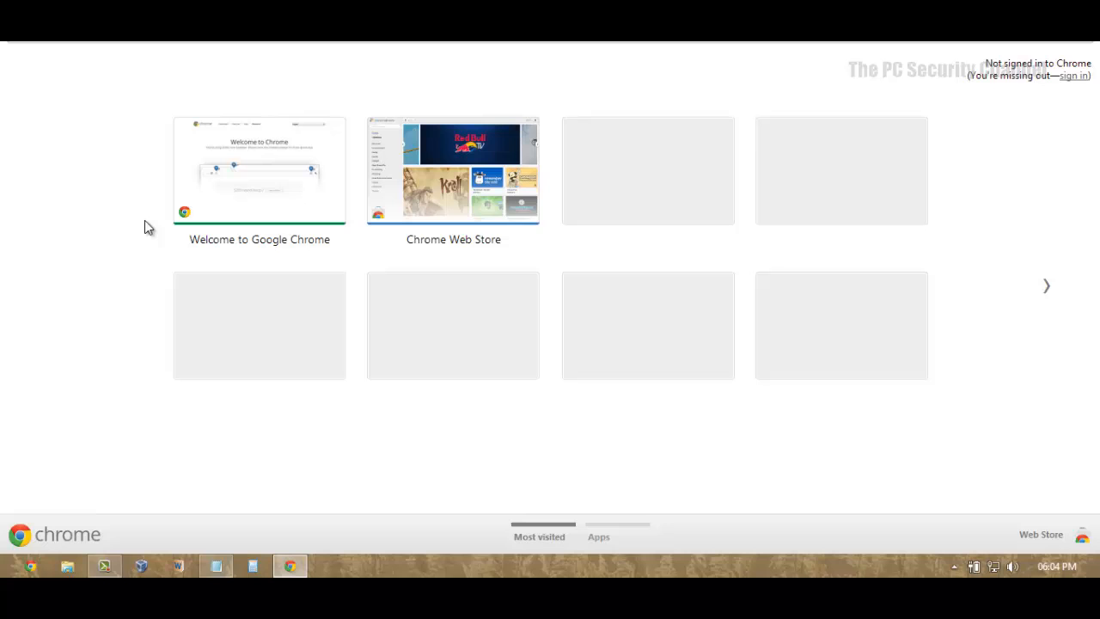
mouse_move(214, 536)
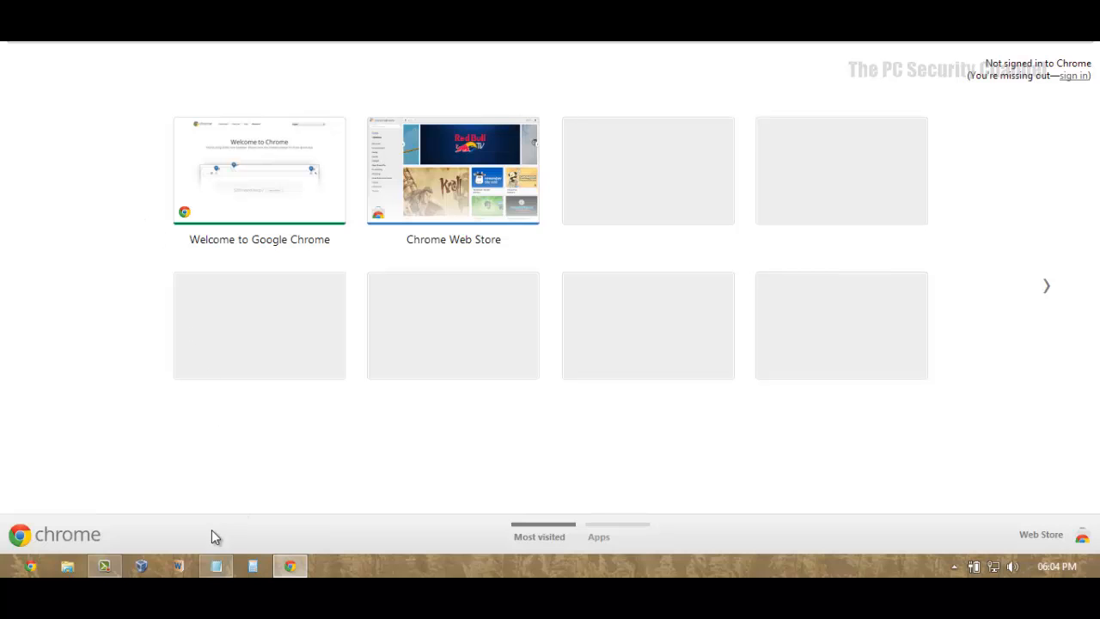
Copy the first malicious test URLs from Notepad into Chrome so Panda blocks them
click(216, 565)
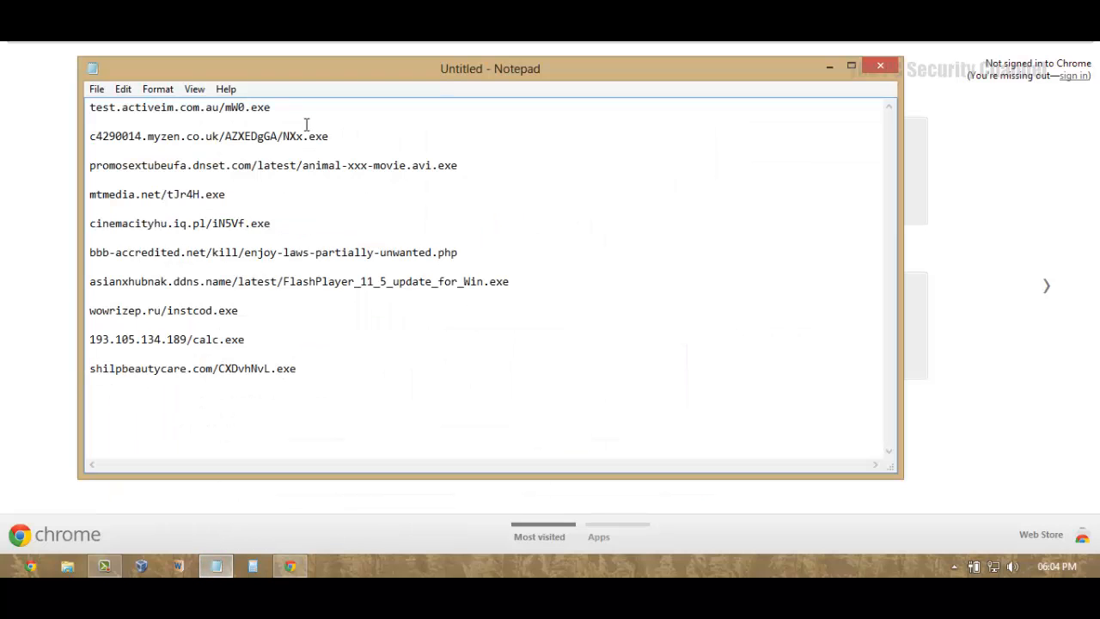
triple_click(179, 106)
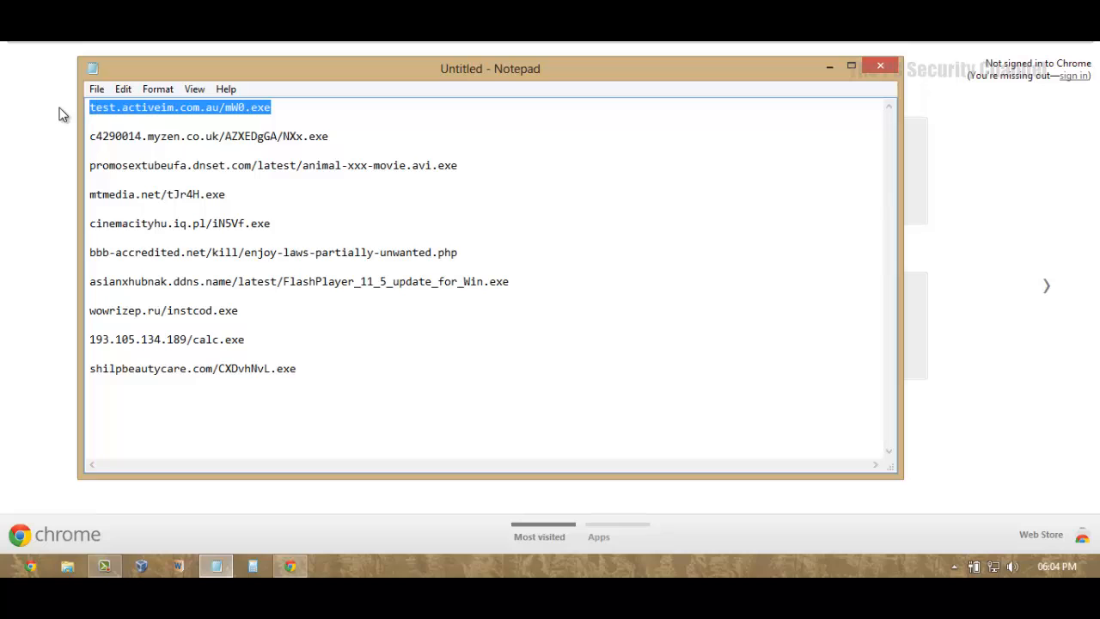
mouse_move(79, 65)
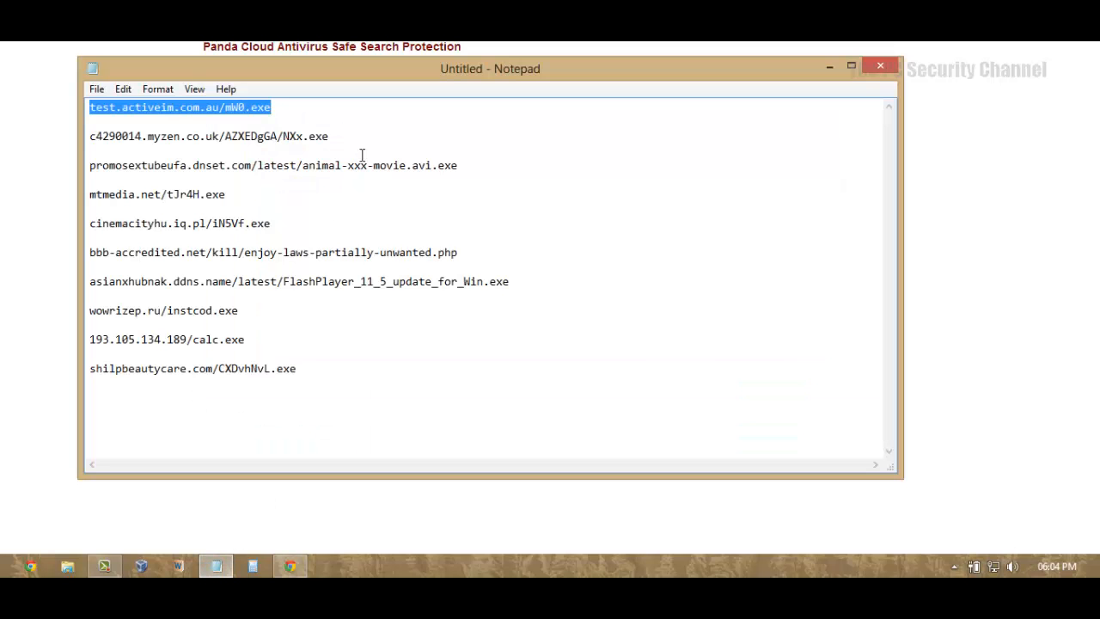
double_click(208, 135)
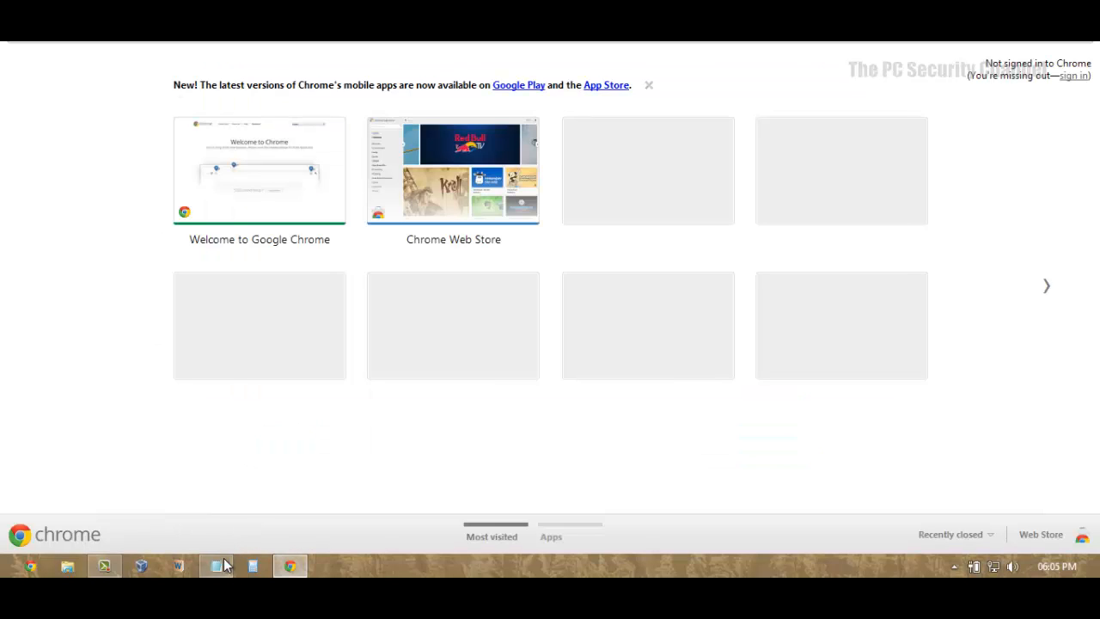
click(216, 565)
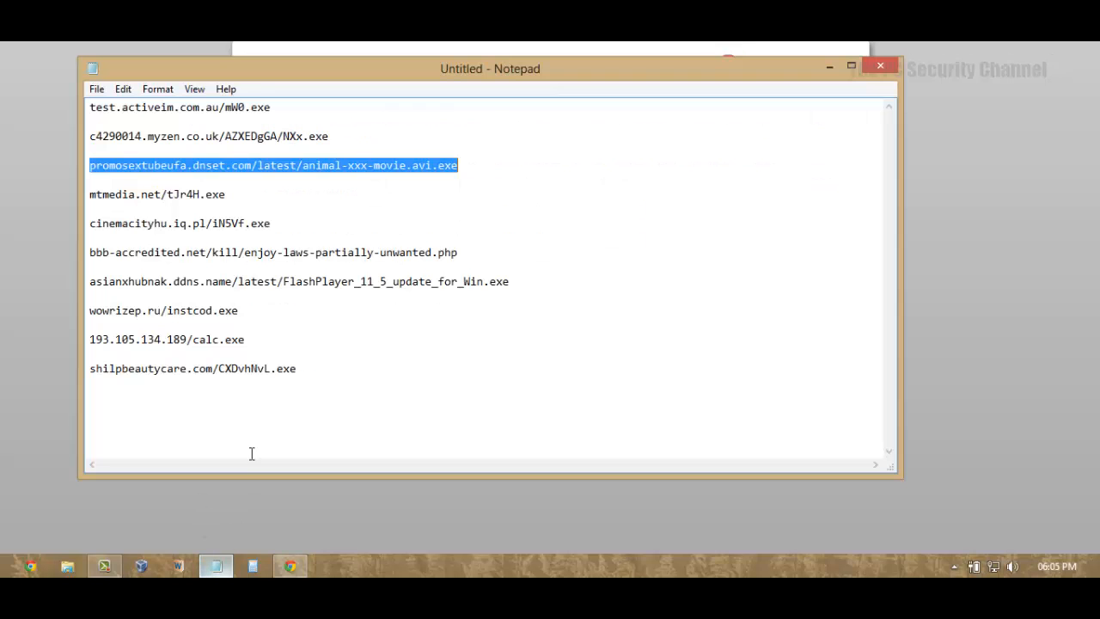
click(227, 194)
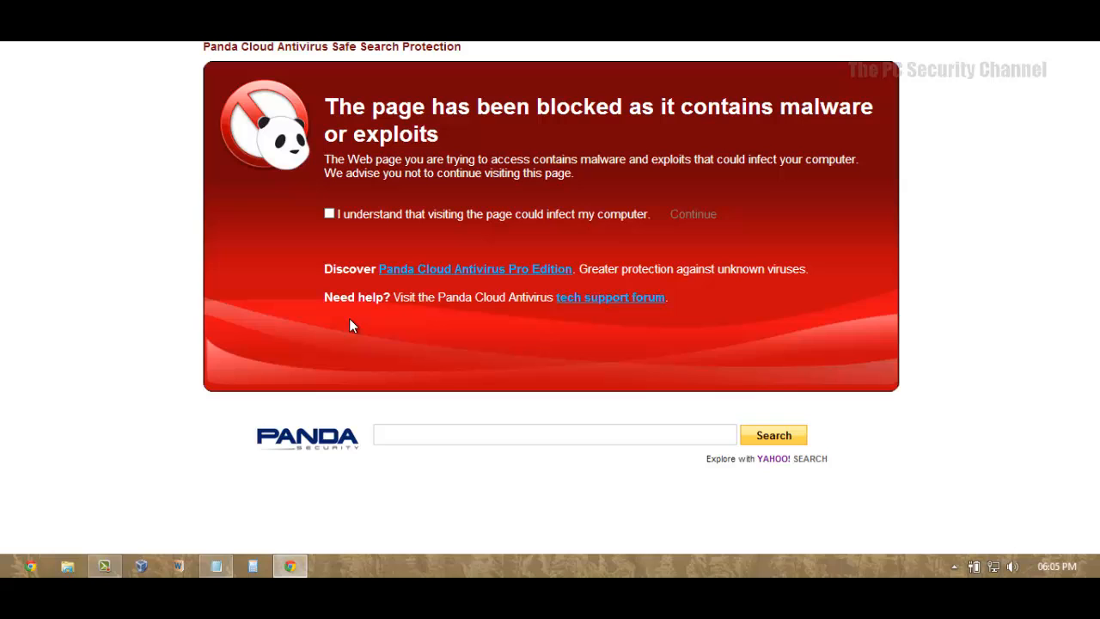
click(216, 566)
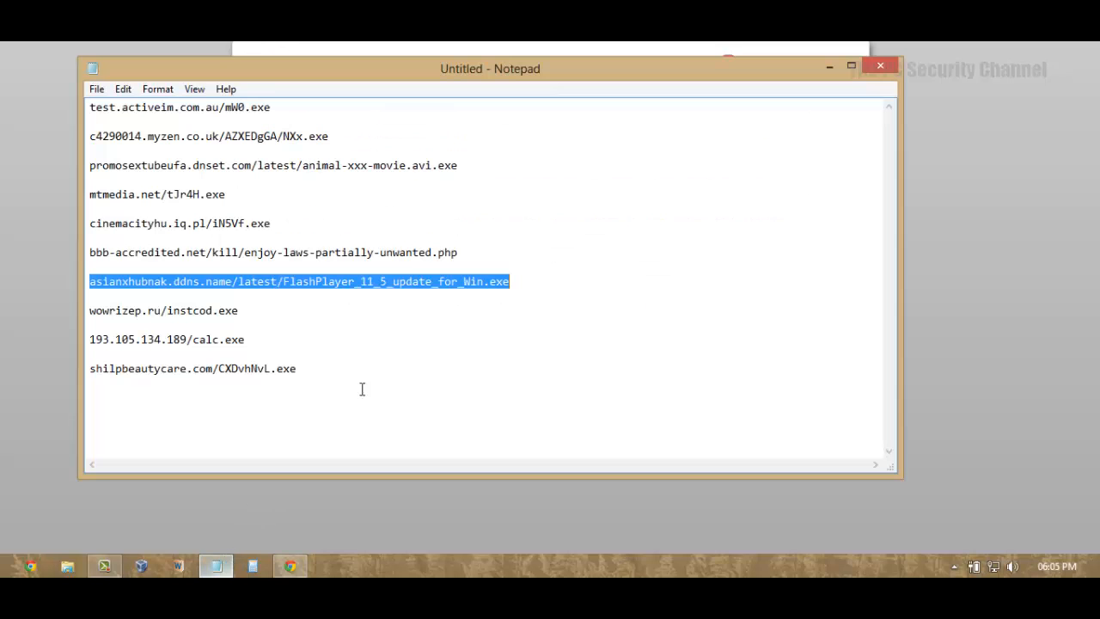
Work through the remaining test URLs, including the calc.exe one and the last entry
double_click(163, 309)
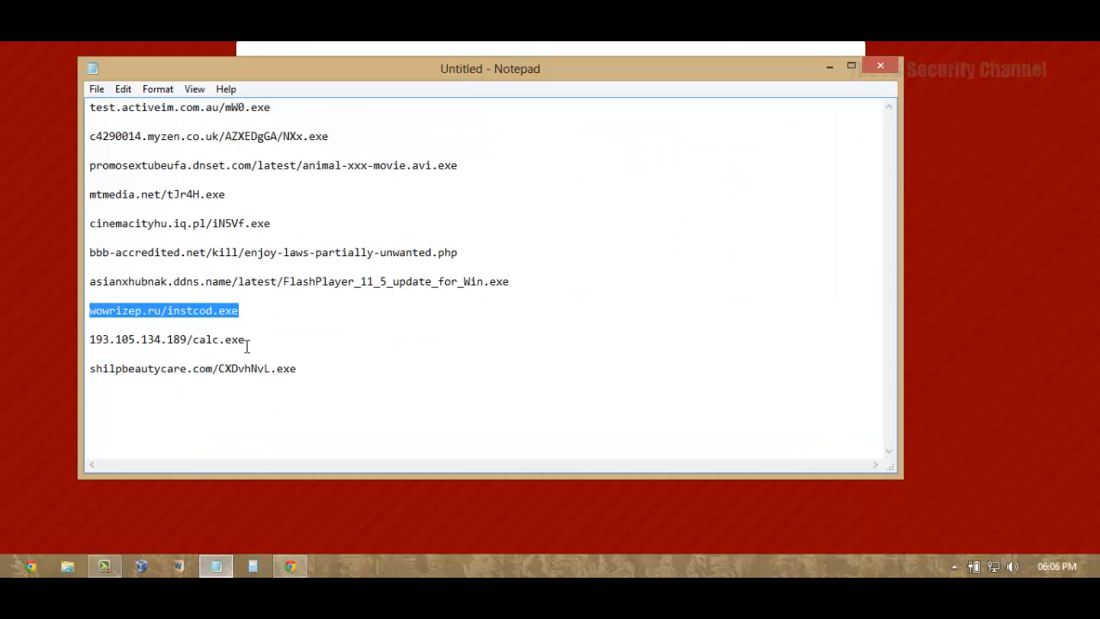
click(289, 565)
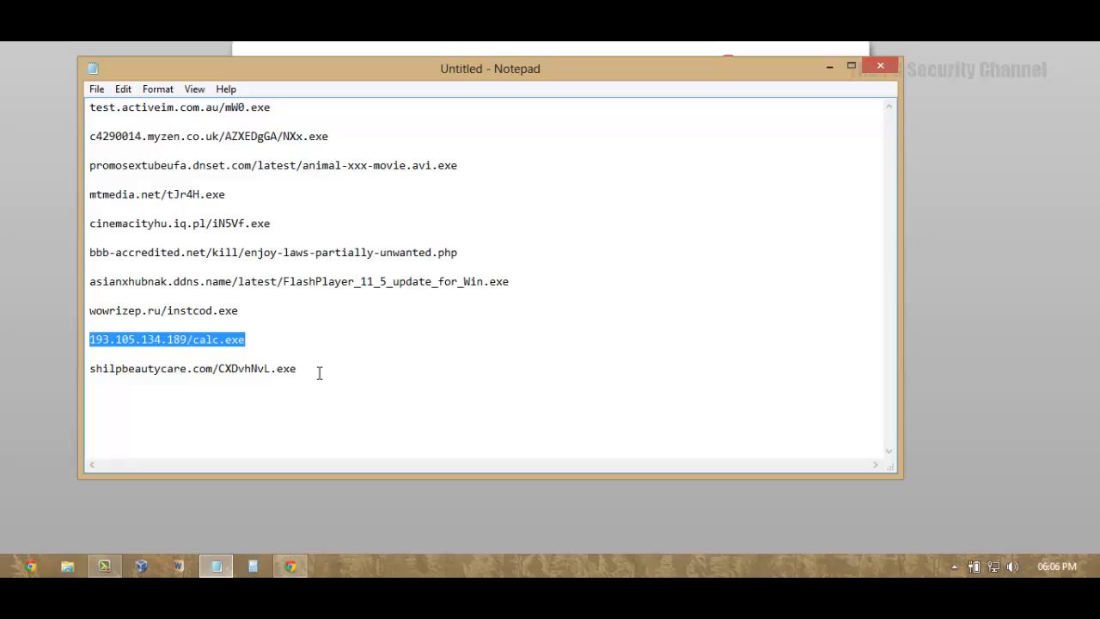
click(289, 566)
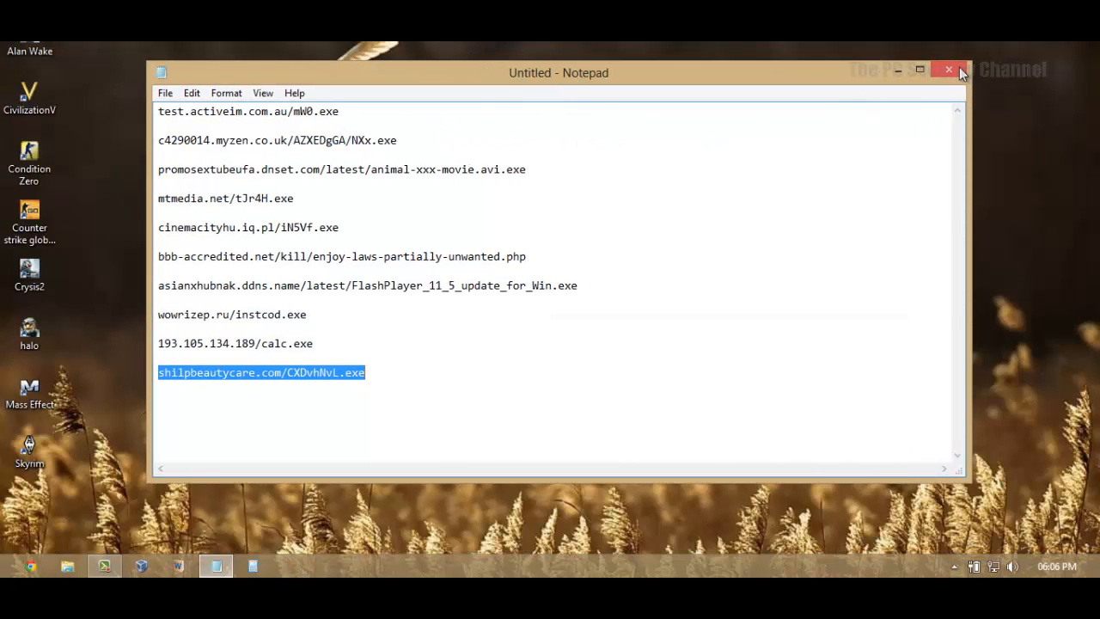
Close Notepad and discard the unsaved test URL list, returning to the desktop
click(949, 68)
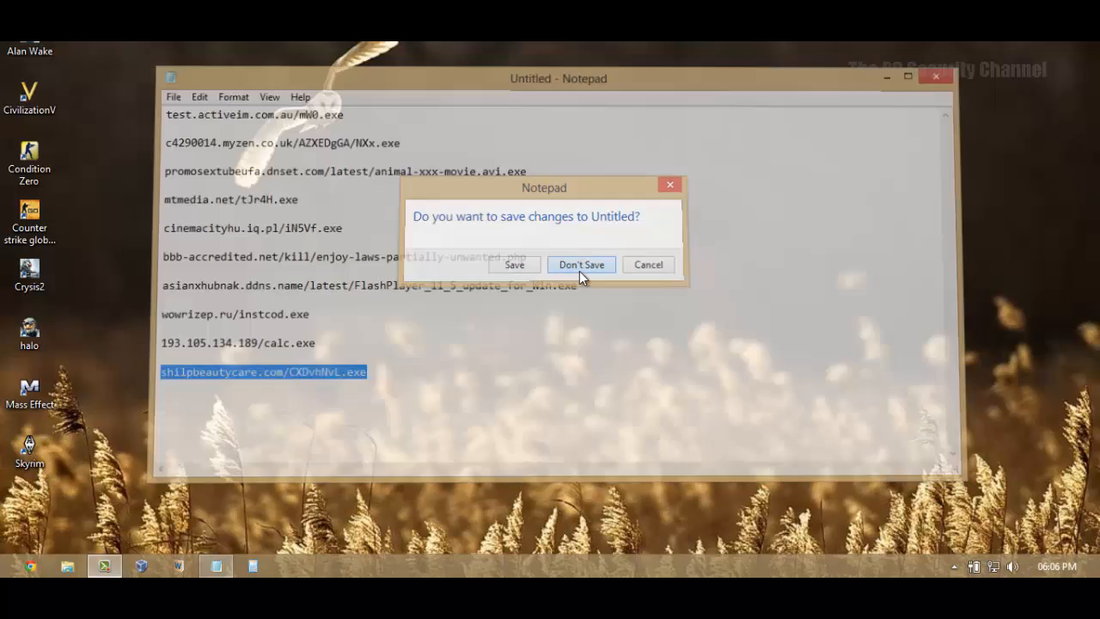
click(581, 265)
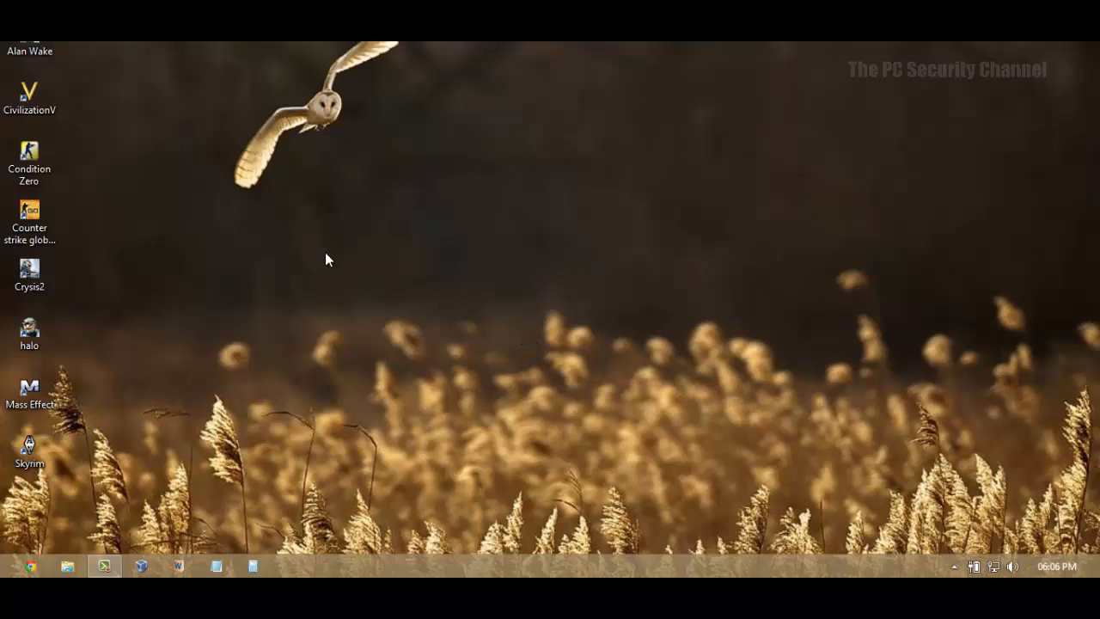
mouse_move(308, 261)
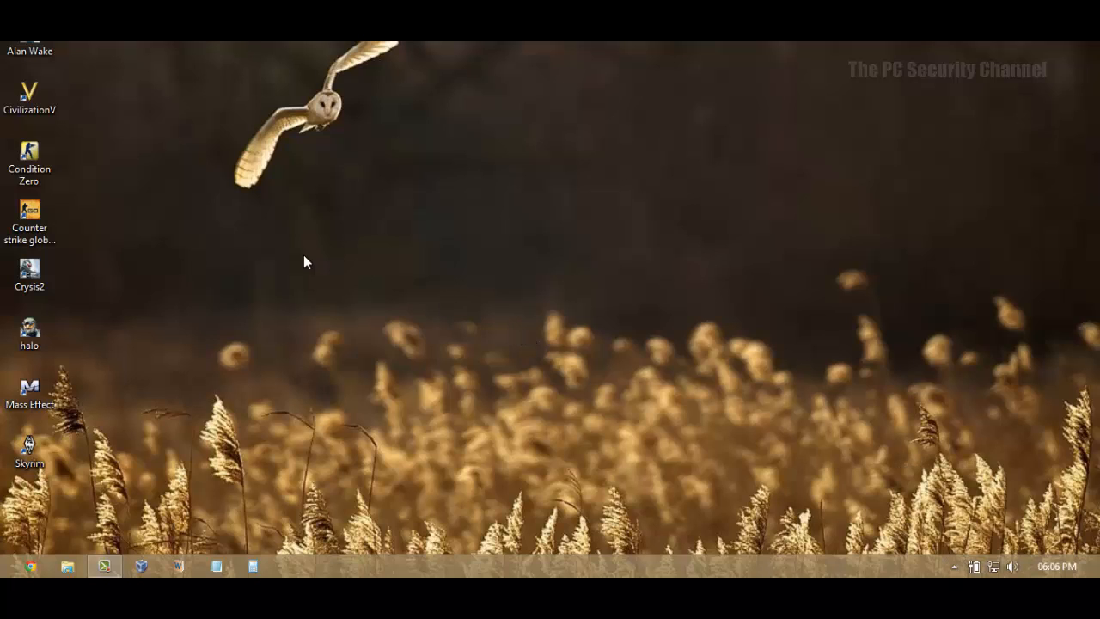
mouse_move(299, 261)
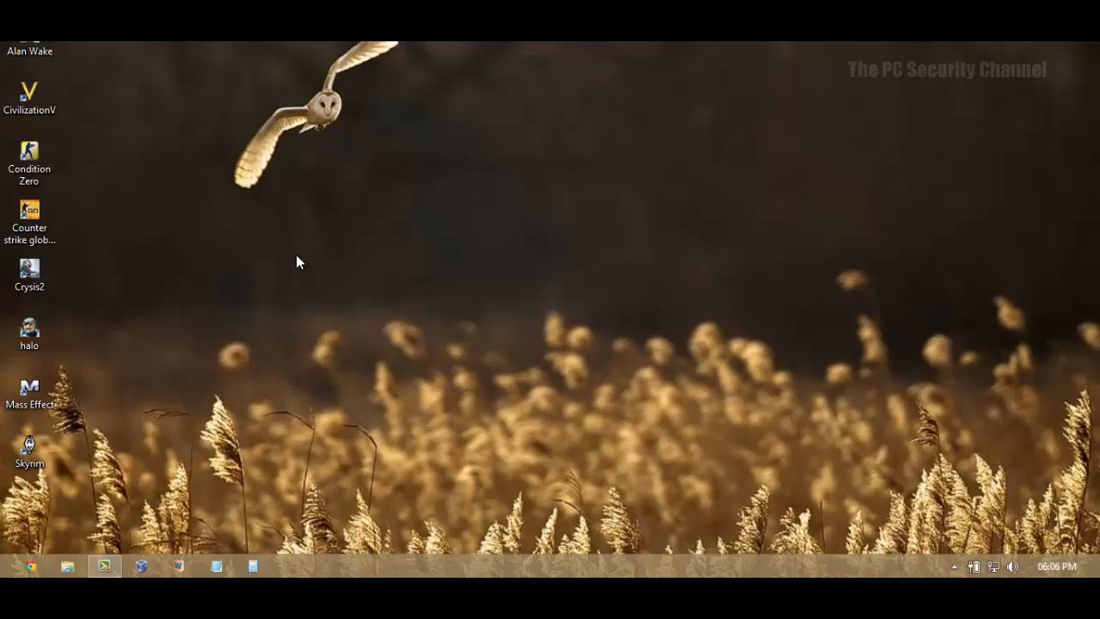
mouse_move(368, 296)
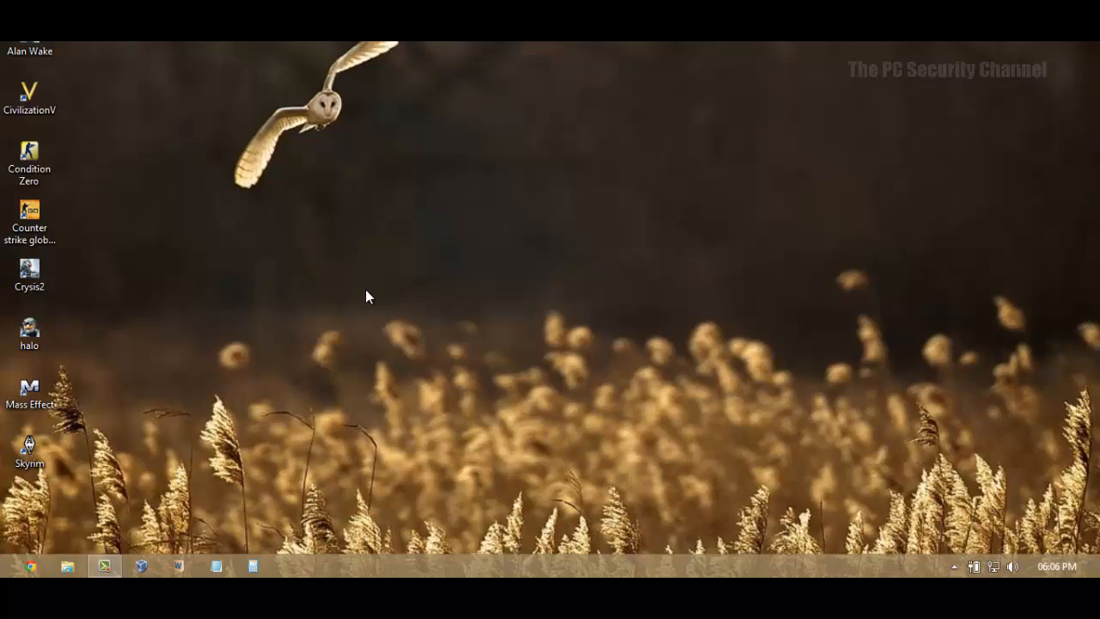
mouse_move(183, 351)
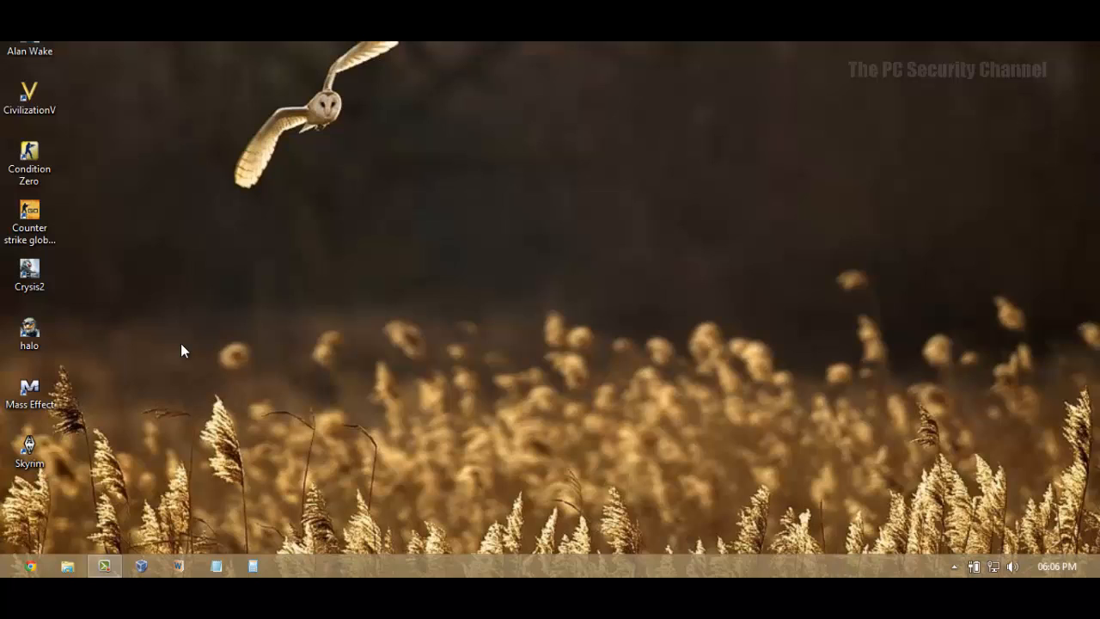
mouse_move(48, 478)
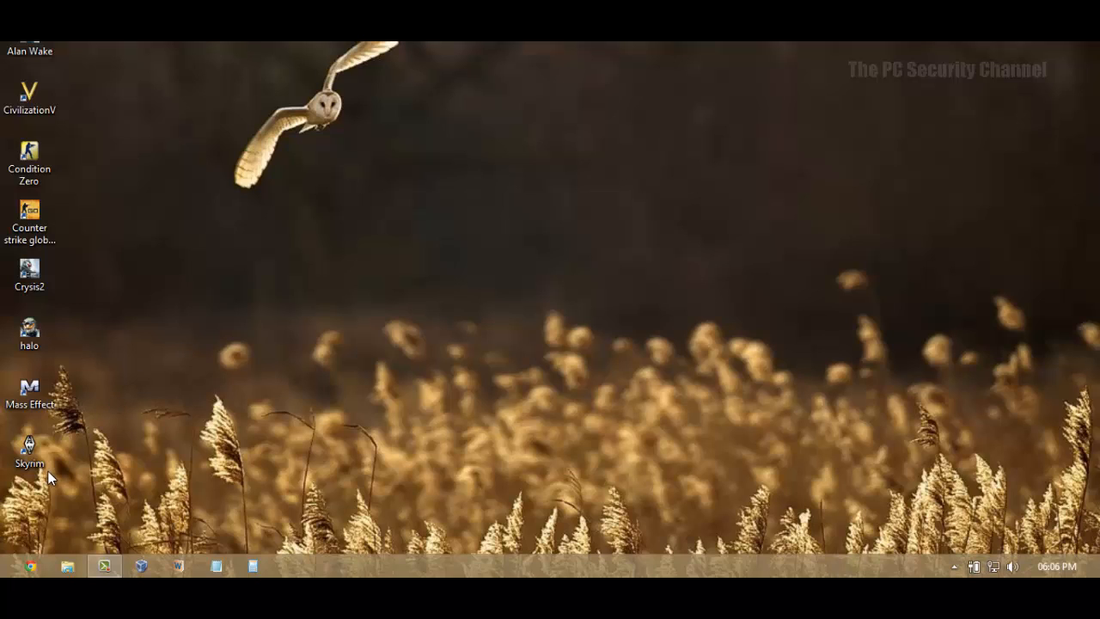
mouse_move(54, 475)
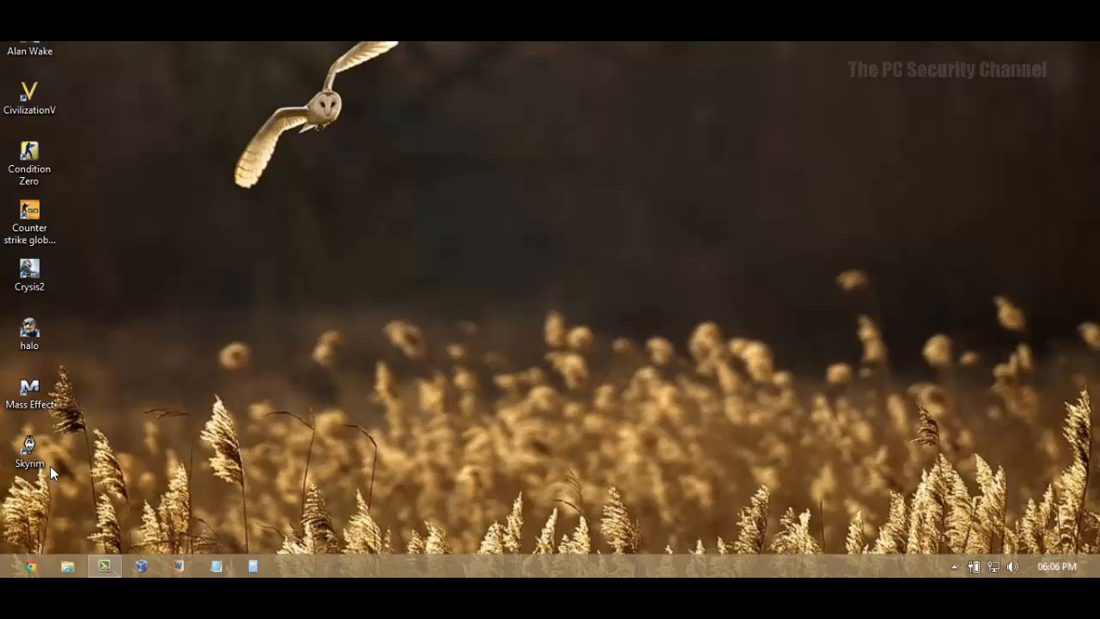
mouse_move(146, 464)
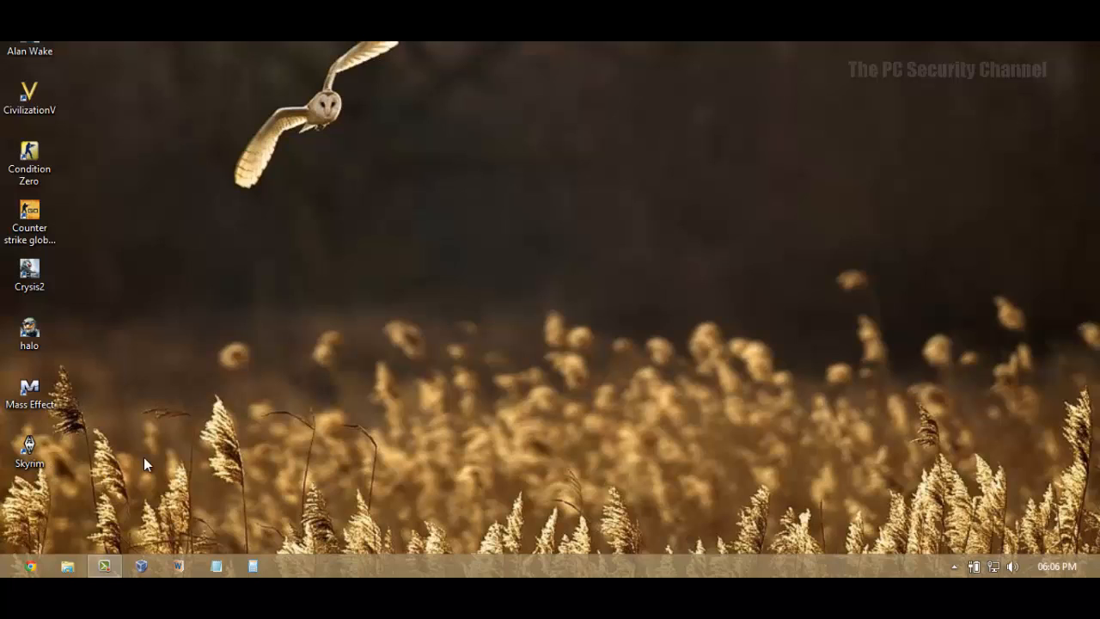
mouse_move(148, 462)
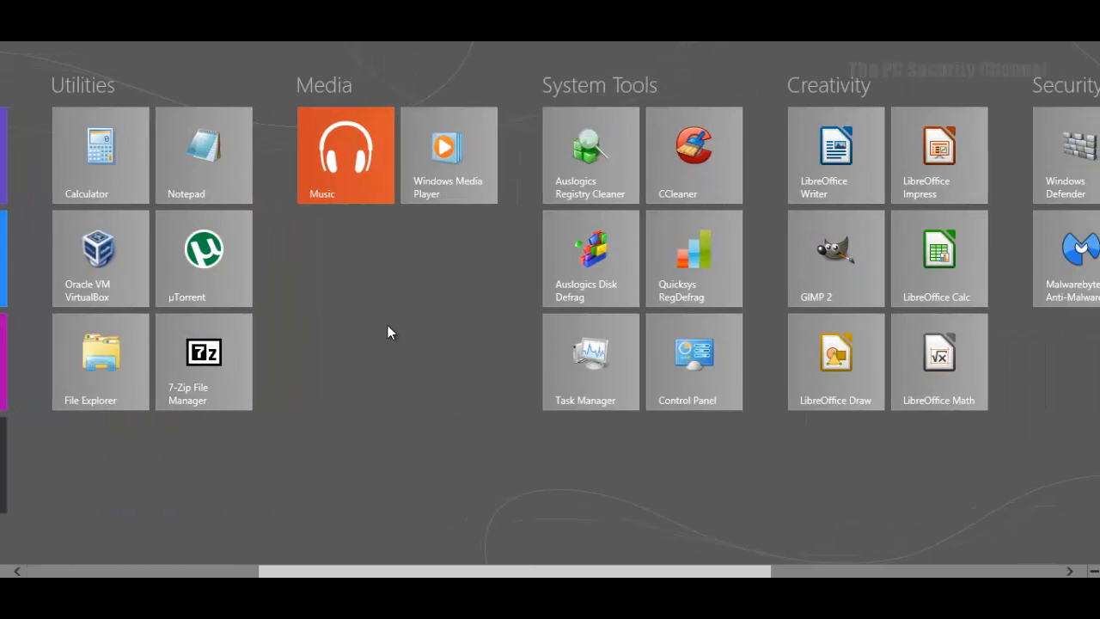
Scroll the Start screen across to the Security tile group with COMODO Firewall
scroll(right, 3)
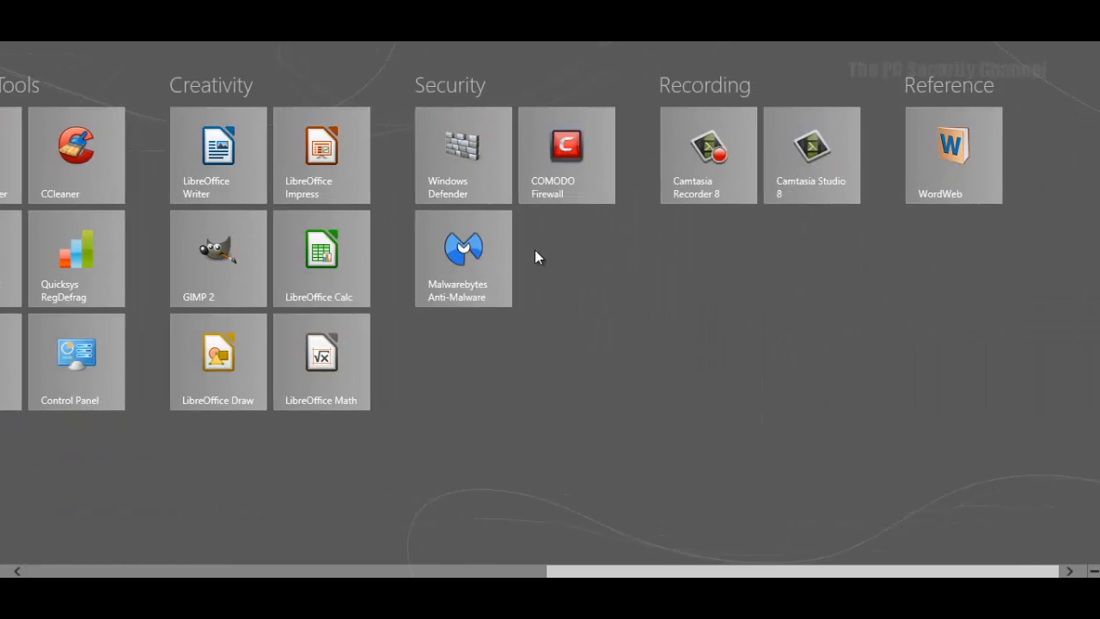
mouse_move(550, 158)
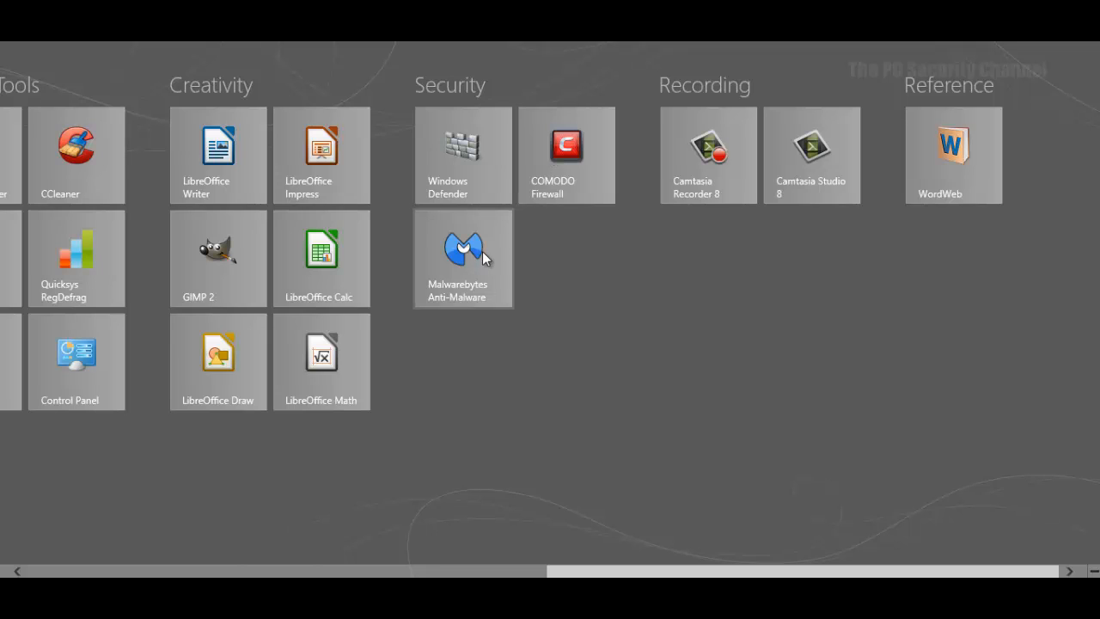
mouse_move(485, 222)
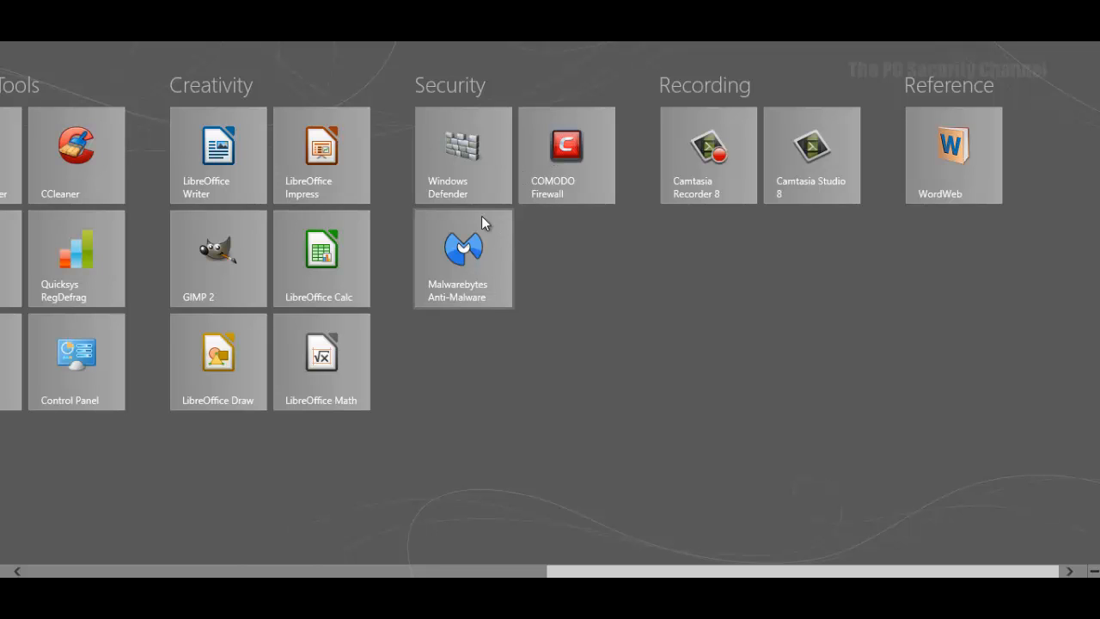
mouse_move(567, 155)
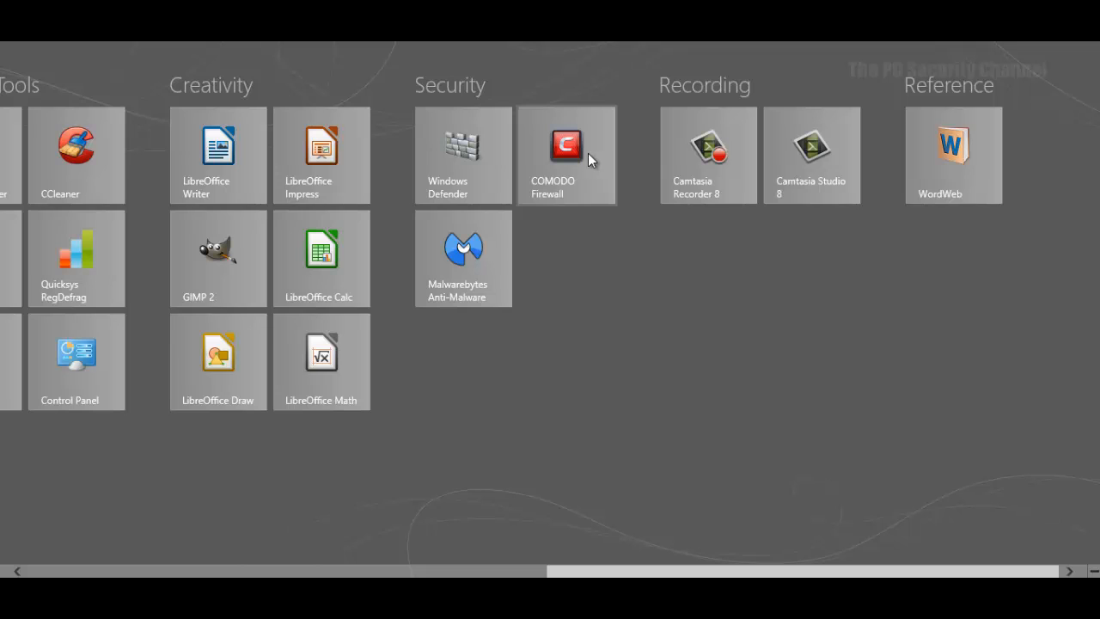
mouse_move(473, 306)
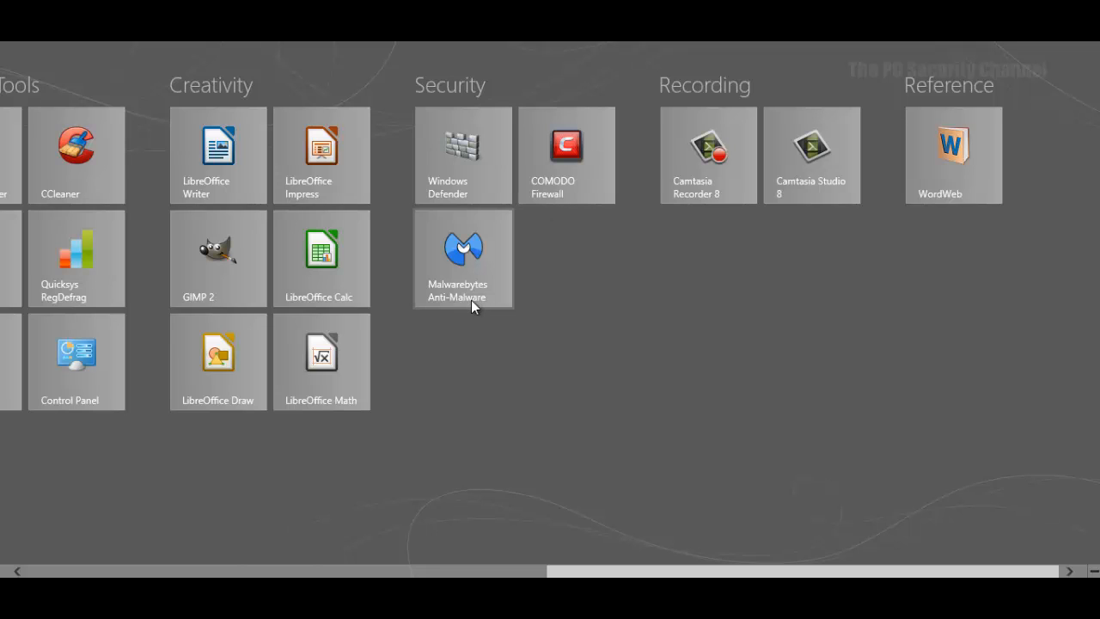
mouse_move(491, 285)
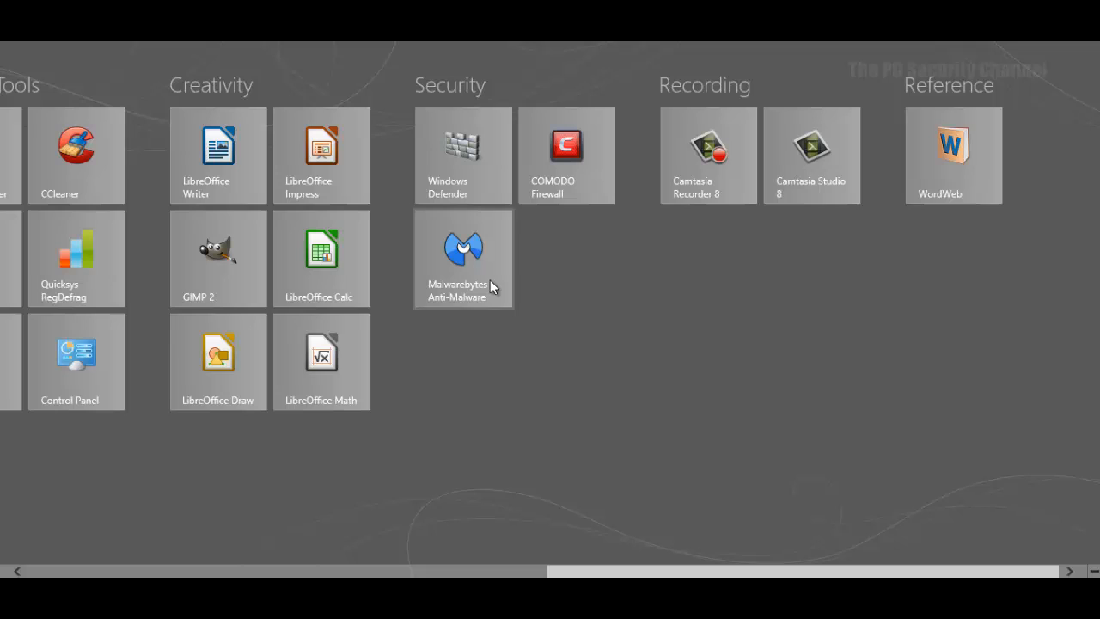
mouse_move(574, 303)
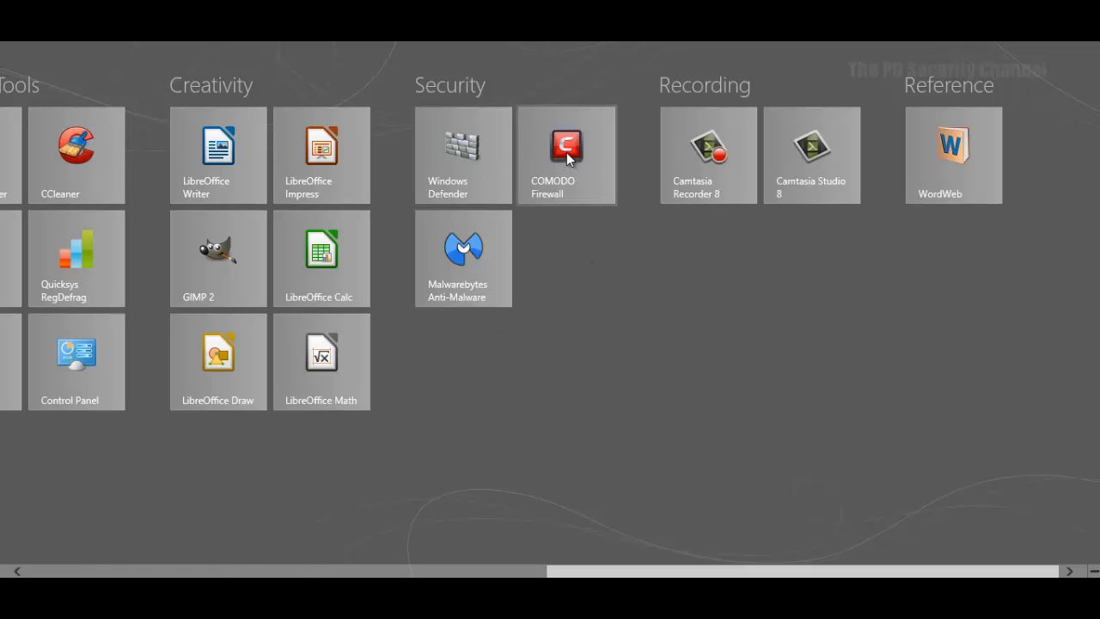
mouse_move(512, 254)
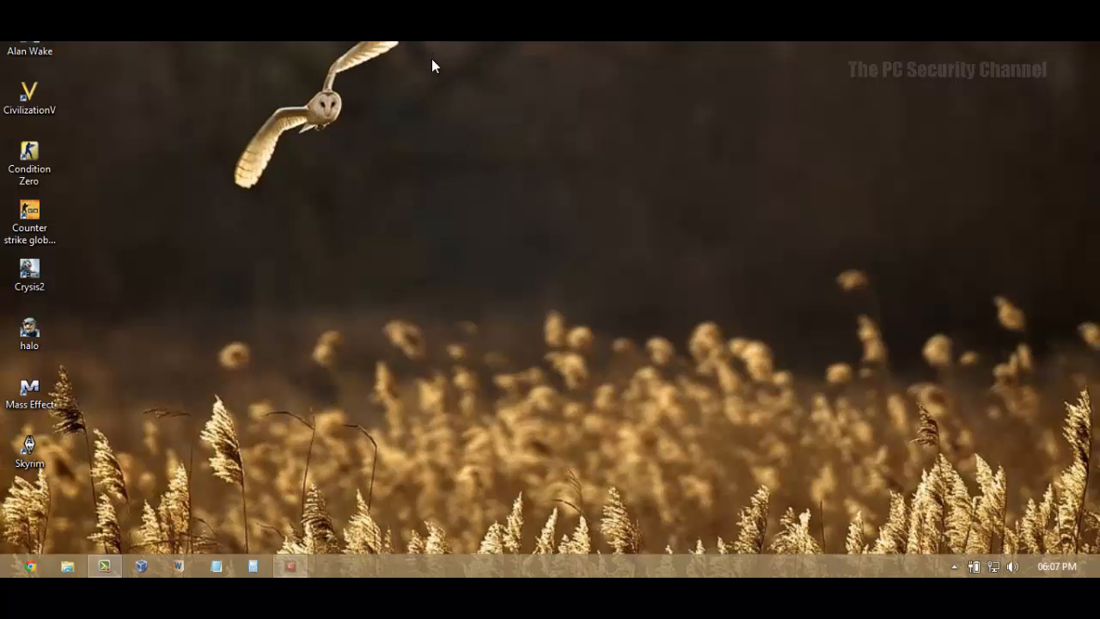
Open COMODO Firewall's advanced settings and expand Defense+ to the HIPS page
click(289, 565)
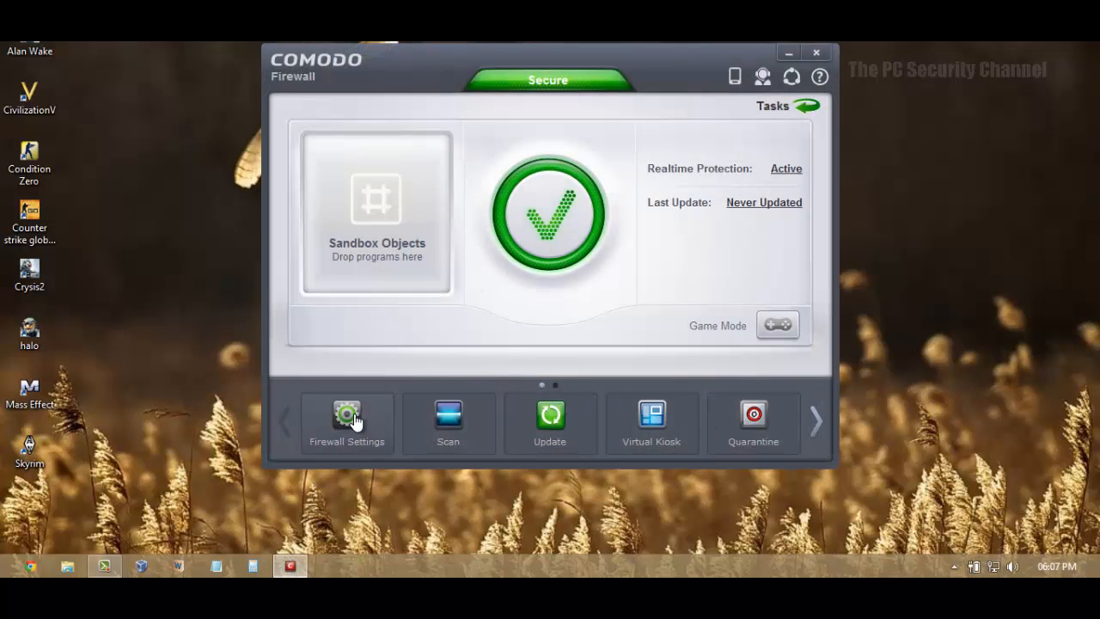
click(348, 421)
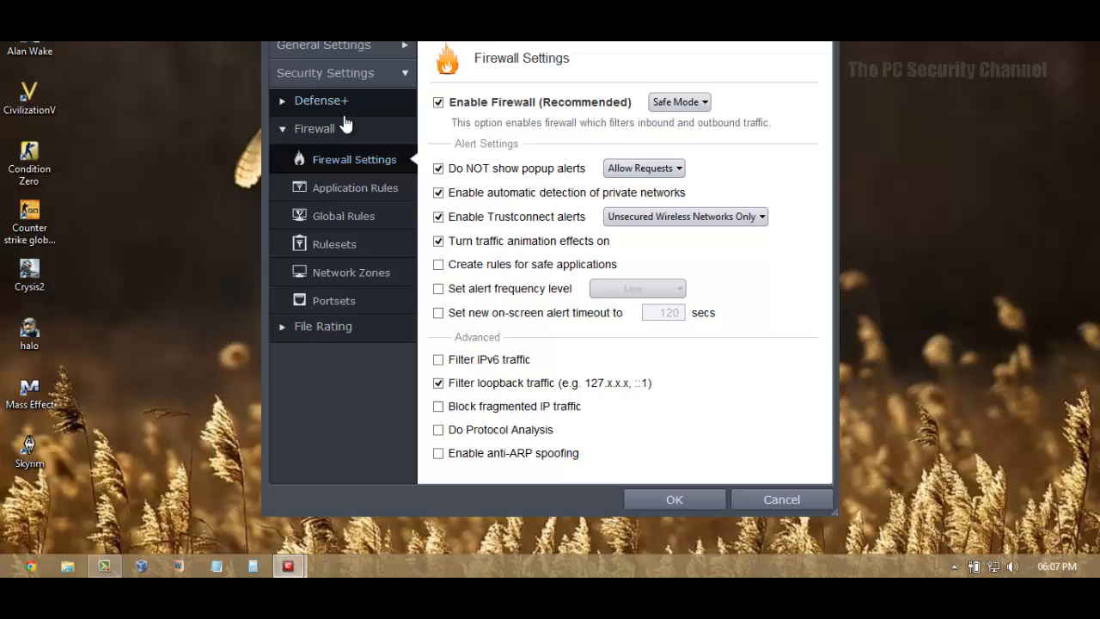
click(323, 100)
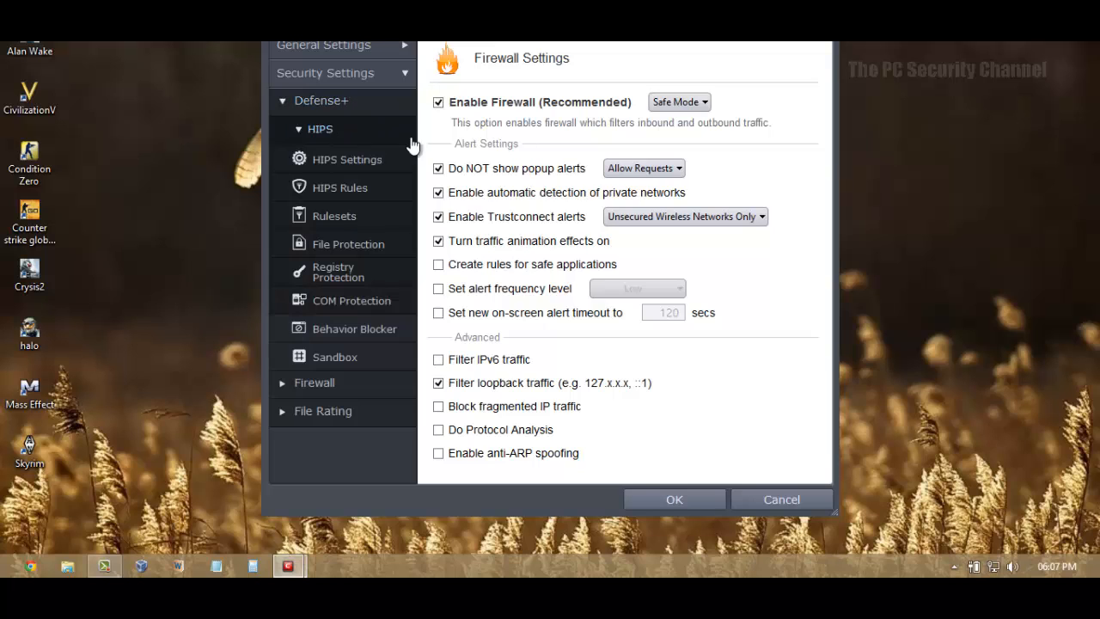
click(347, 158)
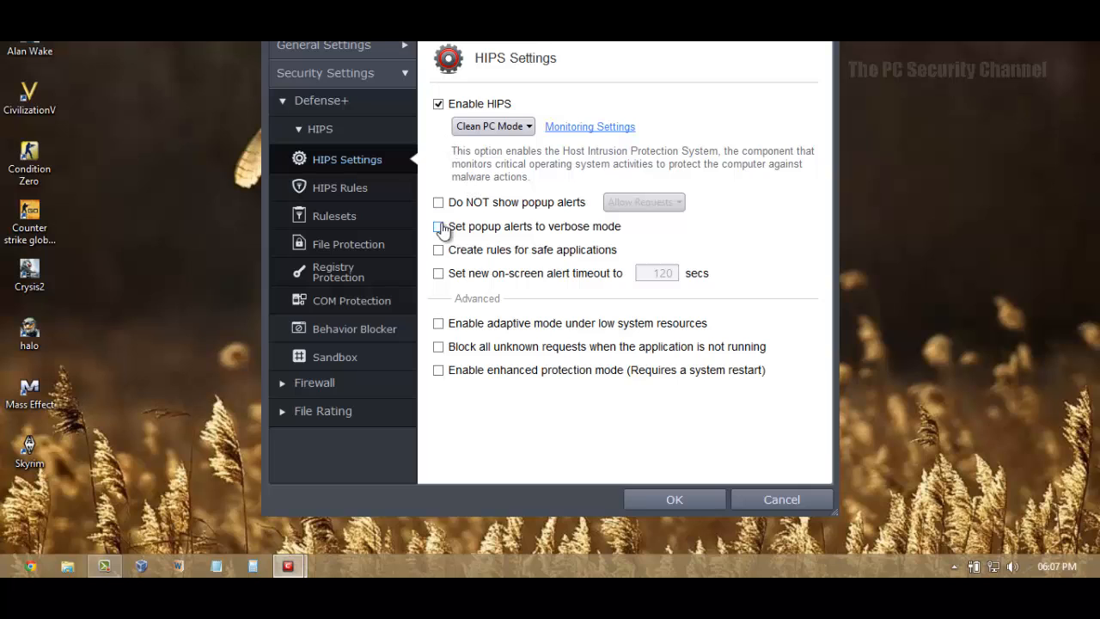
mouse_move(371, 335)
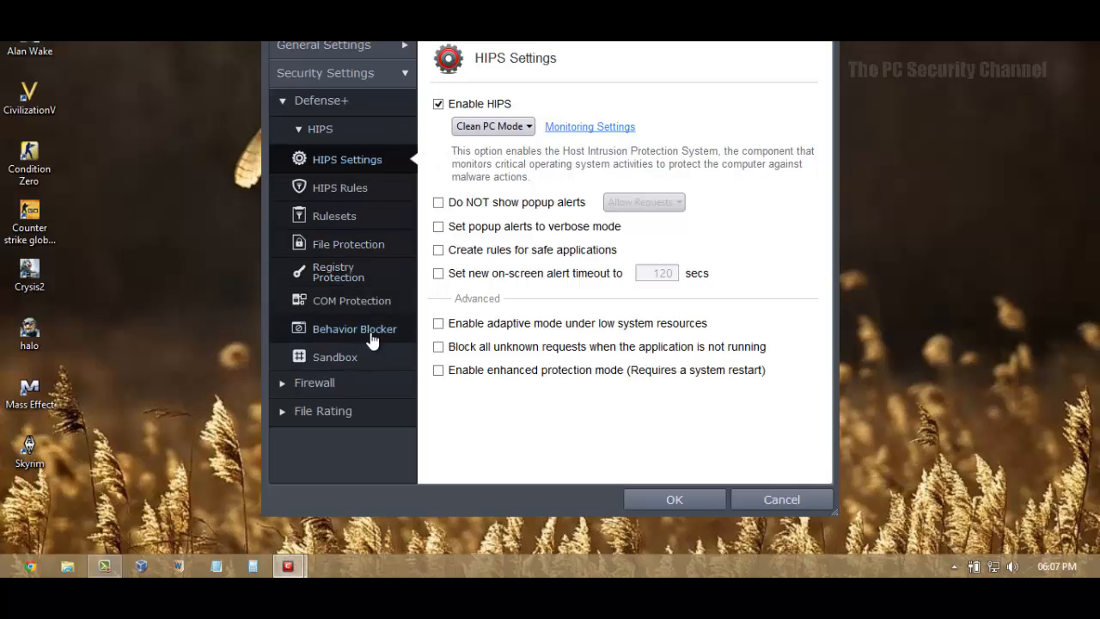
Review the Behavior Blocker settings twice, ending back on the HIPS Settings page
click(354, 329)
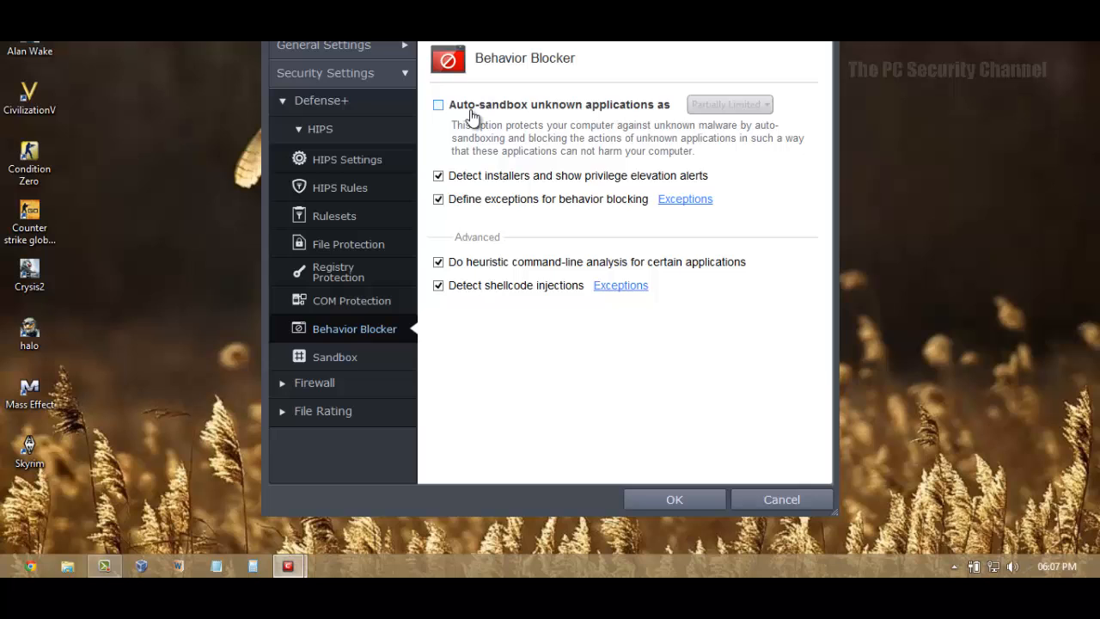
click(348, 158)
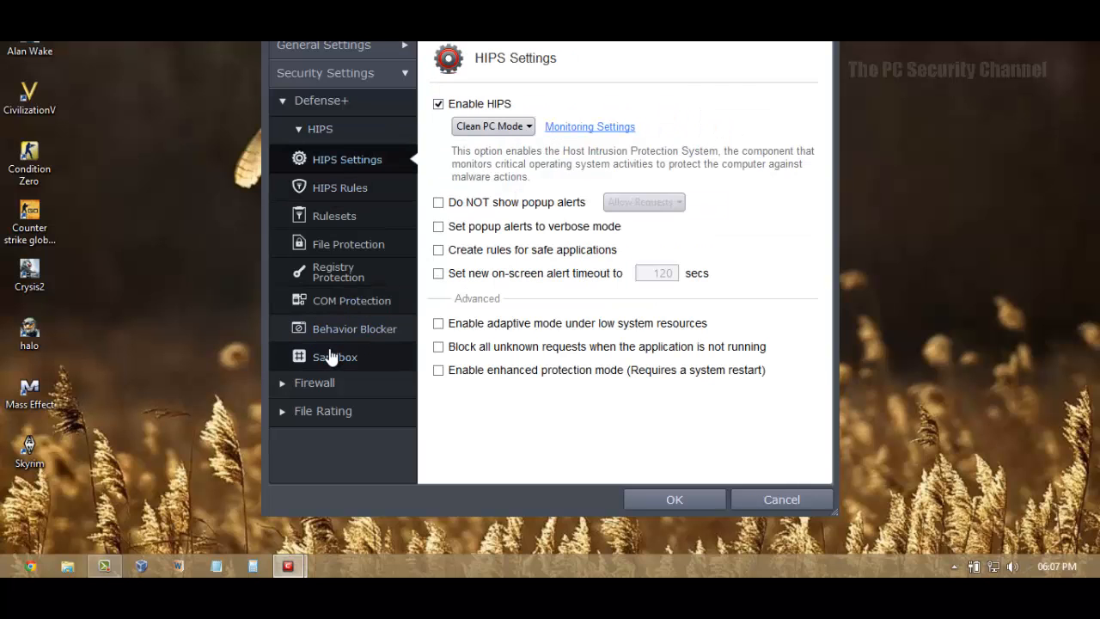
click(354, 328)
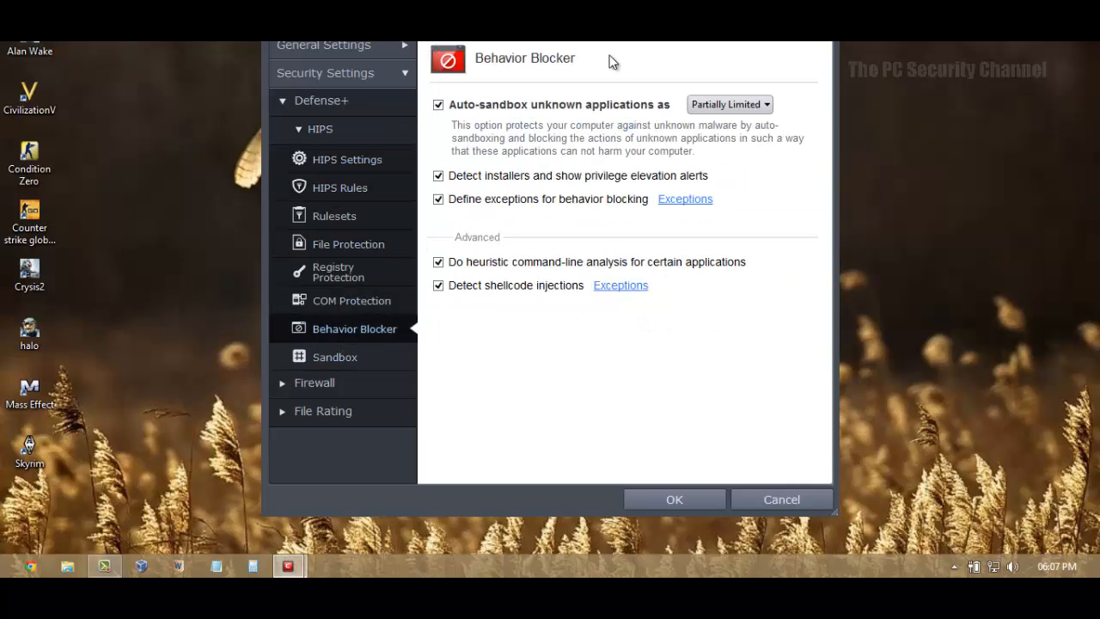
click(347, 158)
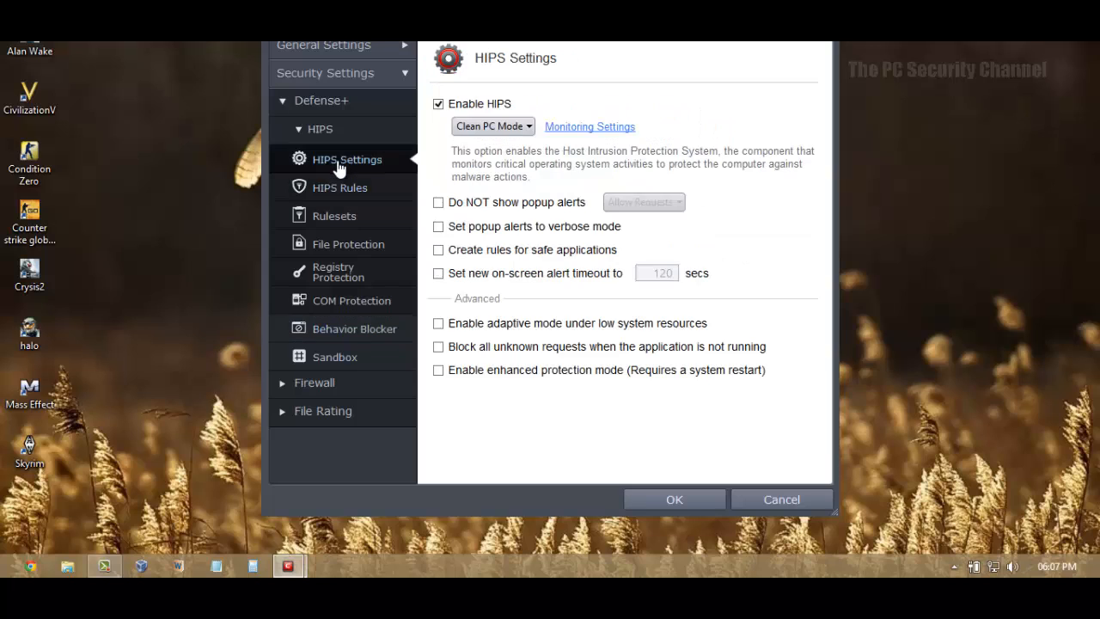
Switch the HIPS mode from the dropdown to Safe Mode
click(492, 128)
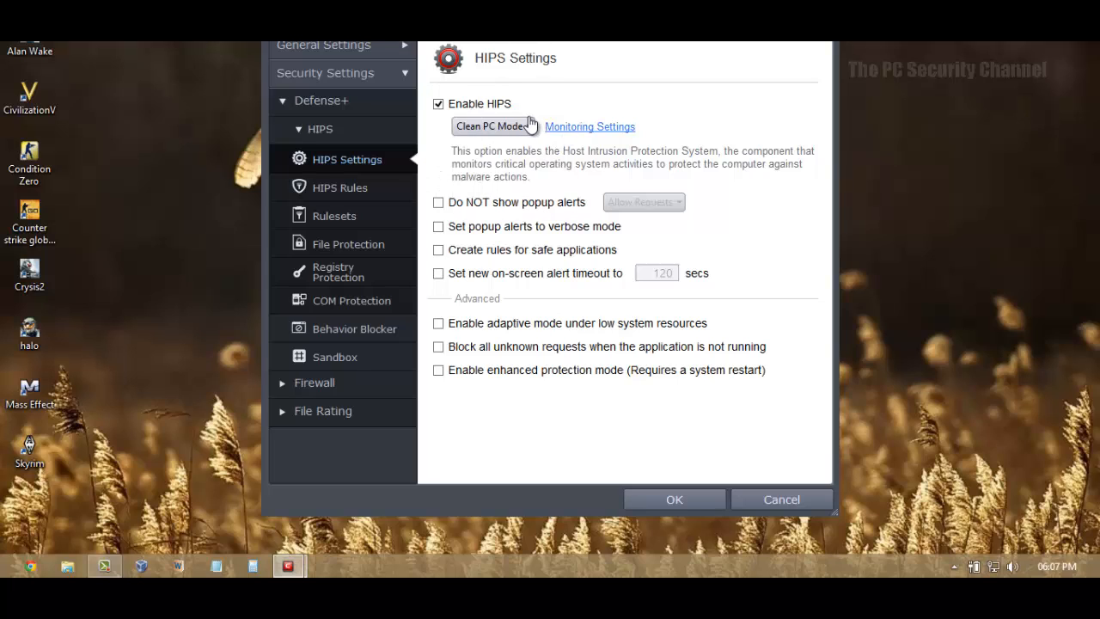
click(491, 128)
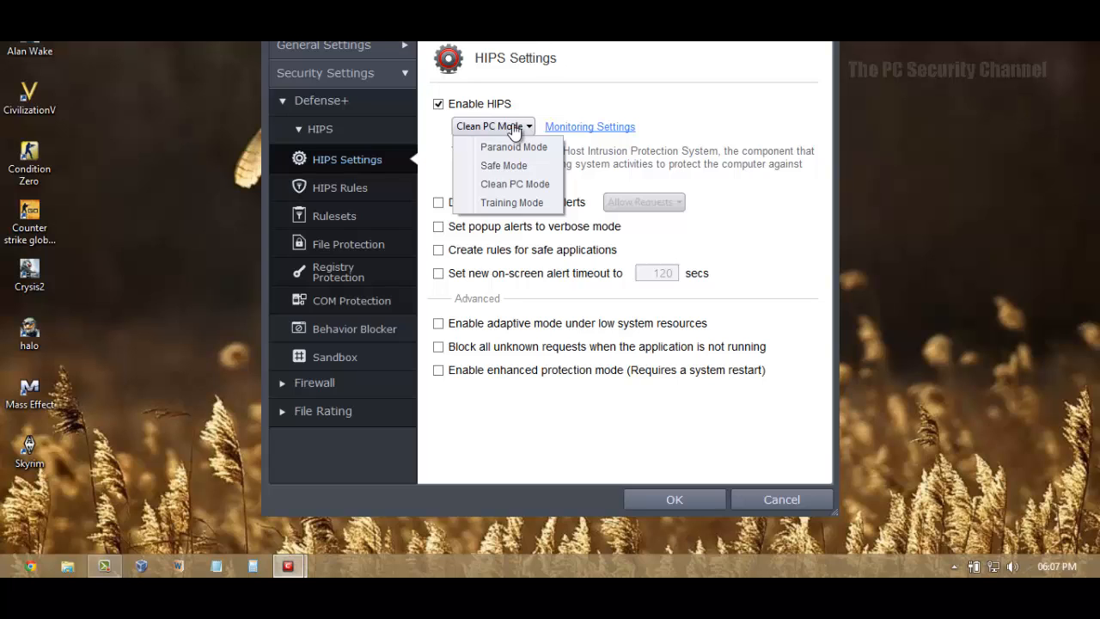
click(503, 165)
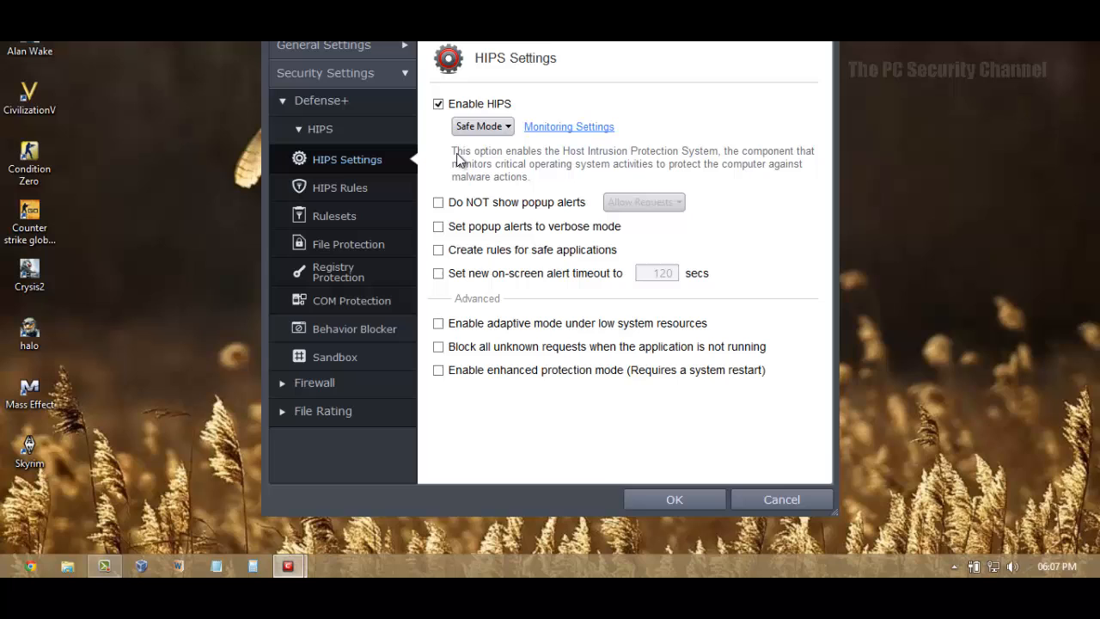
mouse_move(478, 131)
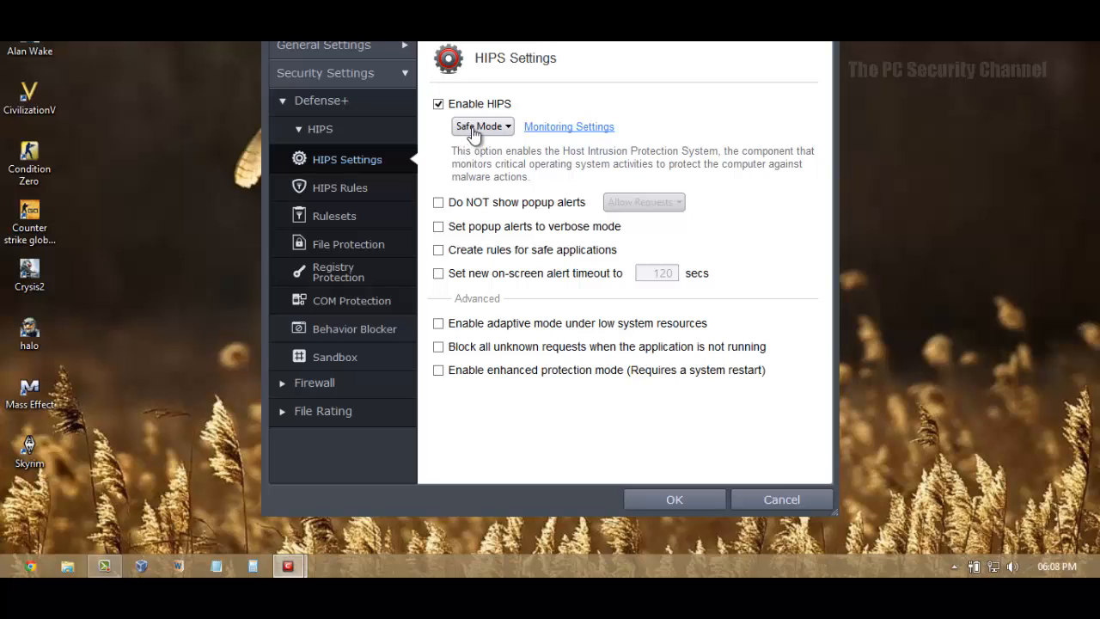
mouse_move(478, 137)
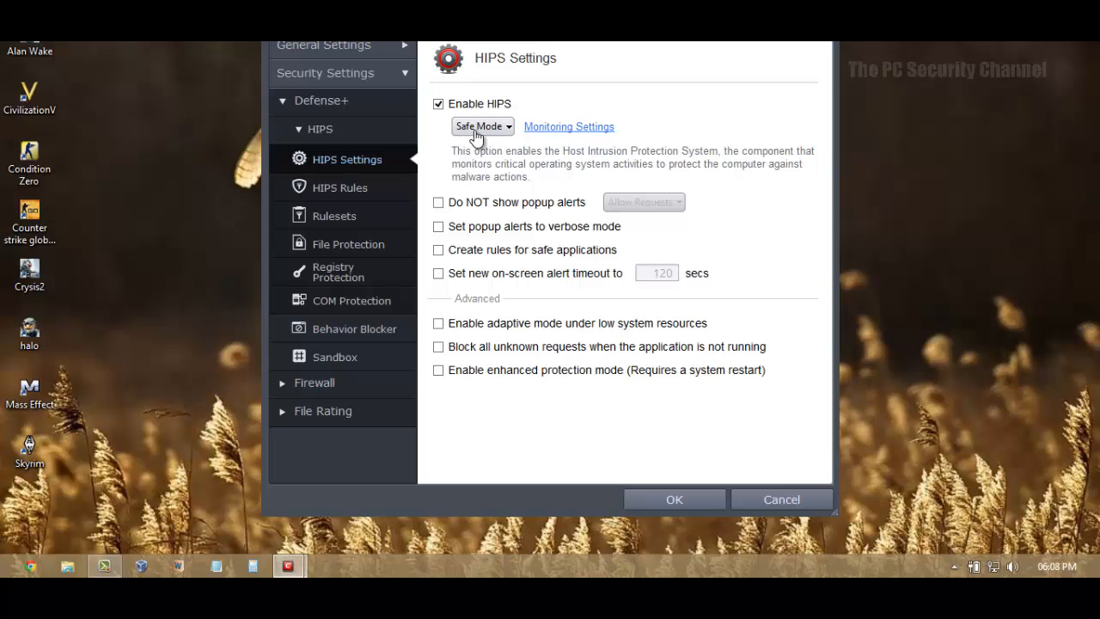
Set the HIPS mode back to Clean PC Mode, leaving HIPS enabled
click(481, 127)
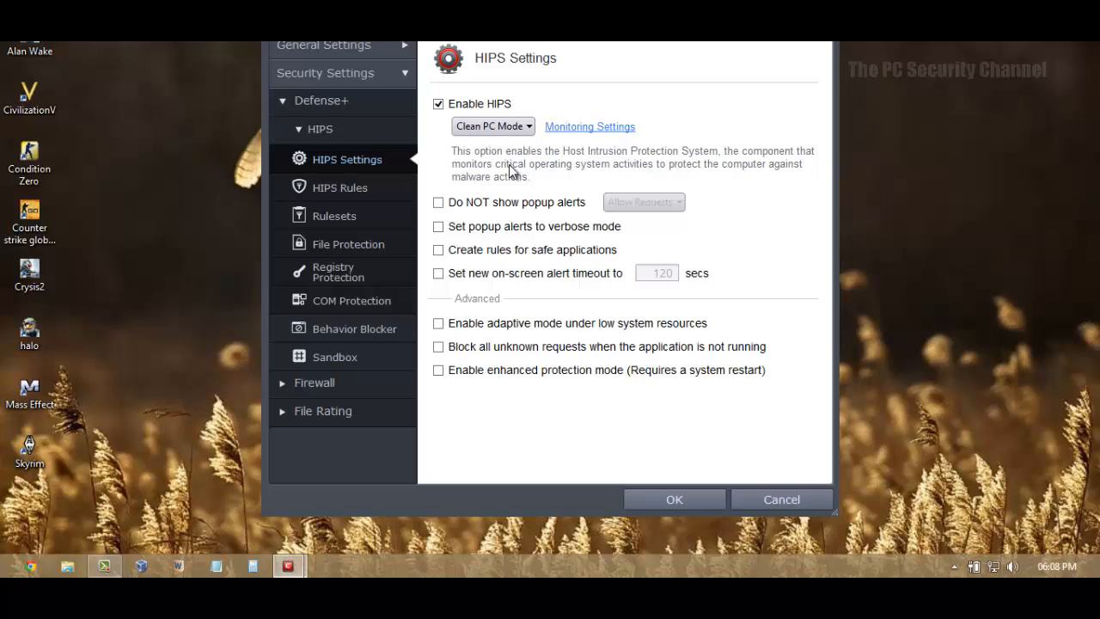
click(492, 127)
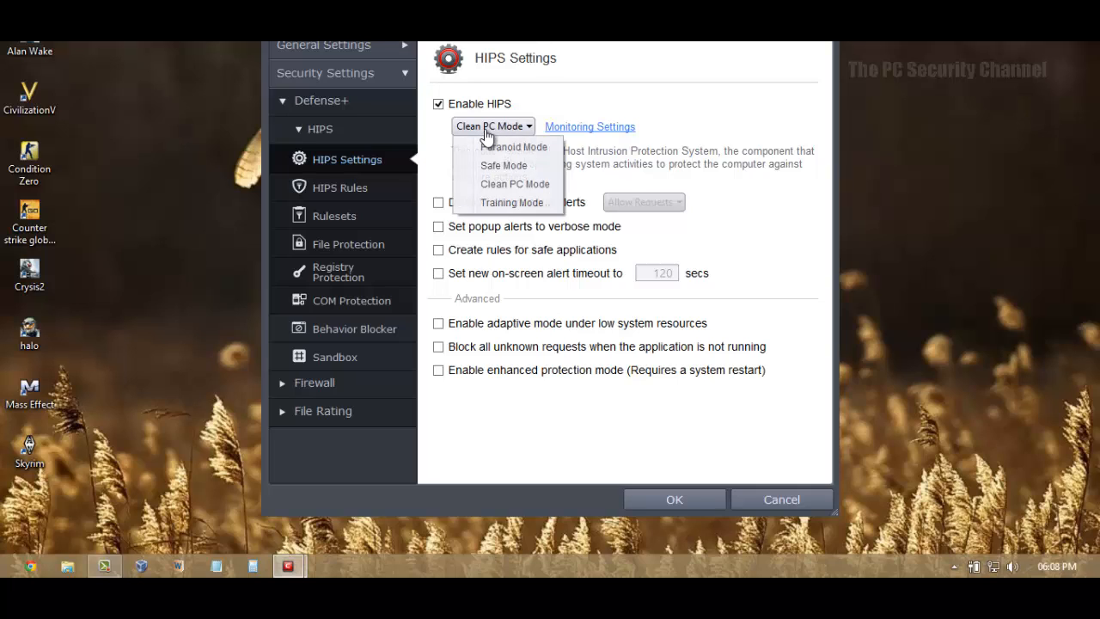
click(516, 182)
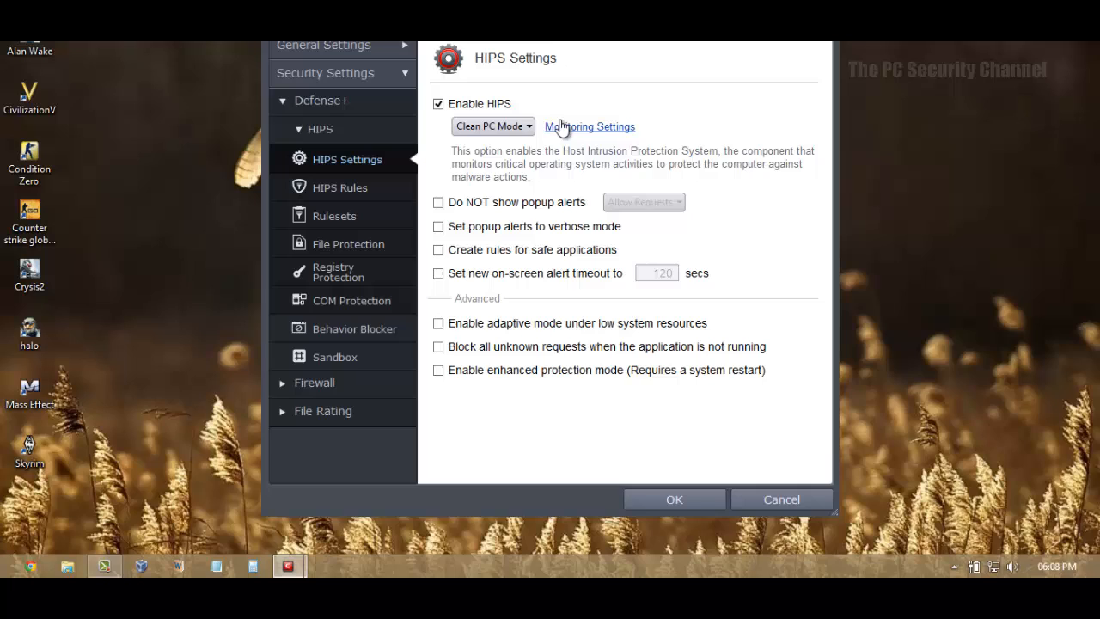
mouse_move(554, 117)
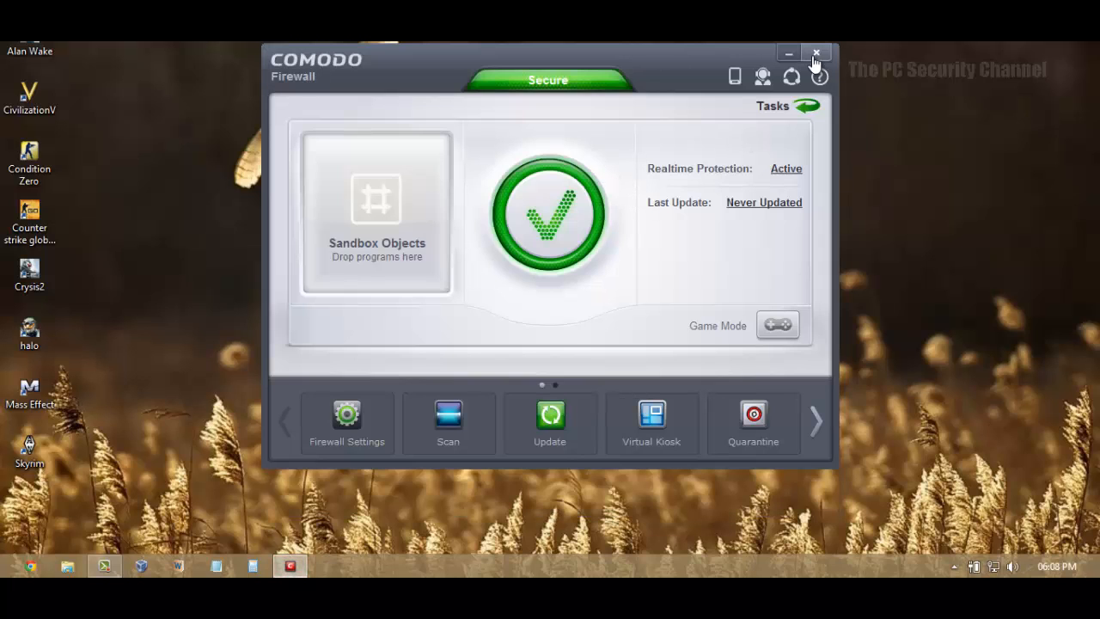
mouse_move(815, 54)
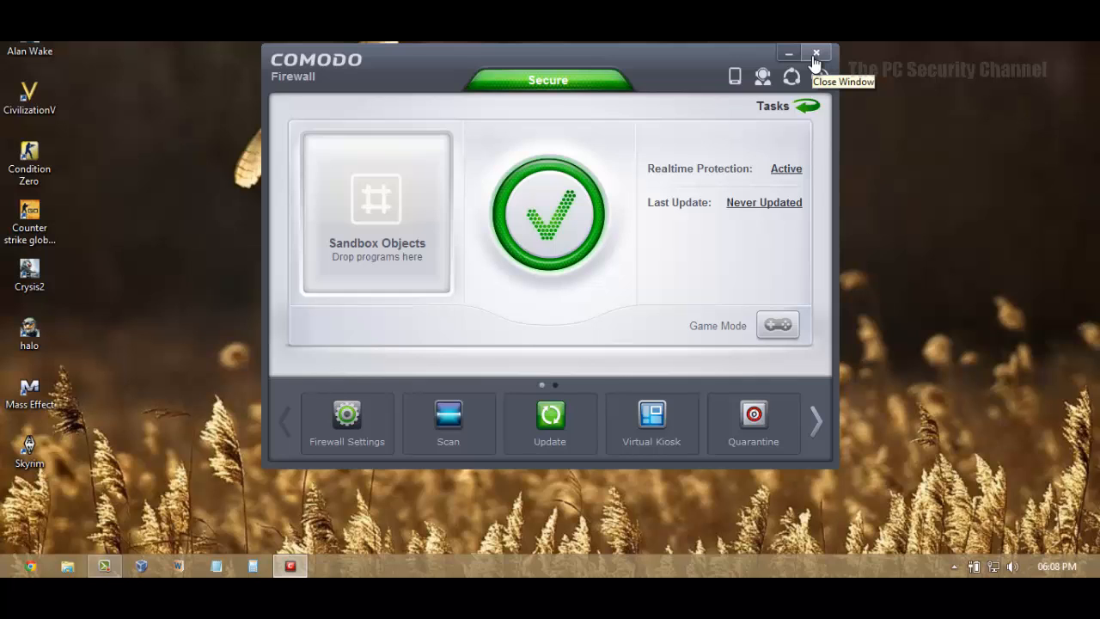
mouse_move(818, 76)
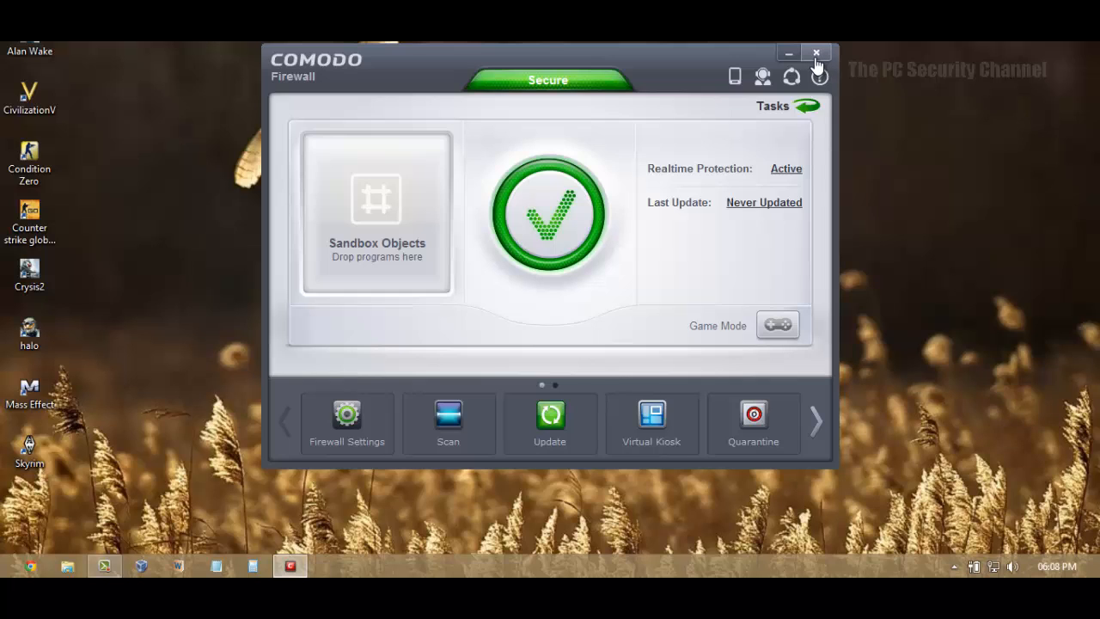